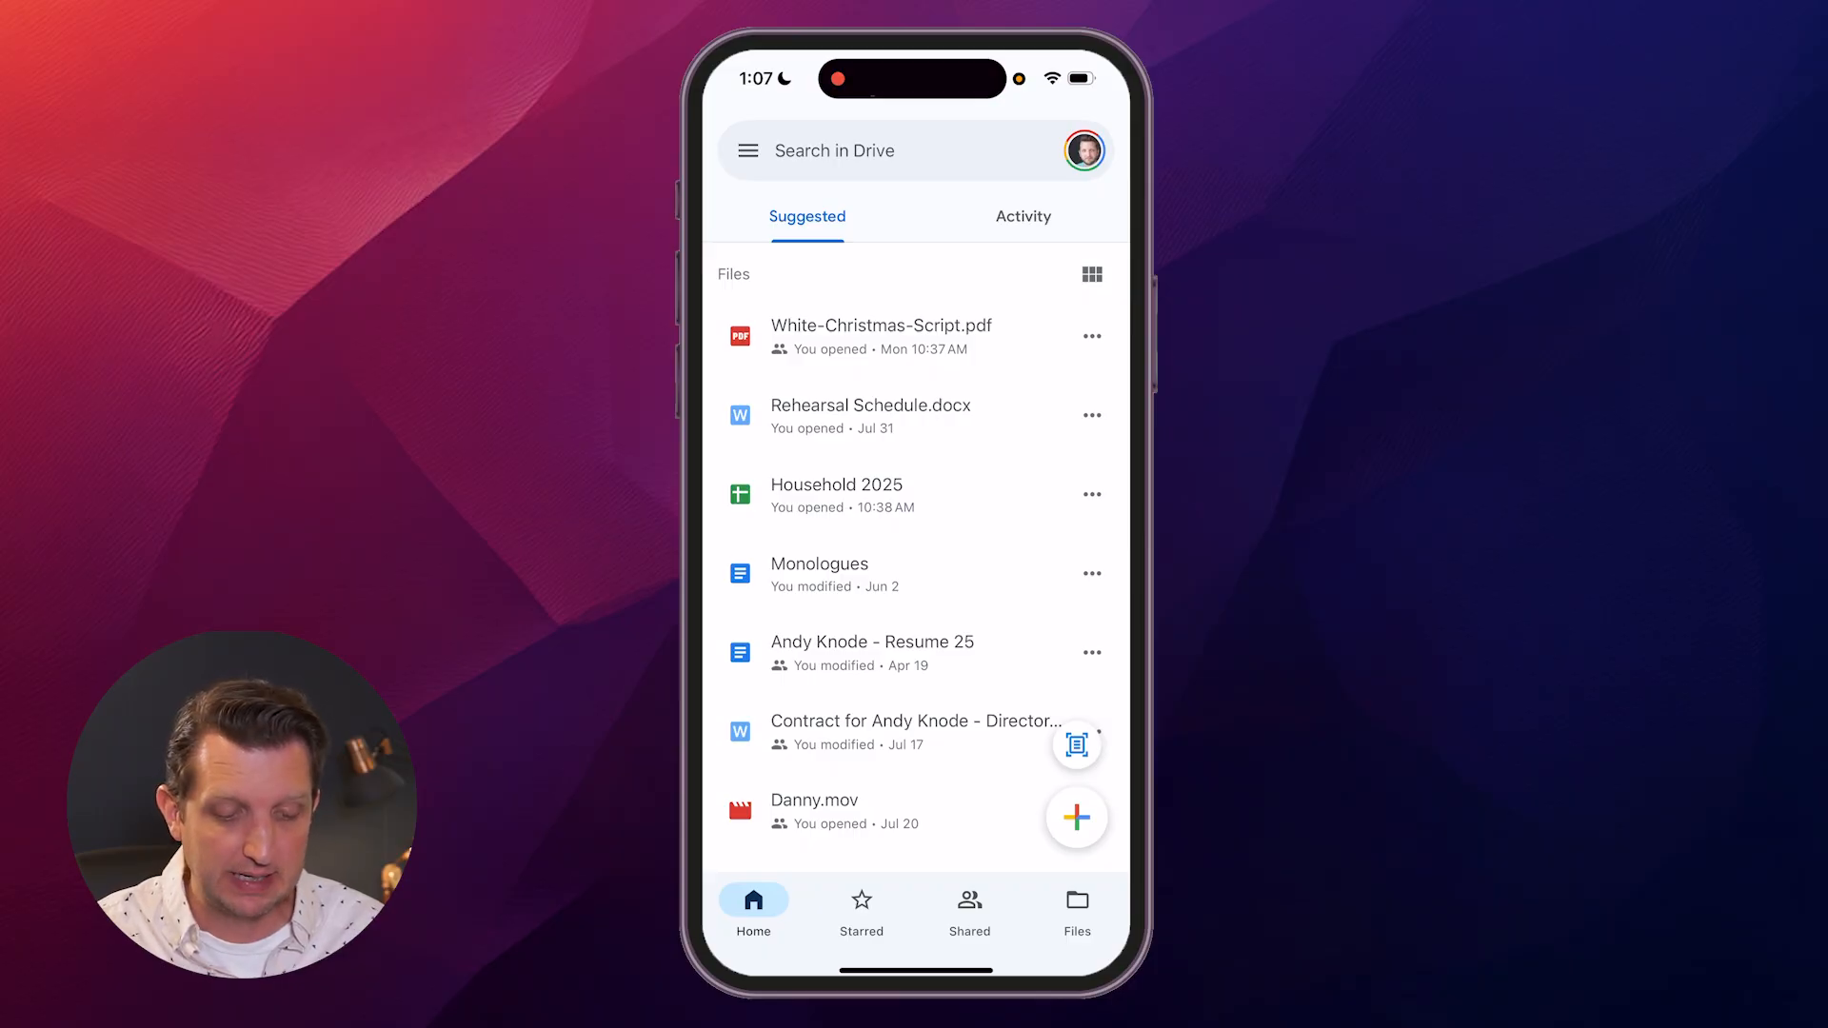
Switch Google Drive to the other Google account.
{"action": "left_click", "coordinate": [1082, 150]}
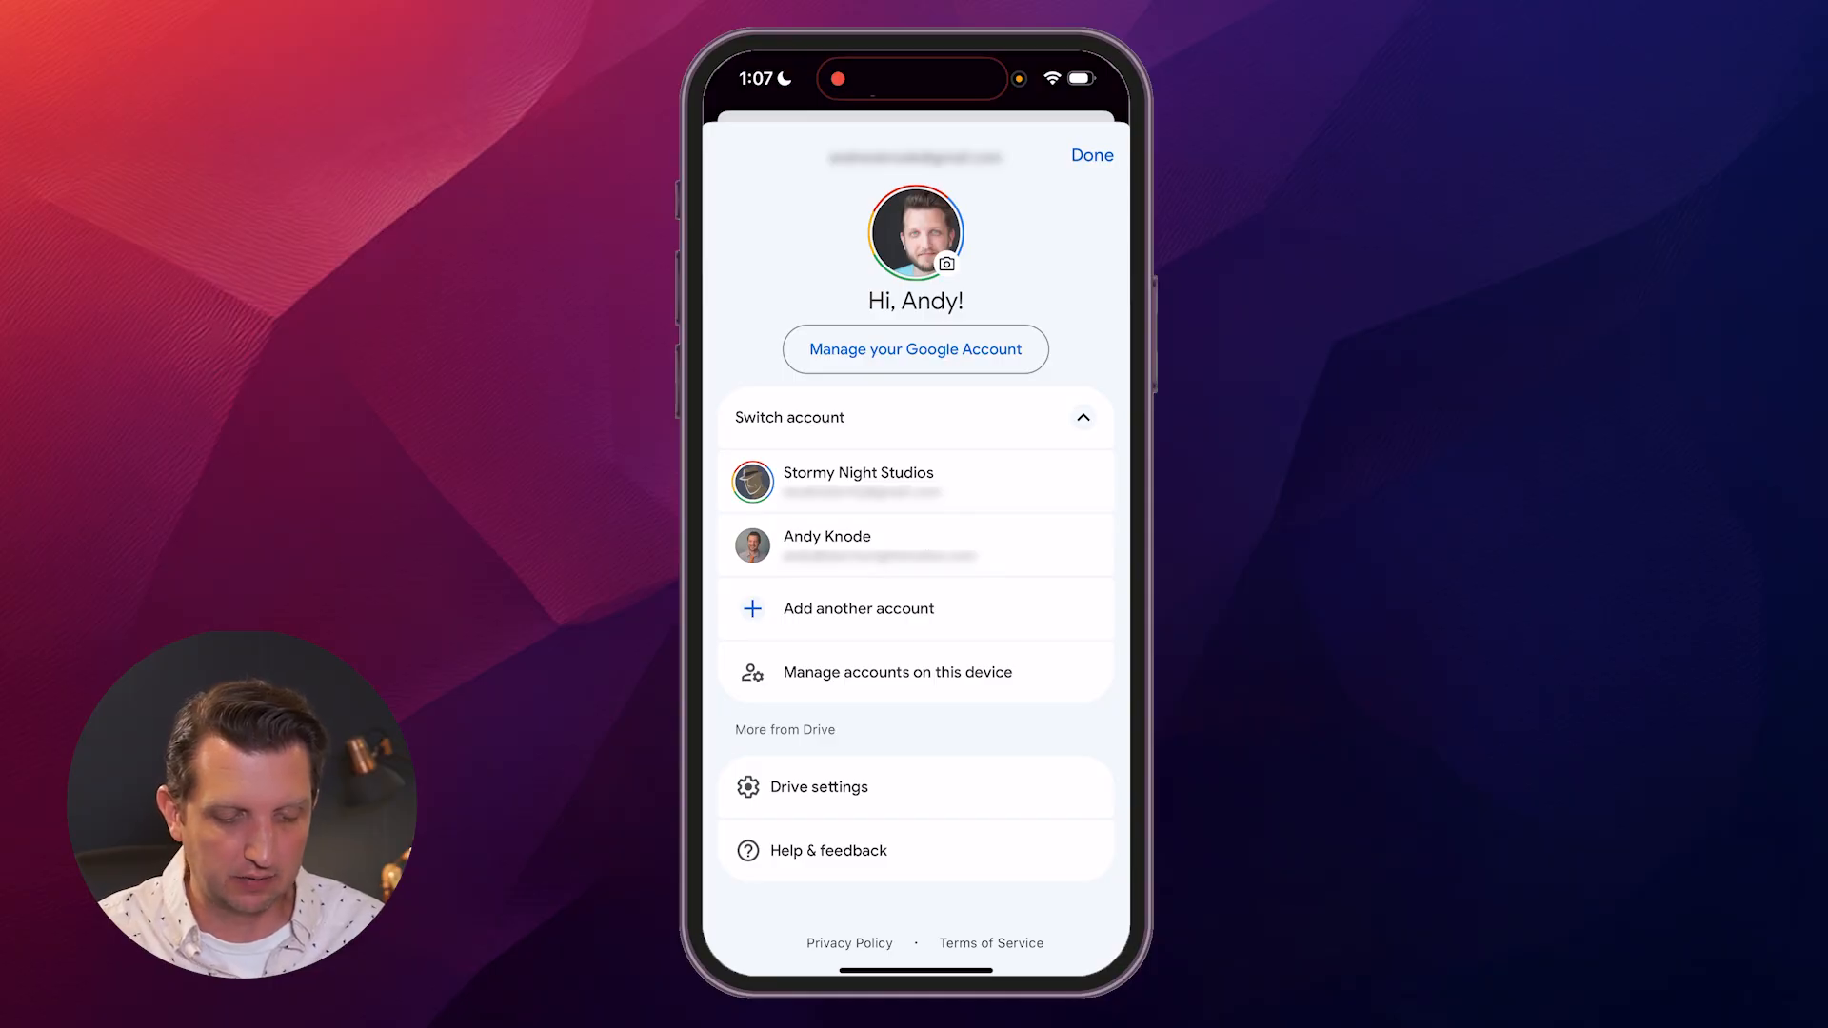
{"action": "left_click", "coordinate": [1090, 155]}
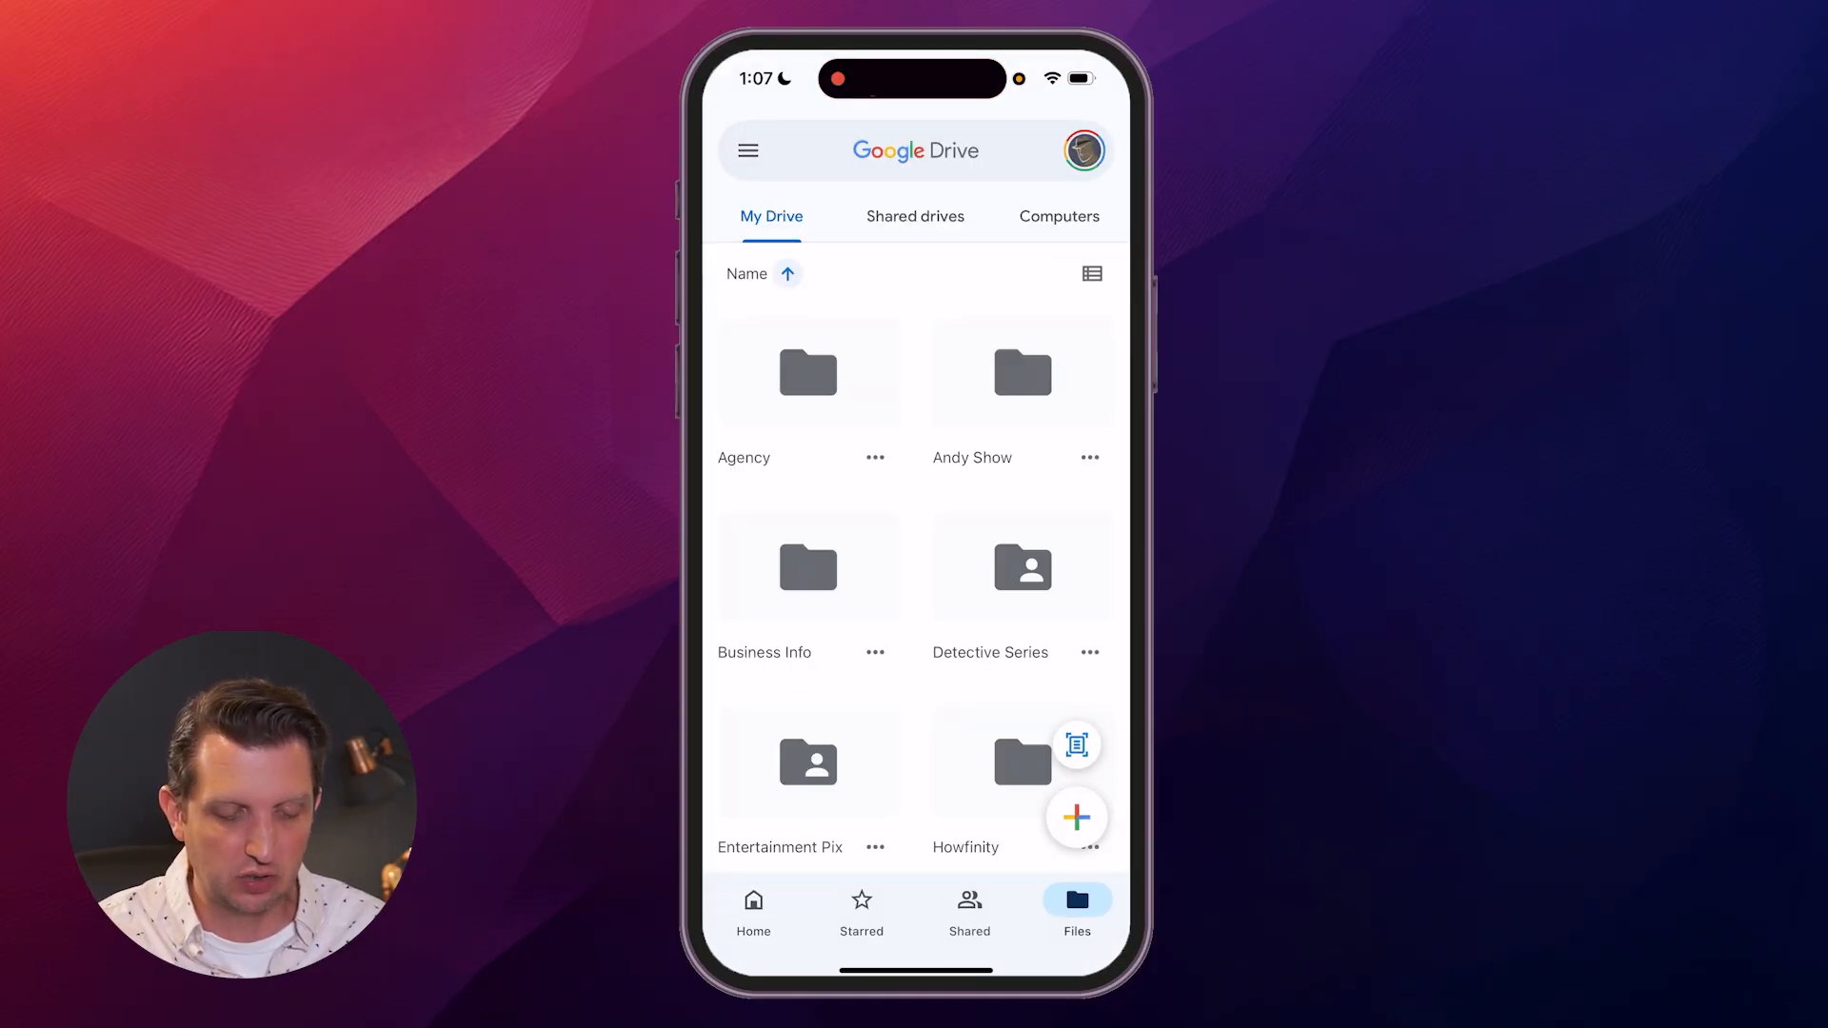
{"action": "left_click", "coordinate": [754, 908]}
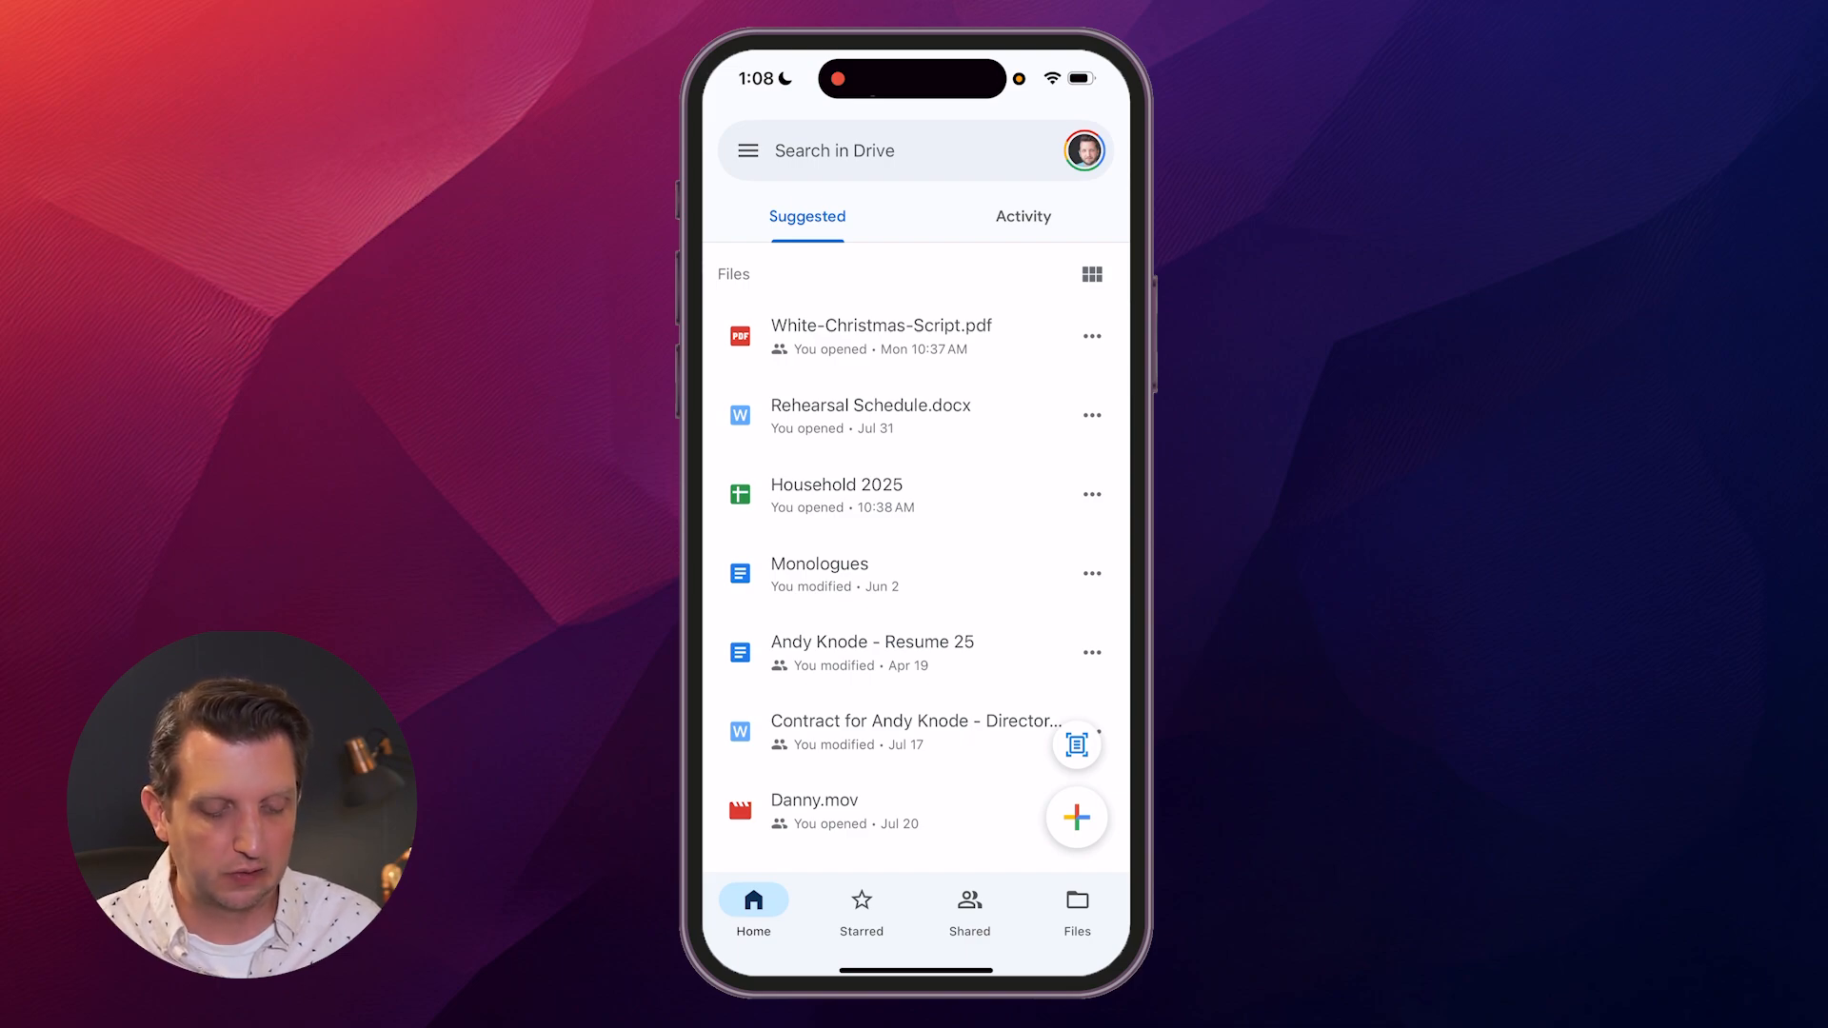
Show suggested files as large previews, scroll them, then return to a compact list.
{"action": "left_click", "coordinate": [1090, 275]}
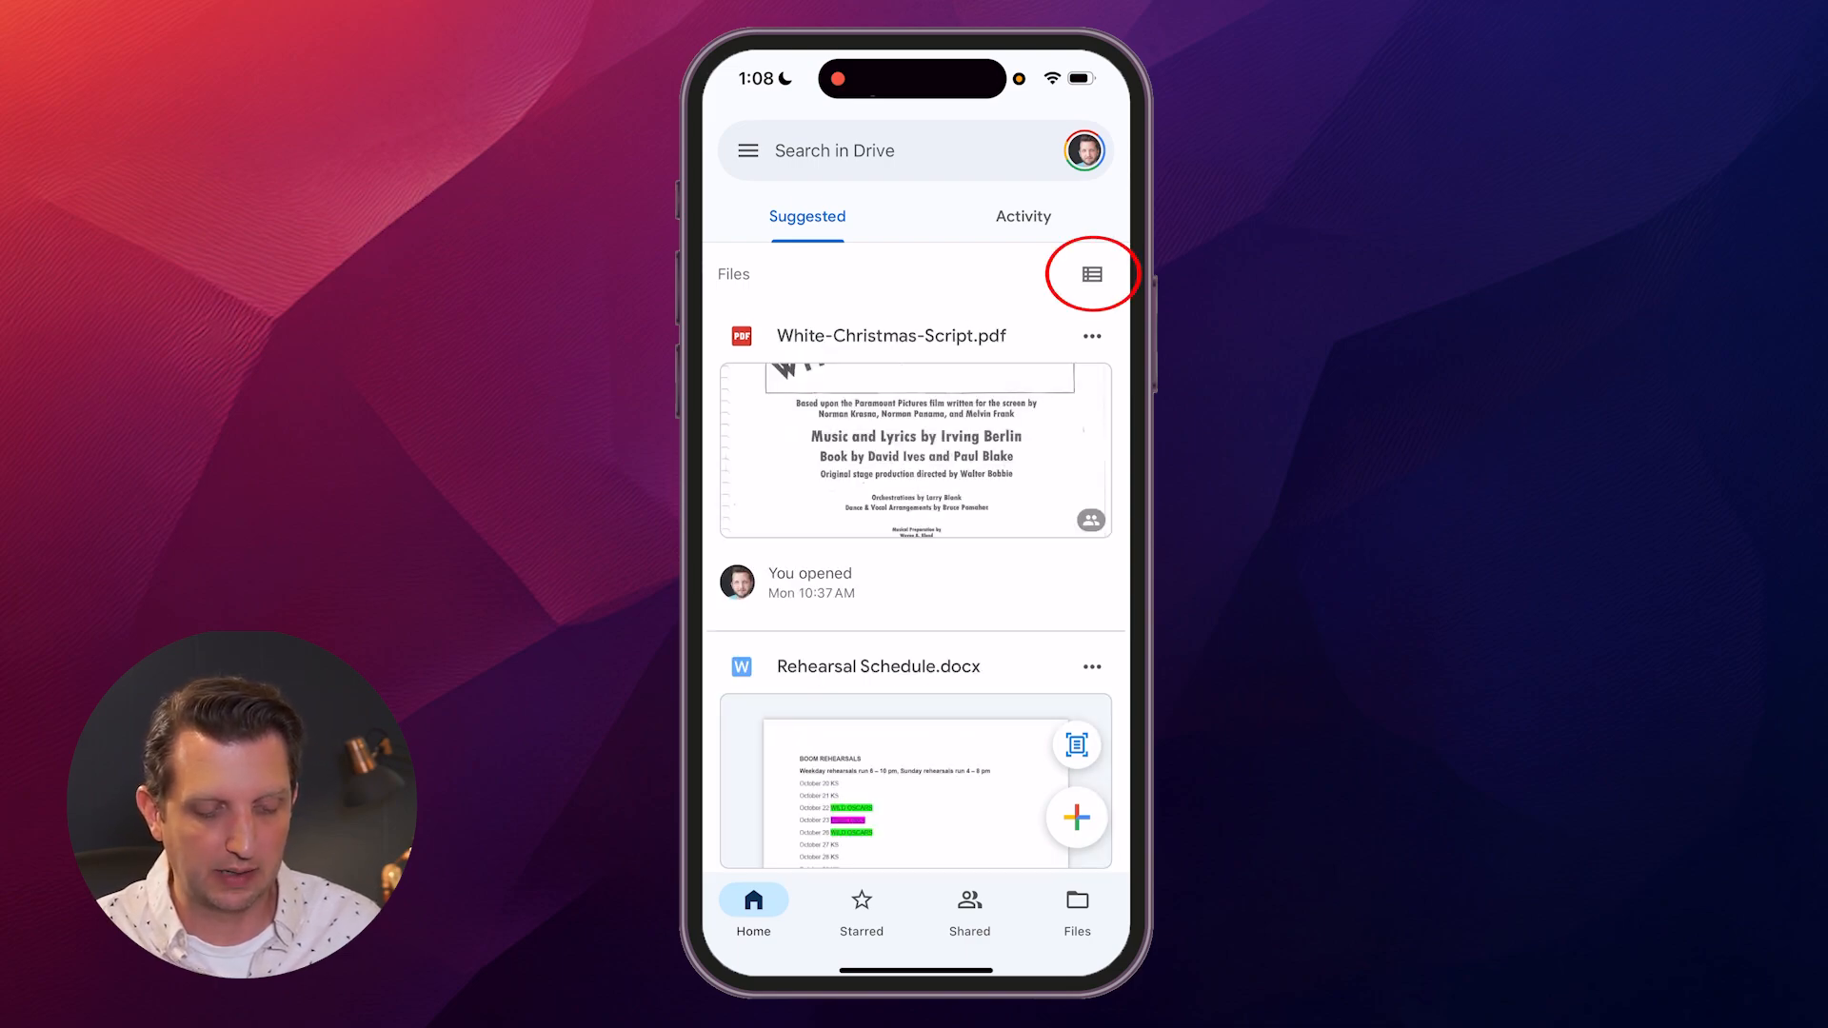
{"action": "left_click", "coordinate": [1091, 274]}
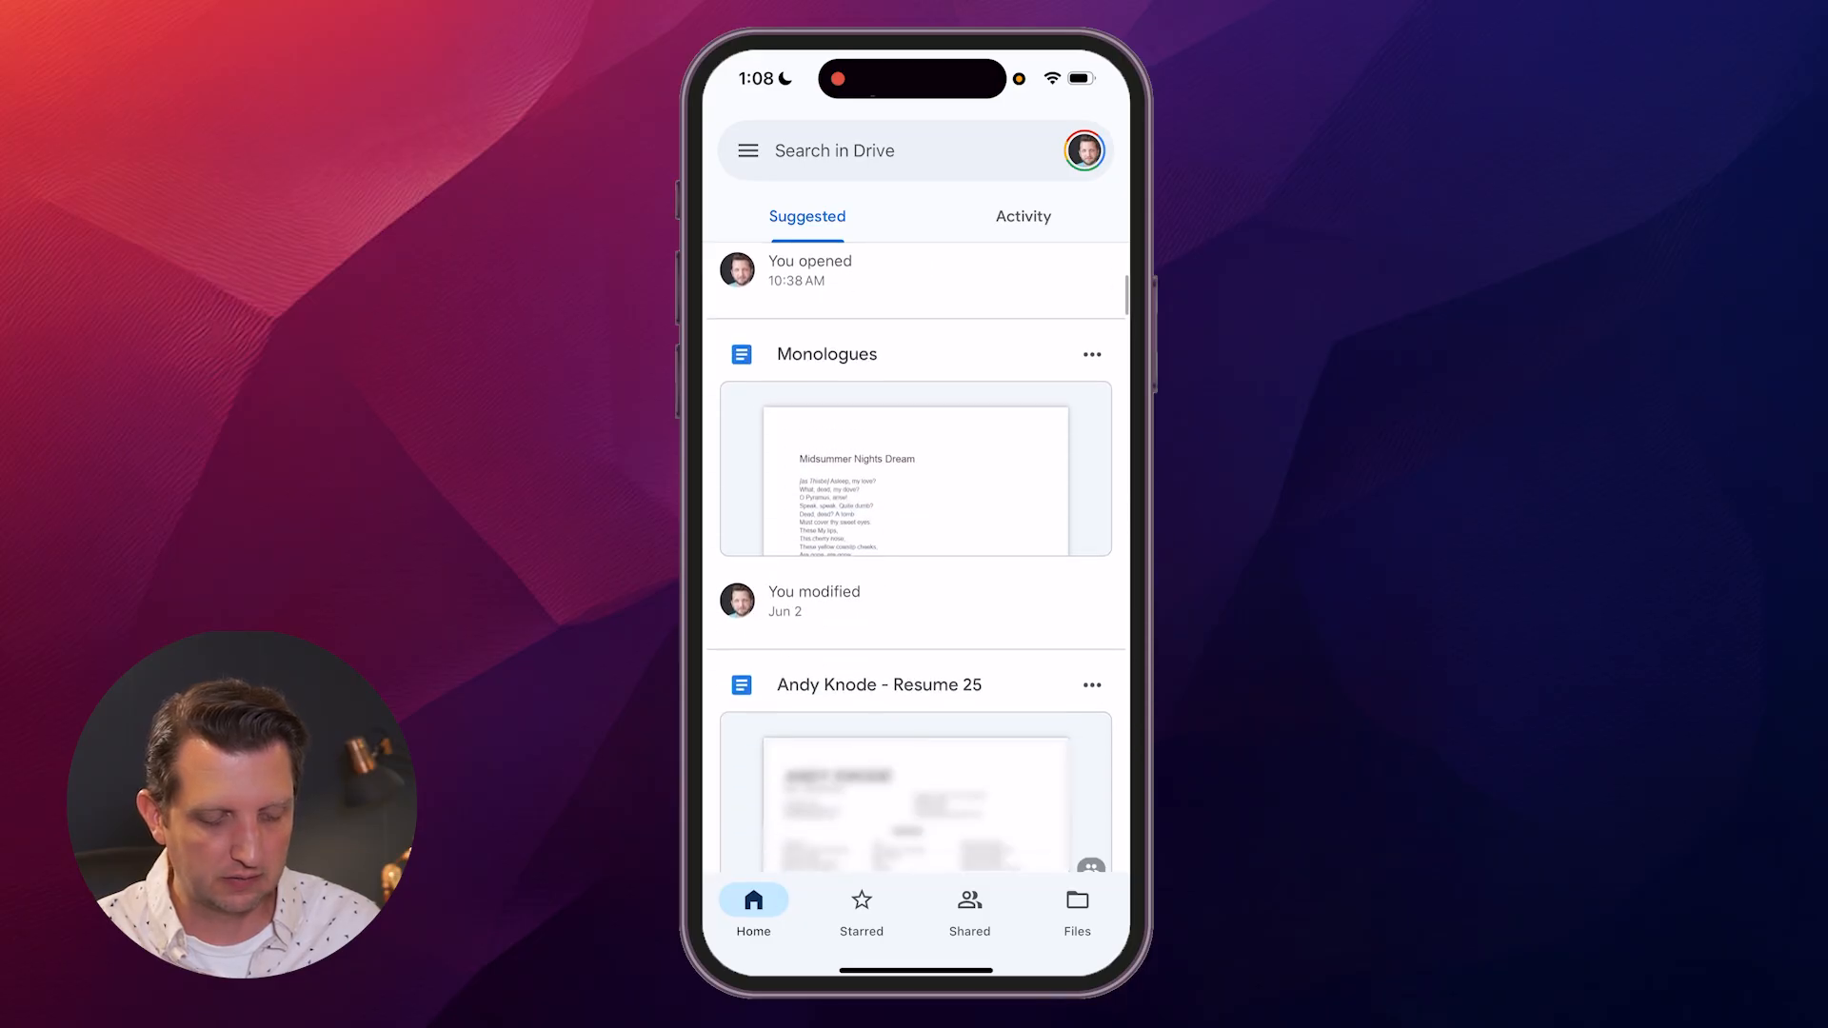
{"action": "scroll", "scroll_direction": "down", "scroll_amount": 3}
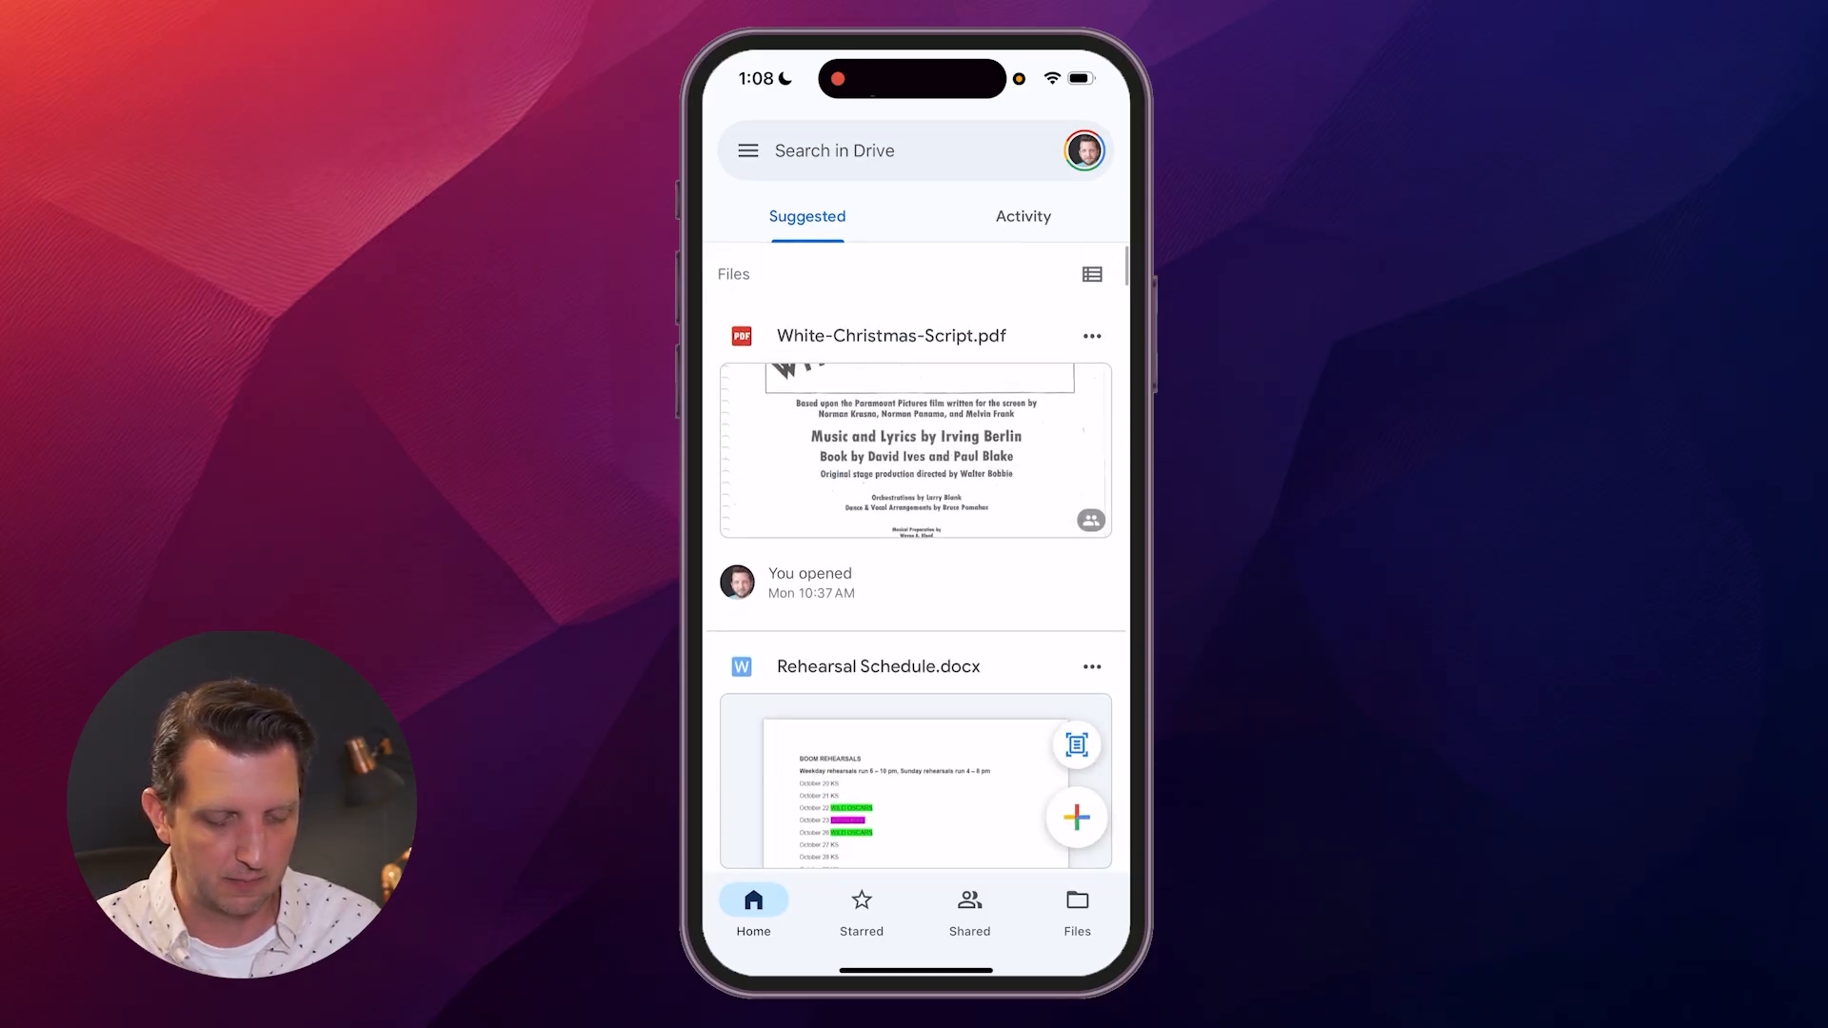
{"action": "left_click", "coordinate": [1091, 274]}
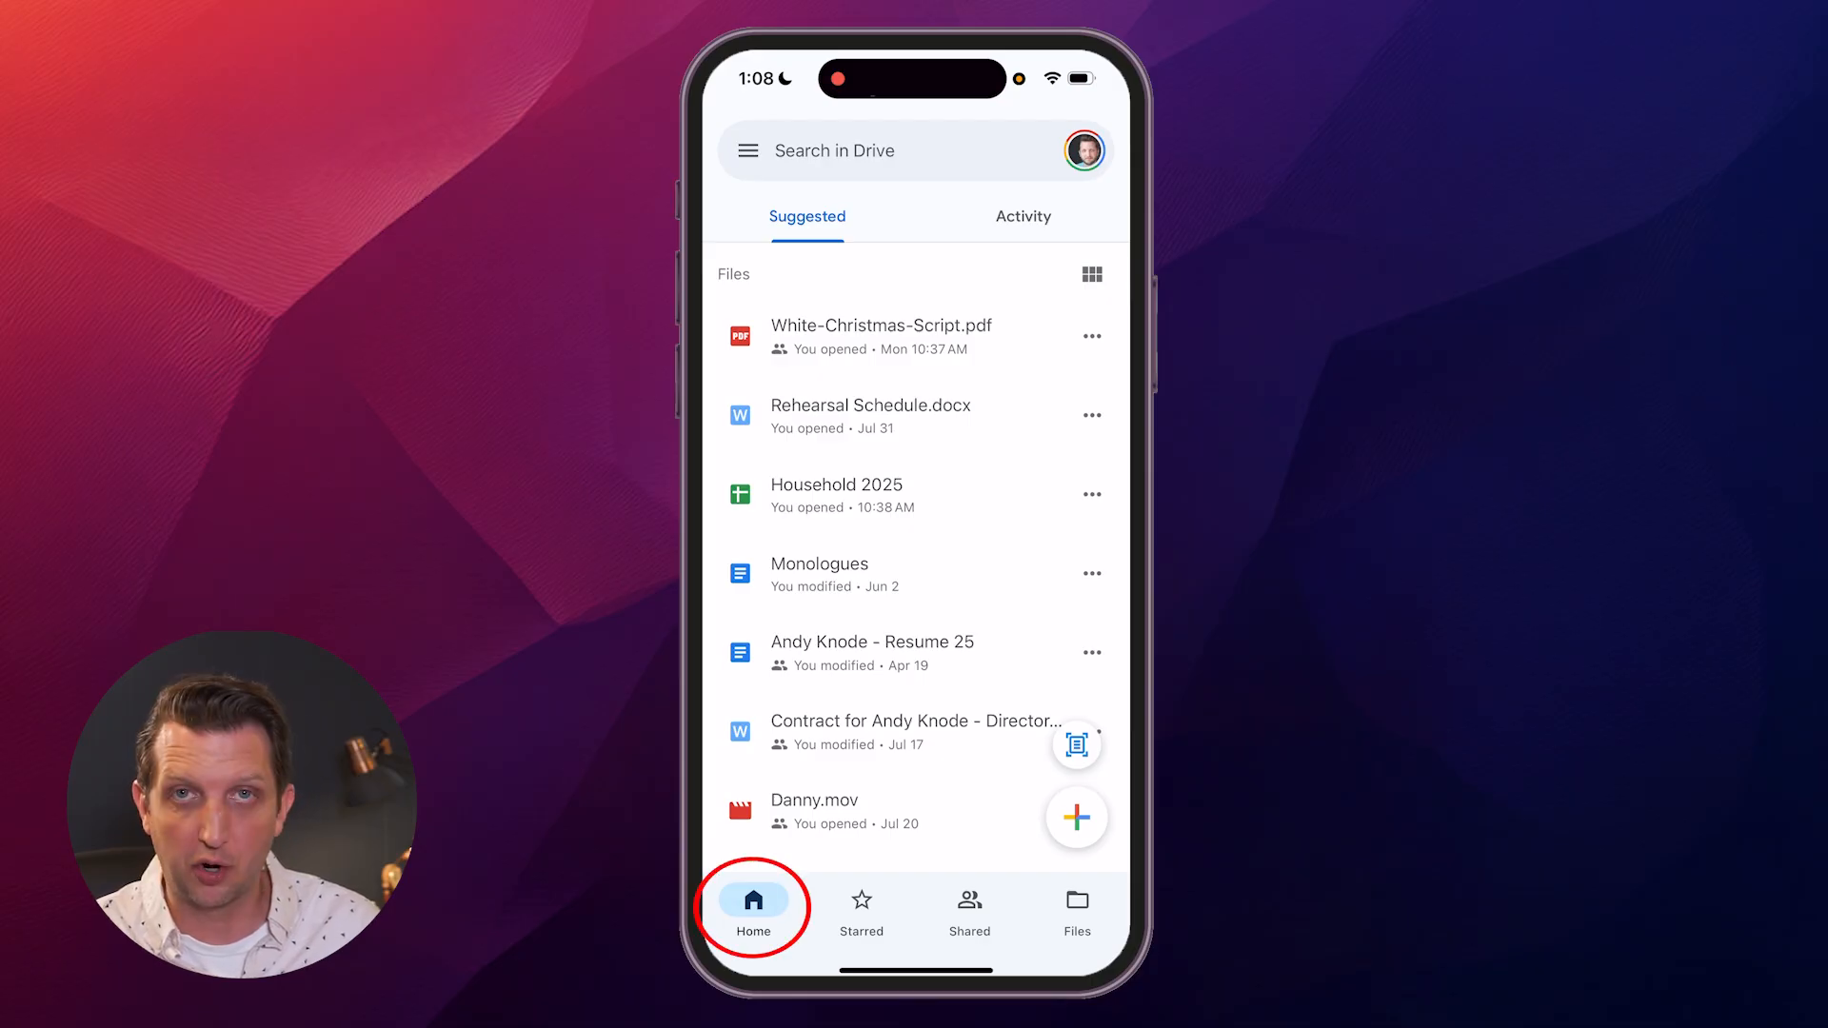
View Starred, Shared and My Drive, then open search with type, people and modified filters.
{"action": "left_click", "coordinate": [860, 909]}
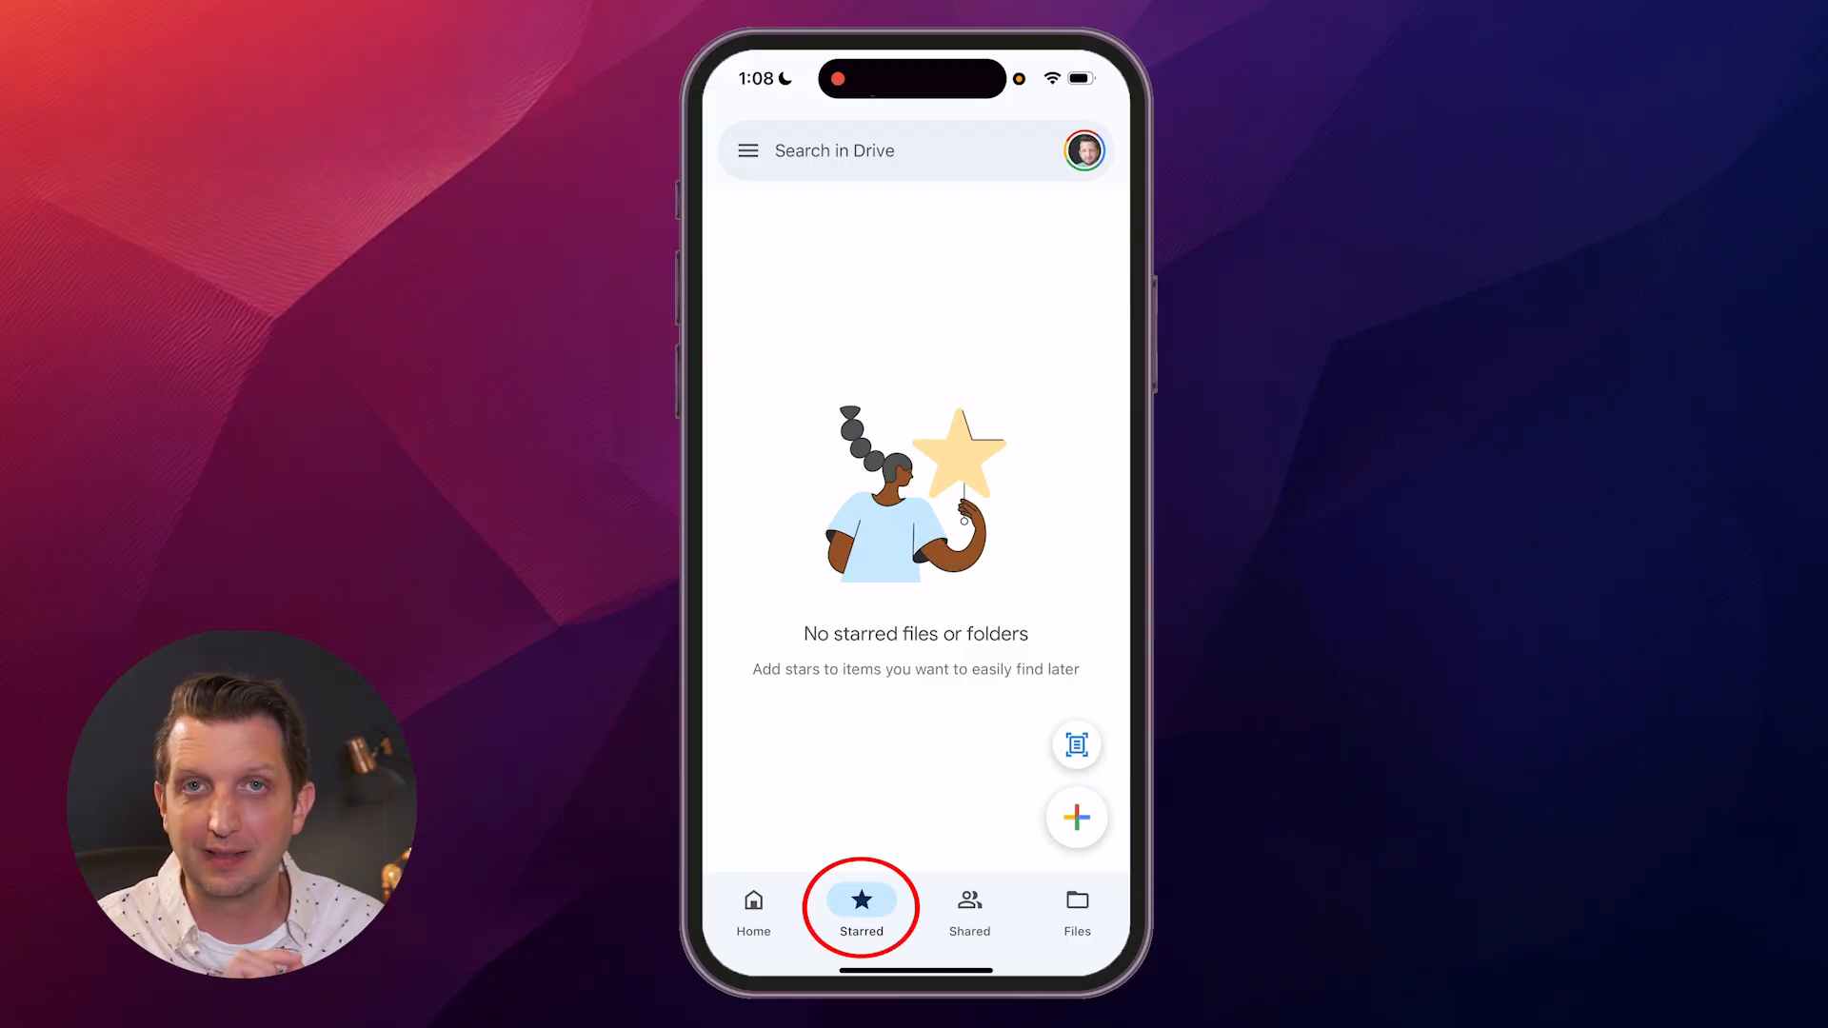
{"action": "left_click", "coordinate": [969, 909]}
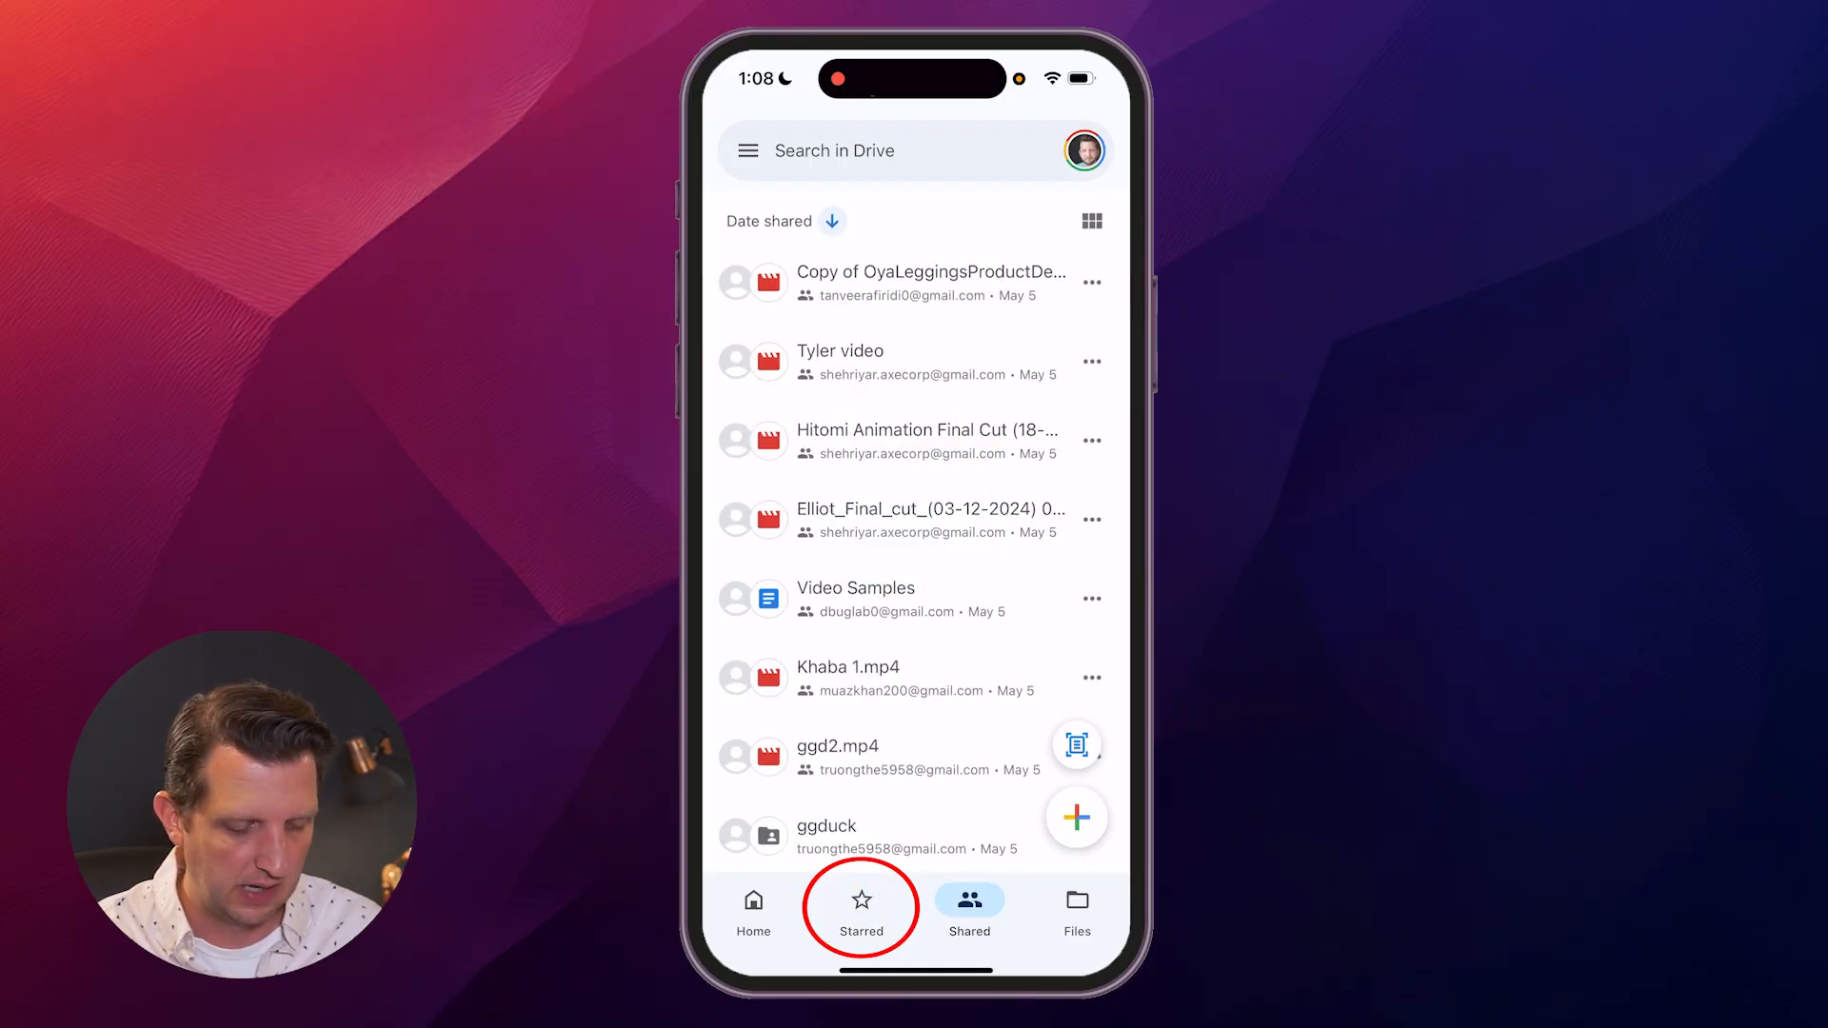
{"action": "left_click", "coordinate": [969, 907]}
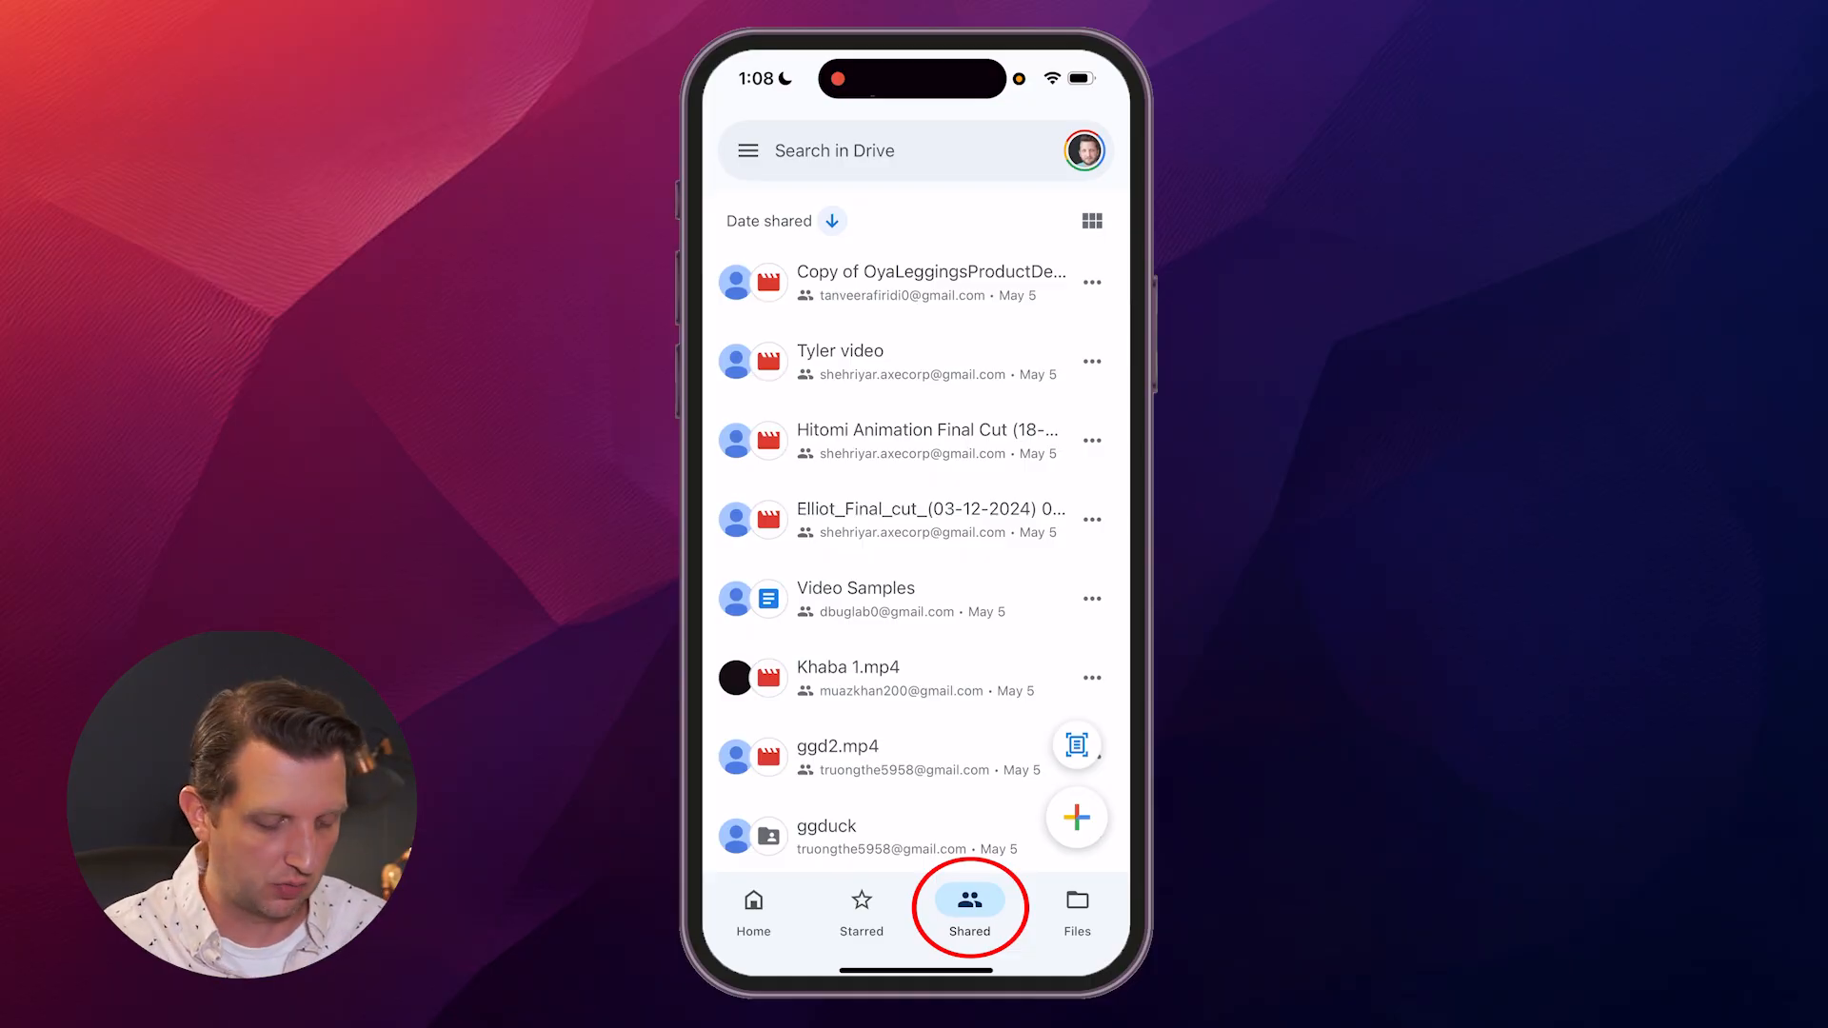
{"action": "left_click", "coordinate": [1075, 909]}
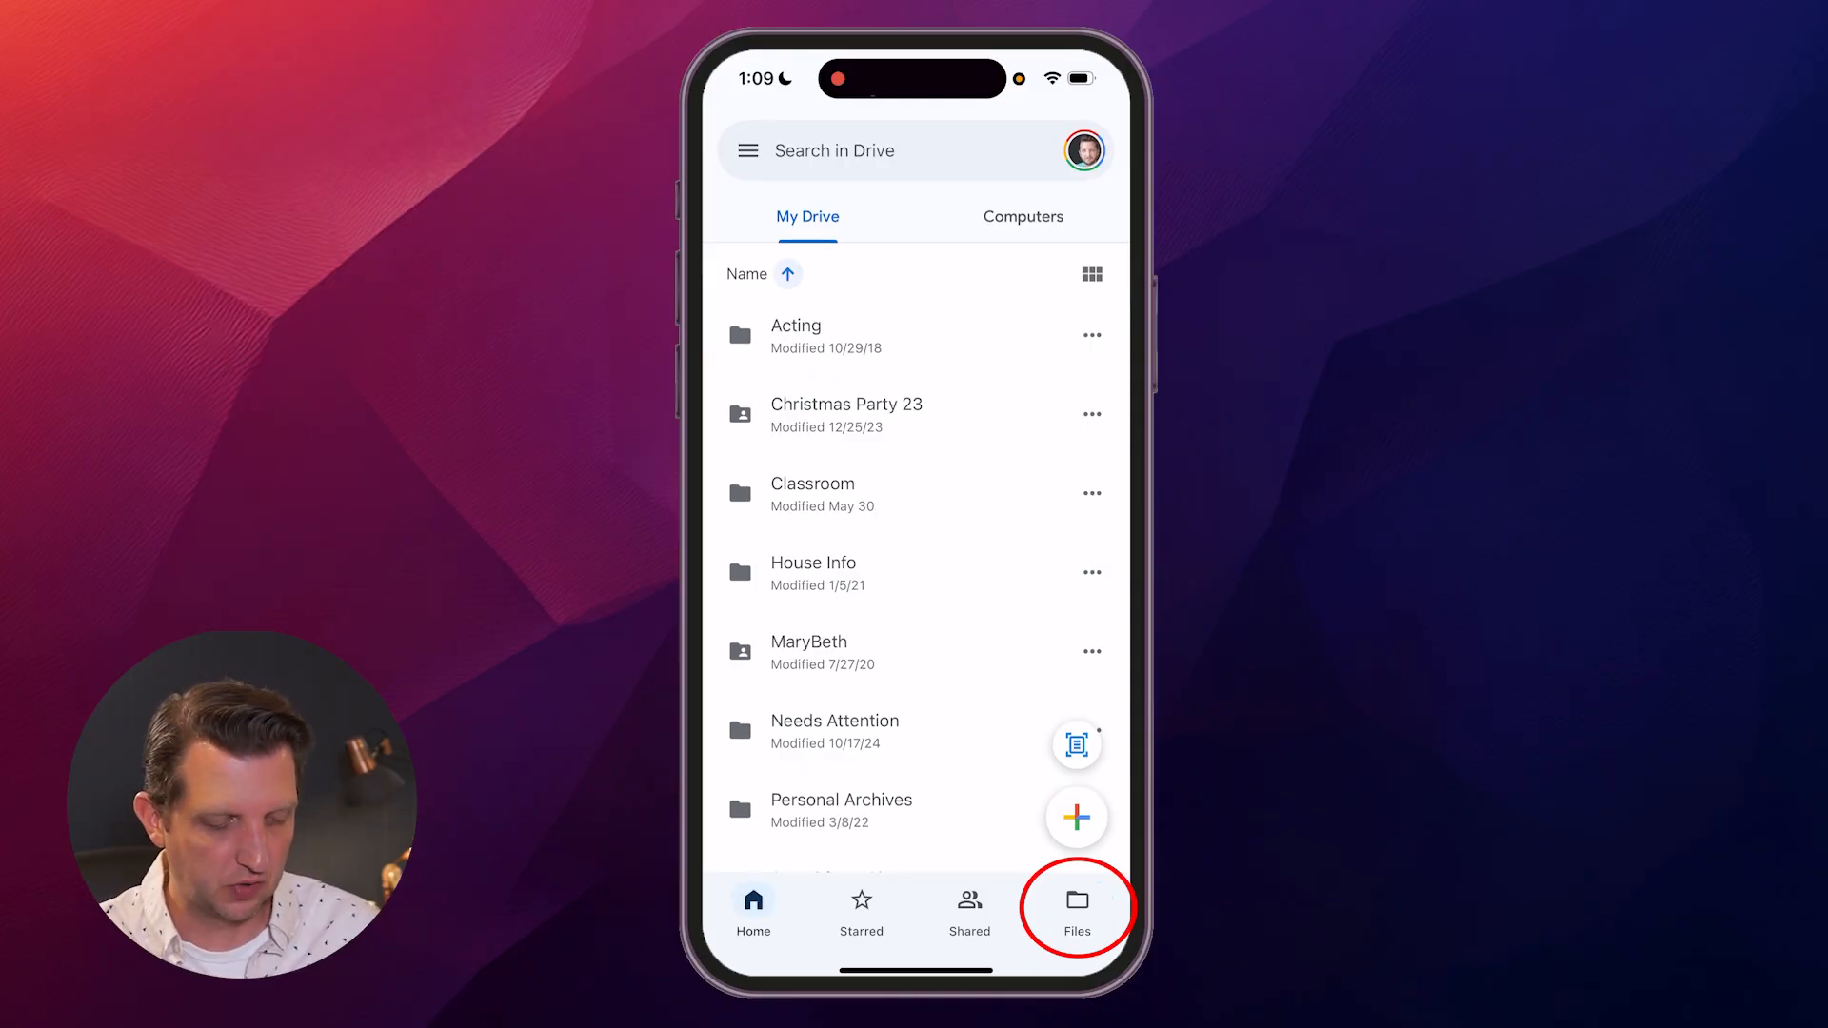
{"action": "left_click", "coordinate": [1075, 903]}
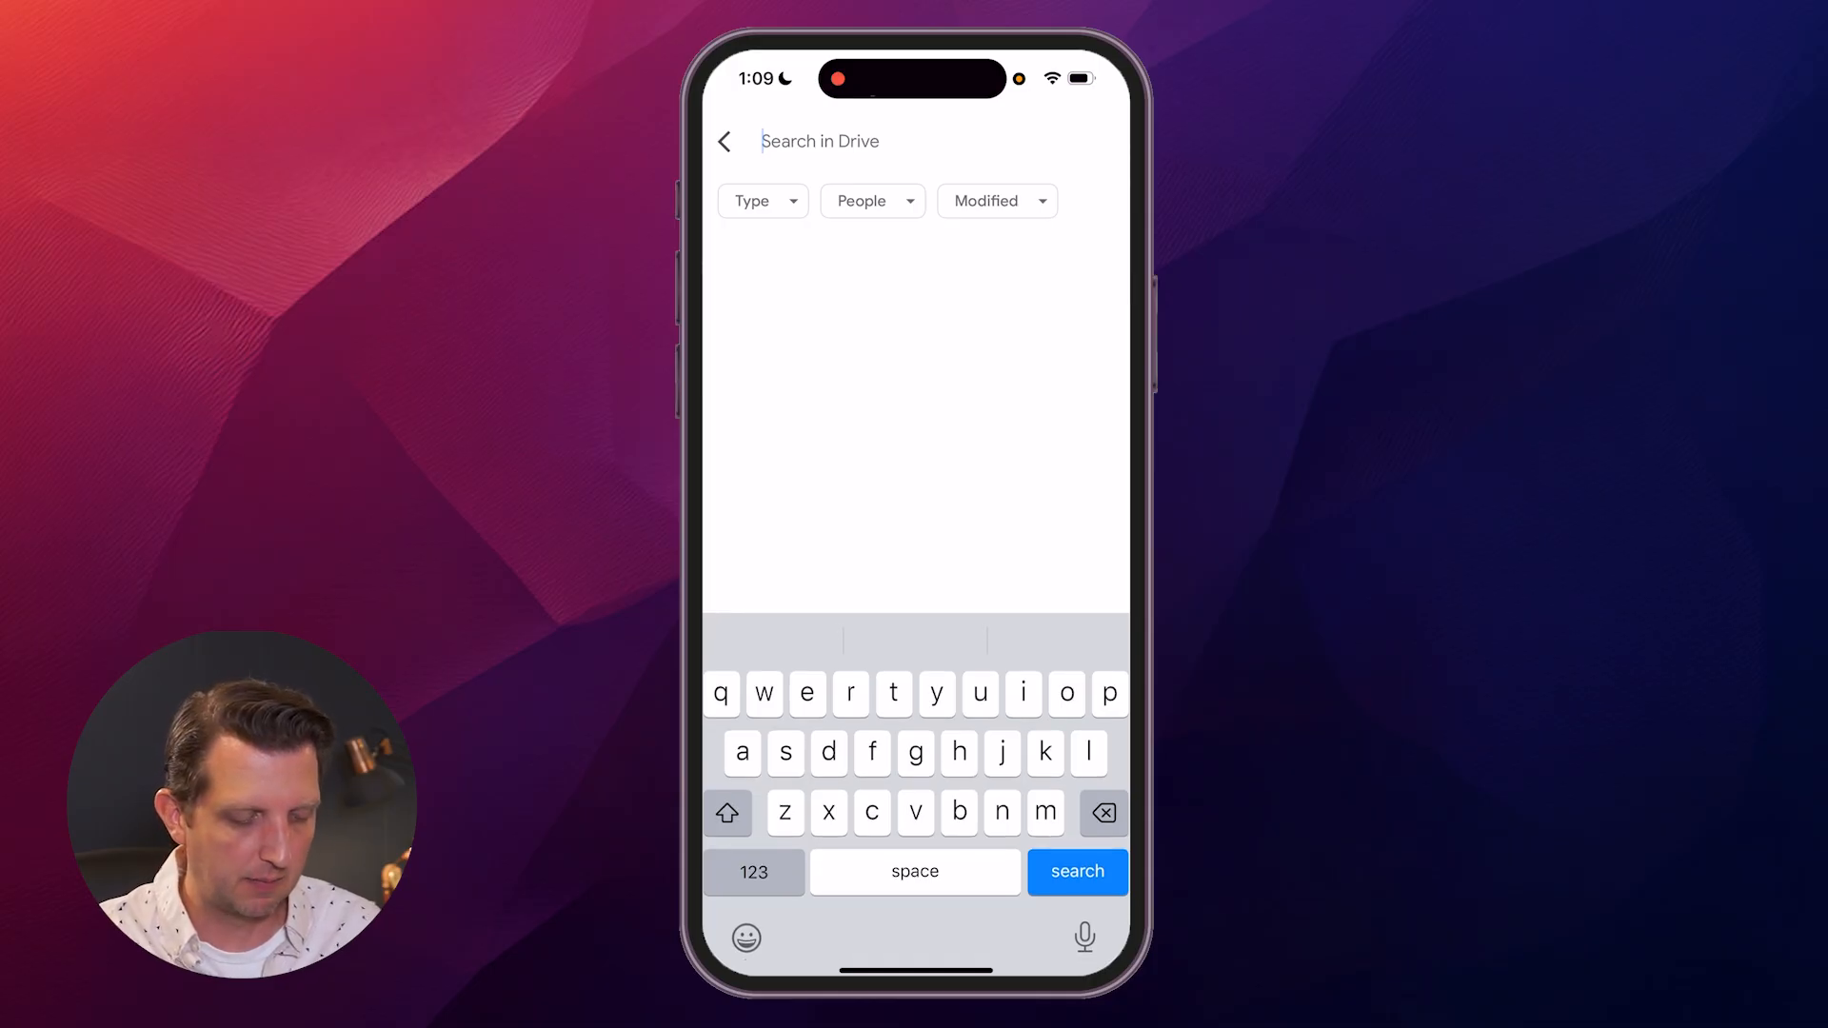
Close search back to the suggested home list, then show My Drive's folders.
{"action": "left_click", "coordinate": [723, 141]}
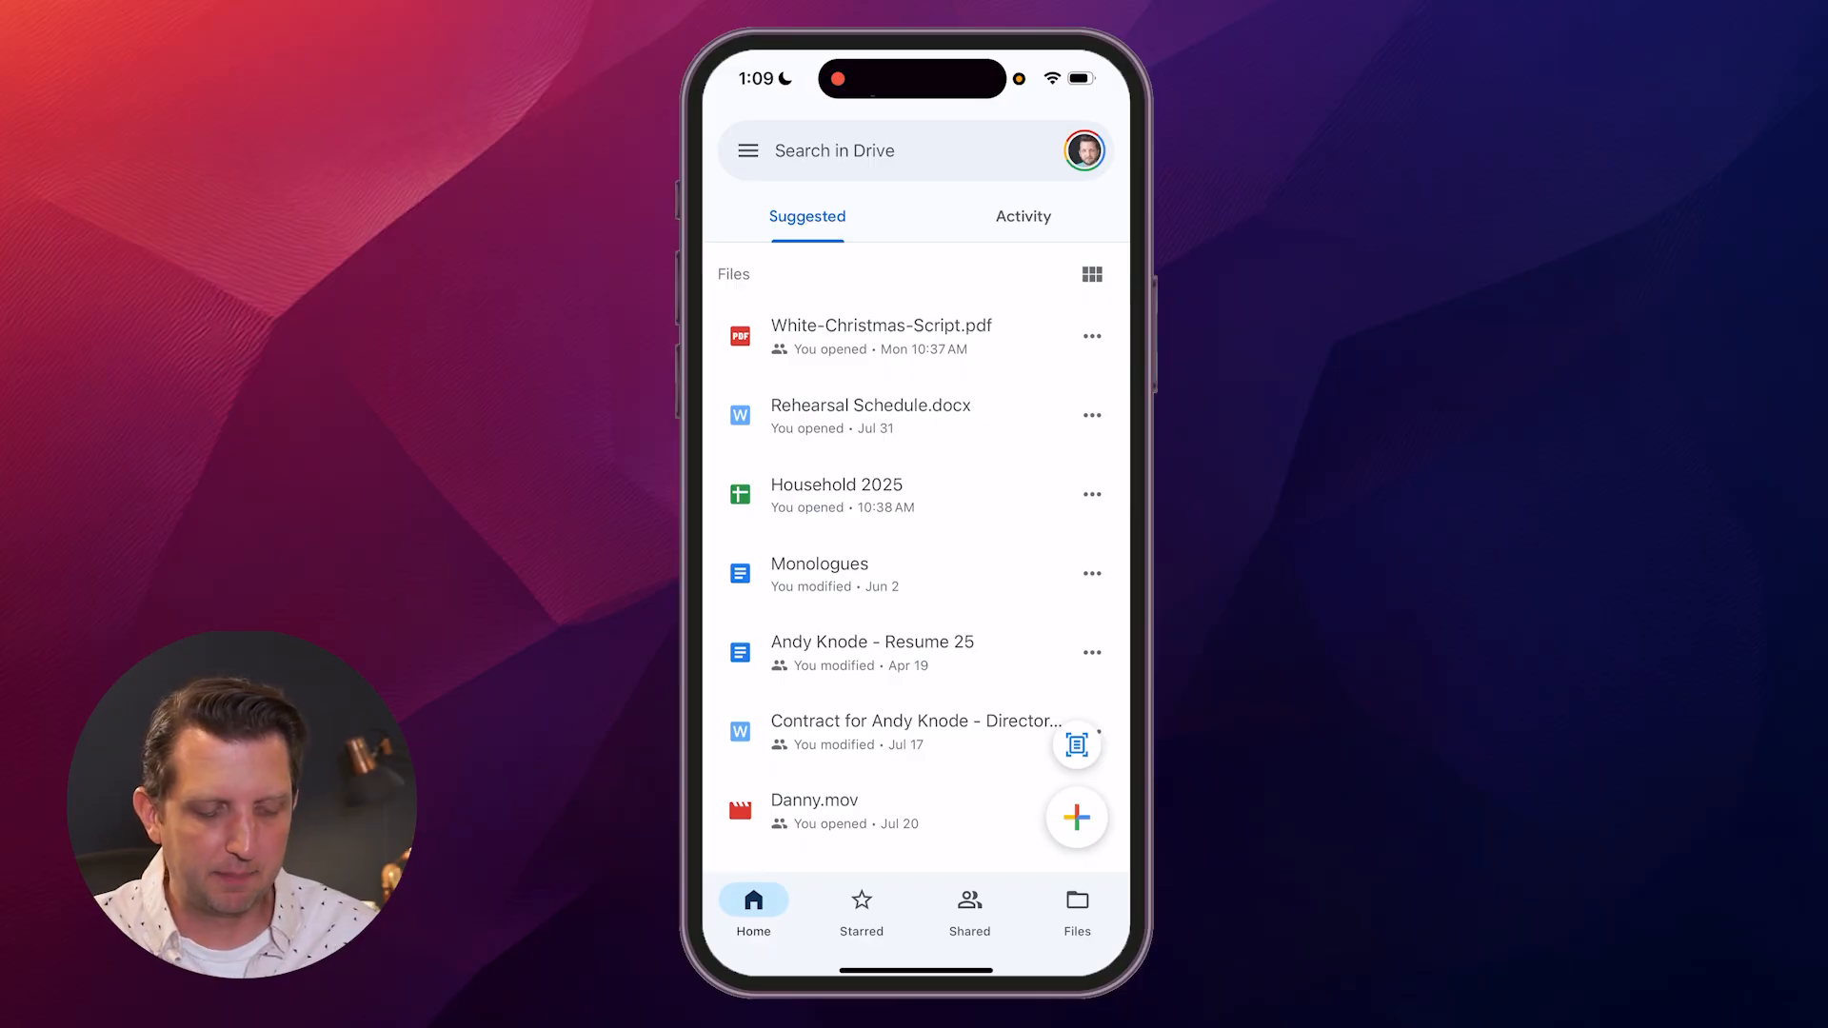
{"action": "left_click", "coordinate": [1075, 913]}
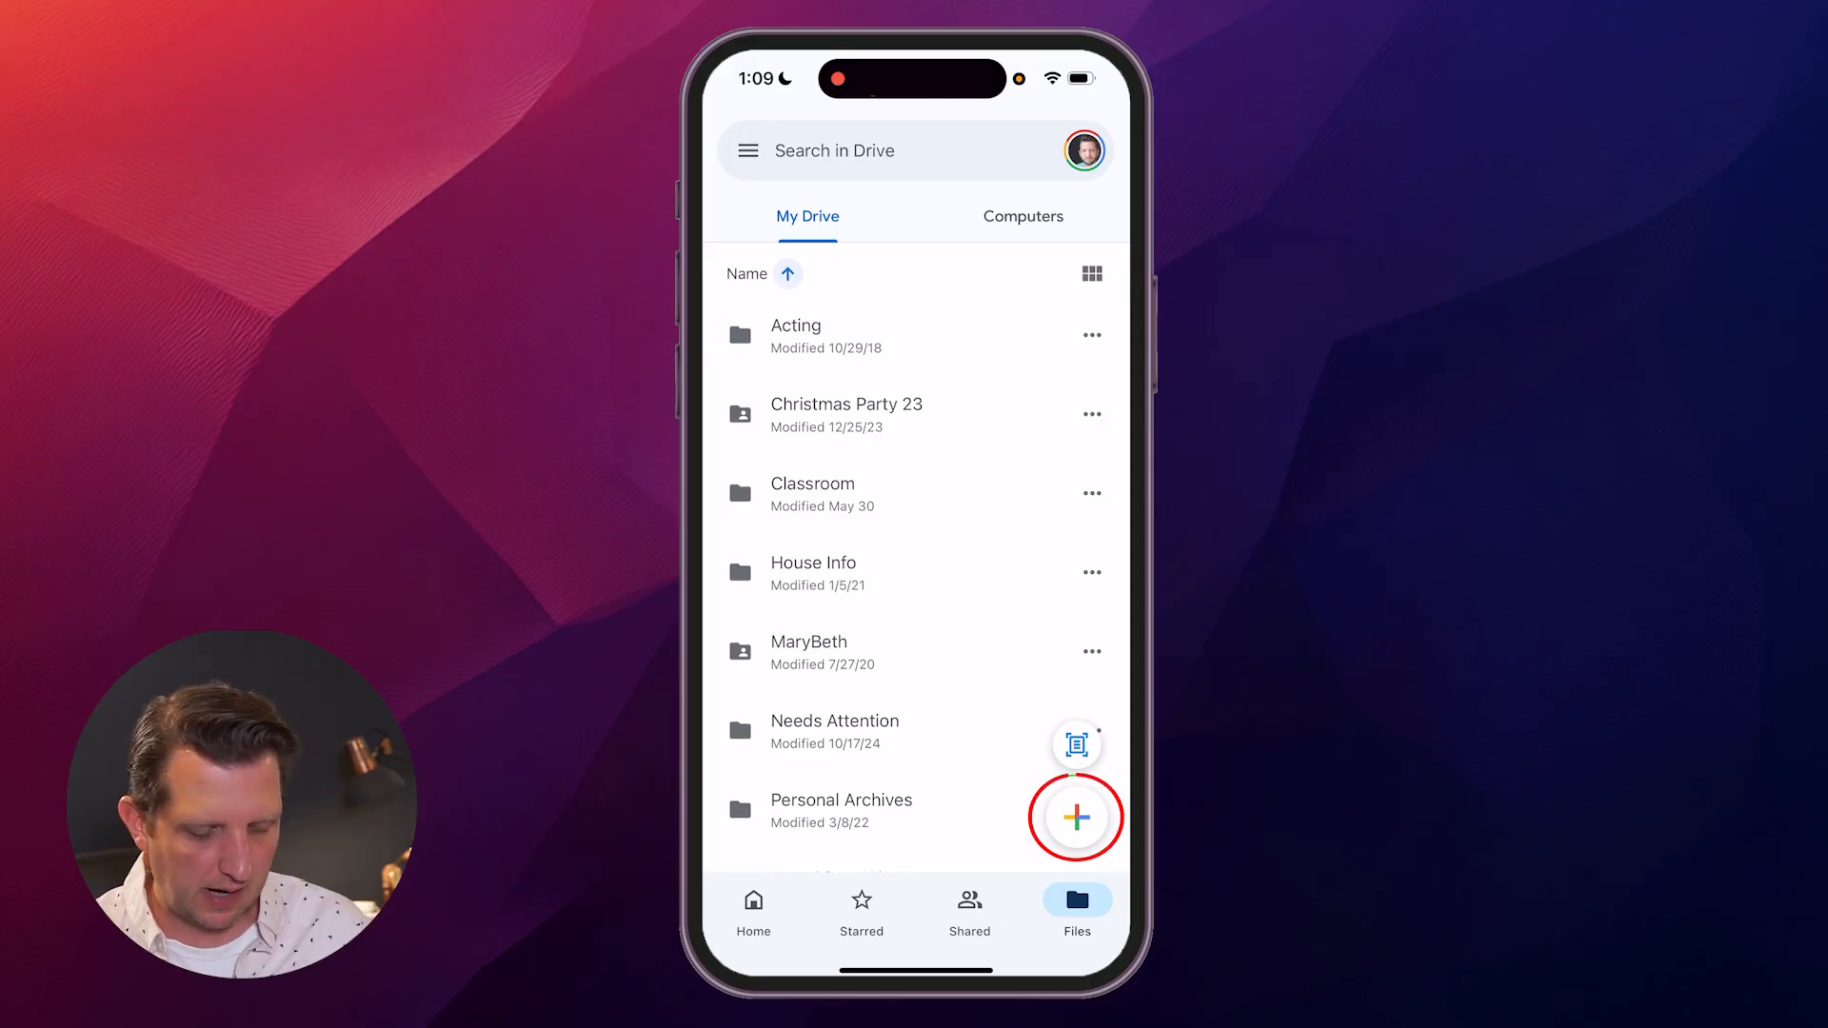
From the + menu, try Scan document and cancel the scanner.
{"action": "left_click", "coordinate": [1074, 816]}
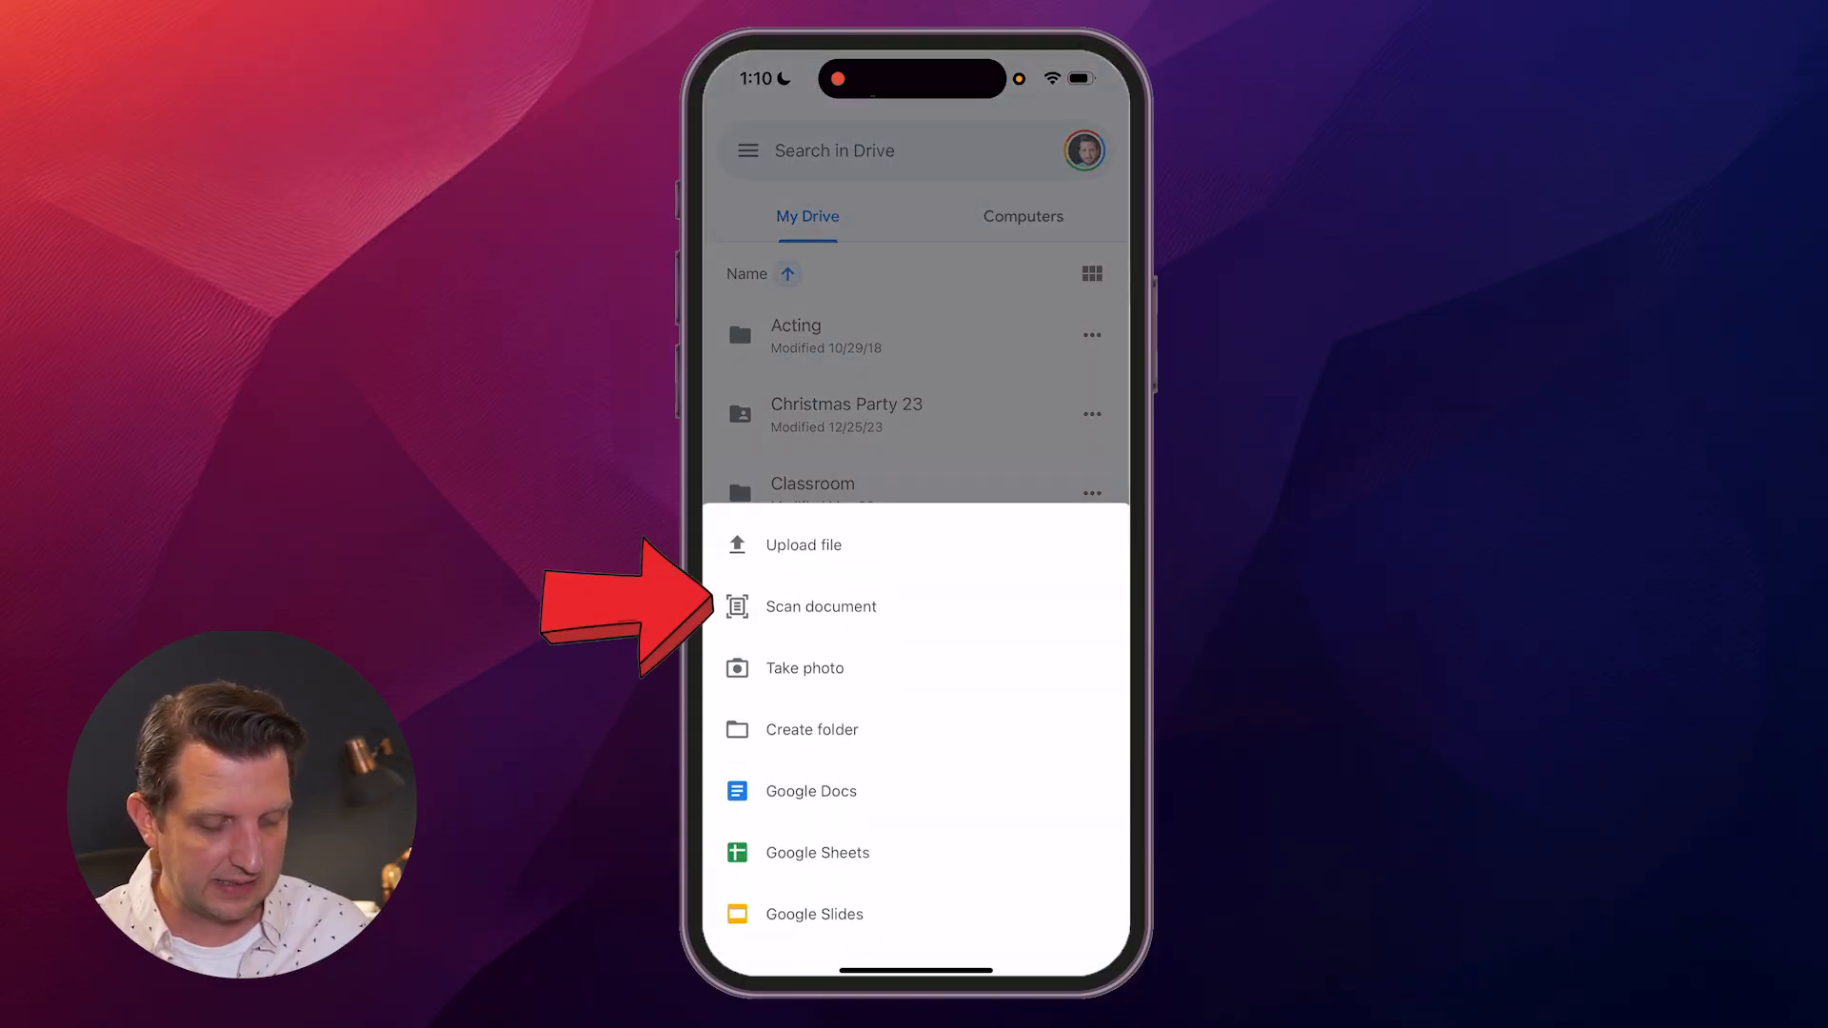
{"action": "left_click", "coordinate": [820, 606]}
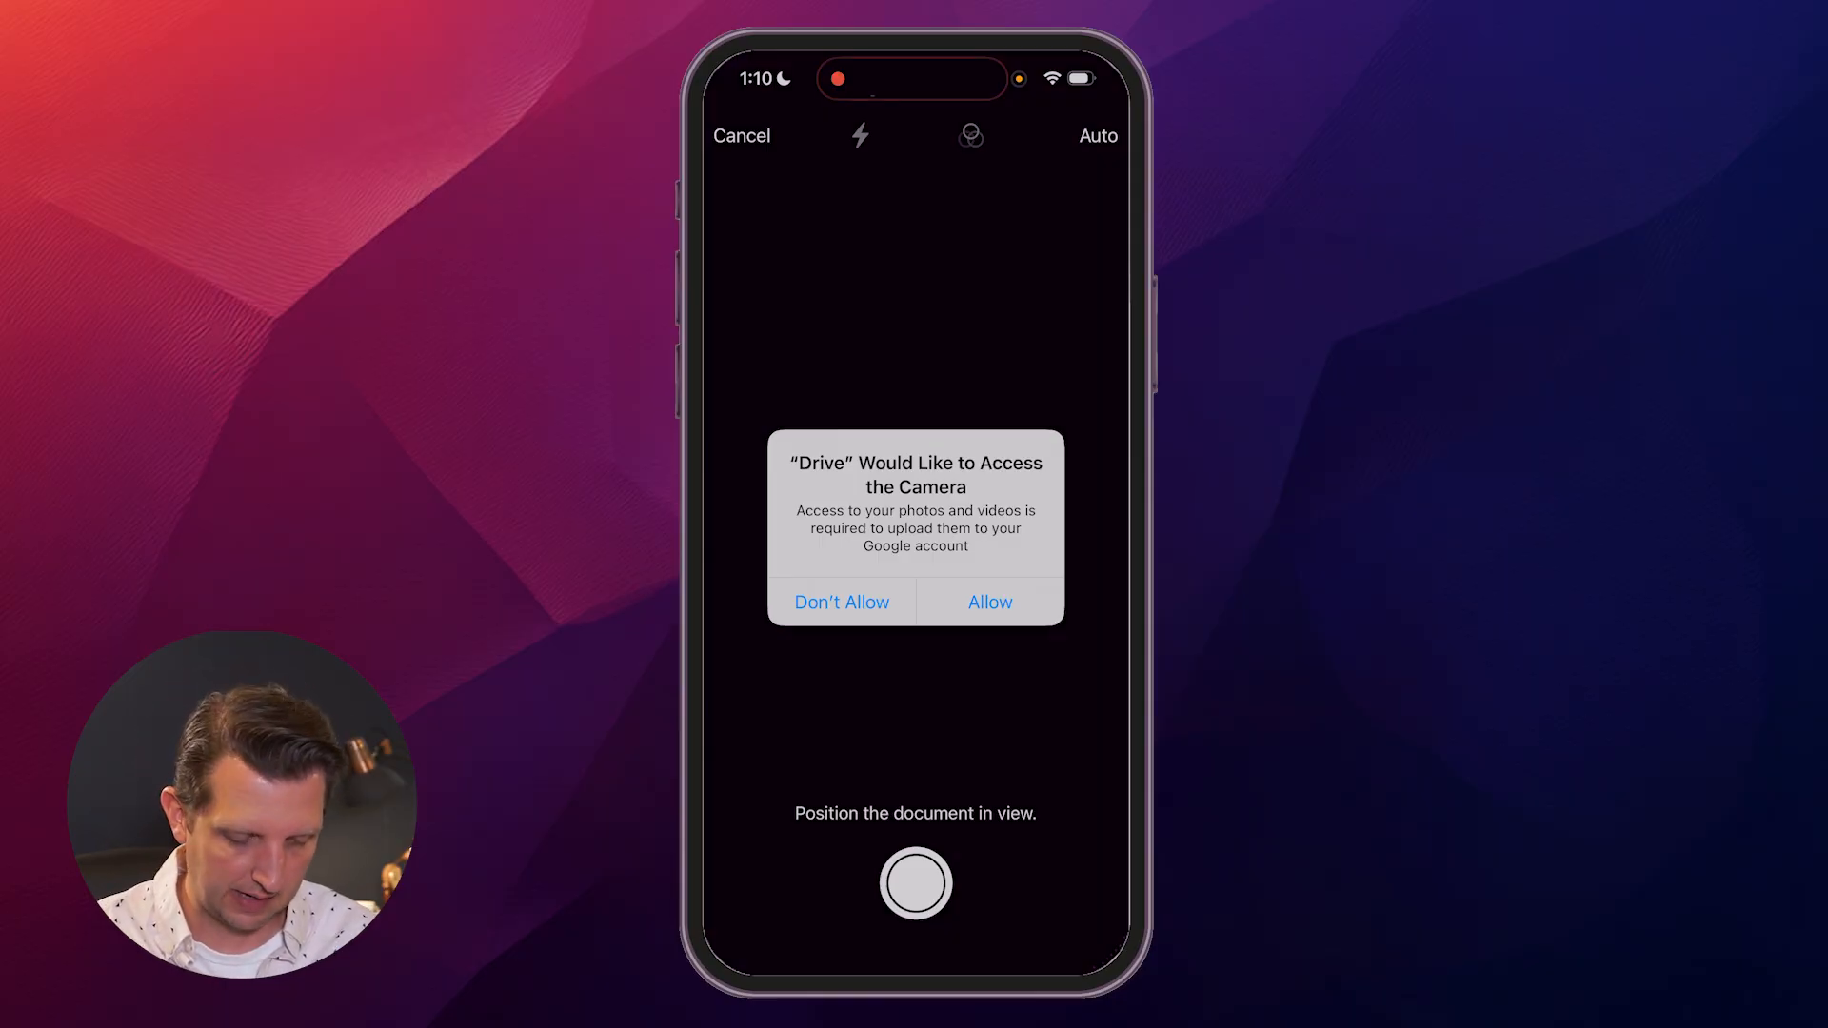
{"action": "left_click", "coordinate": [841, 603]}
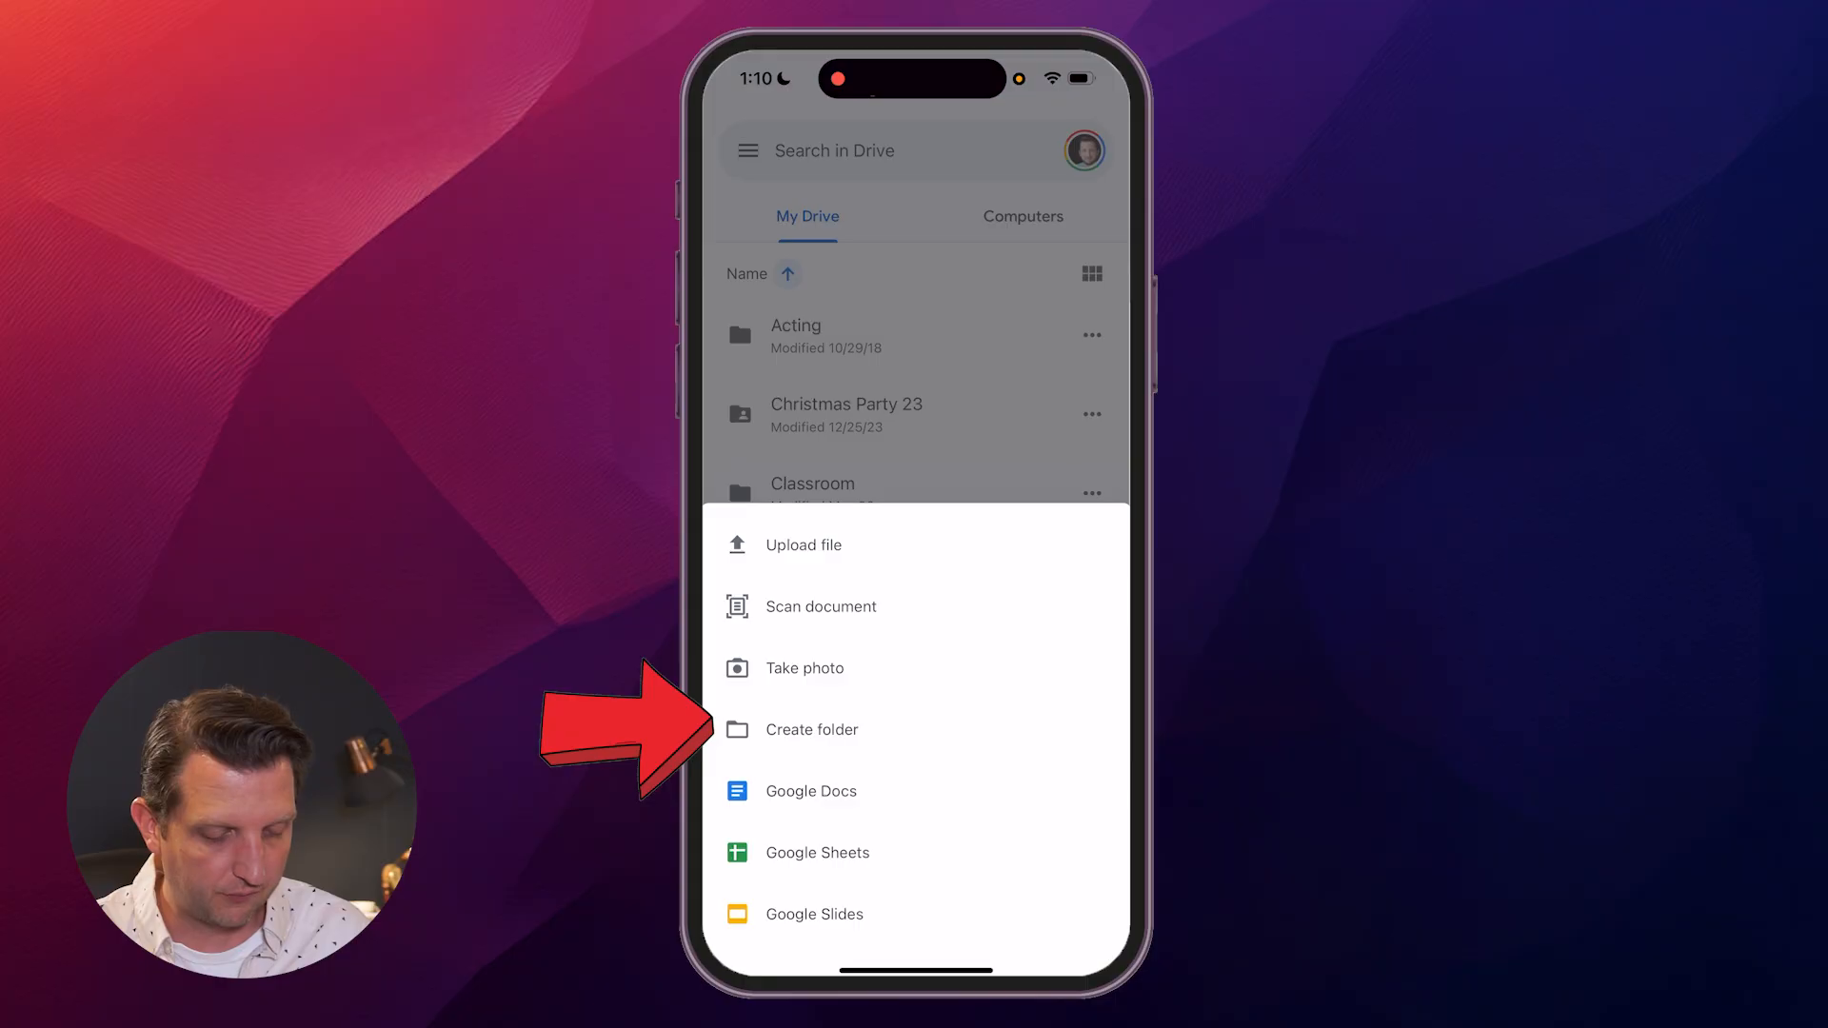
Create a new folder named 'Important Docs' in My Drive.
{"action": "left_click", "coordinate": [811, 729]}
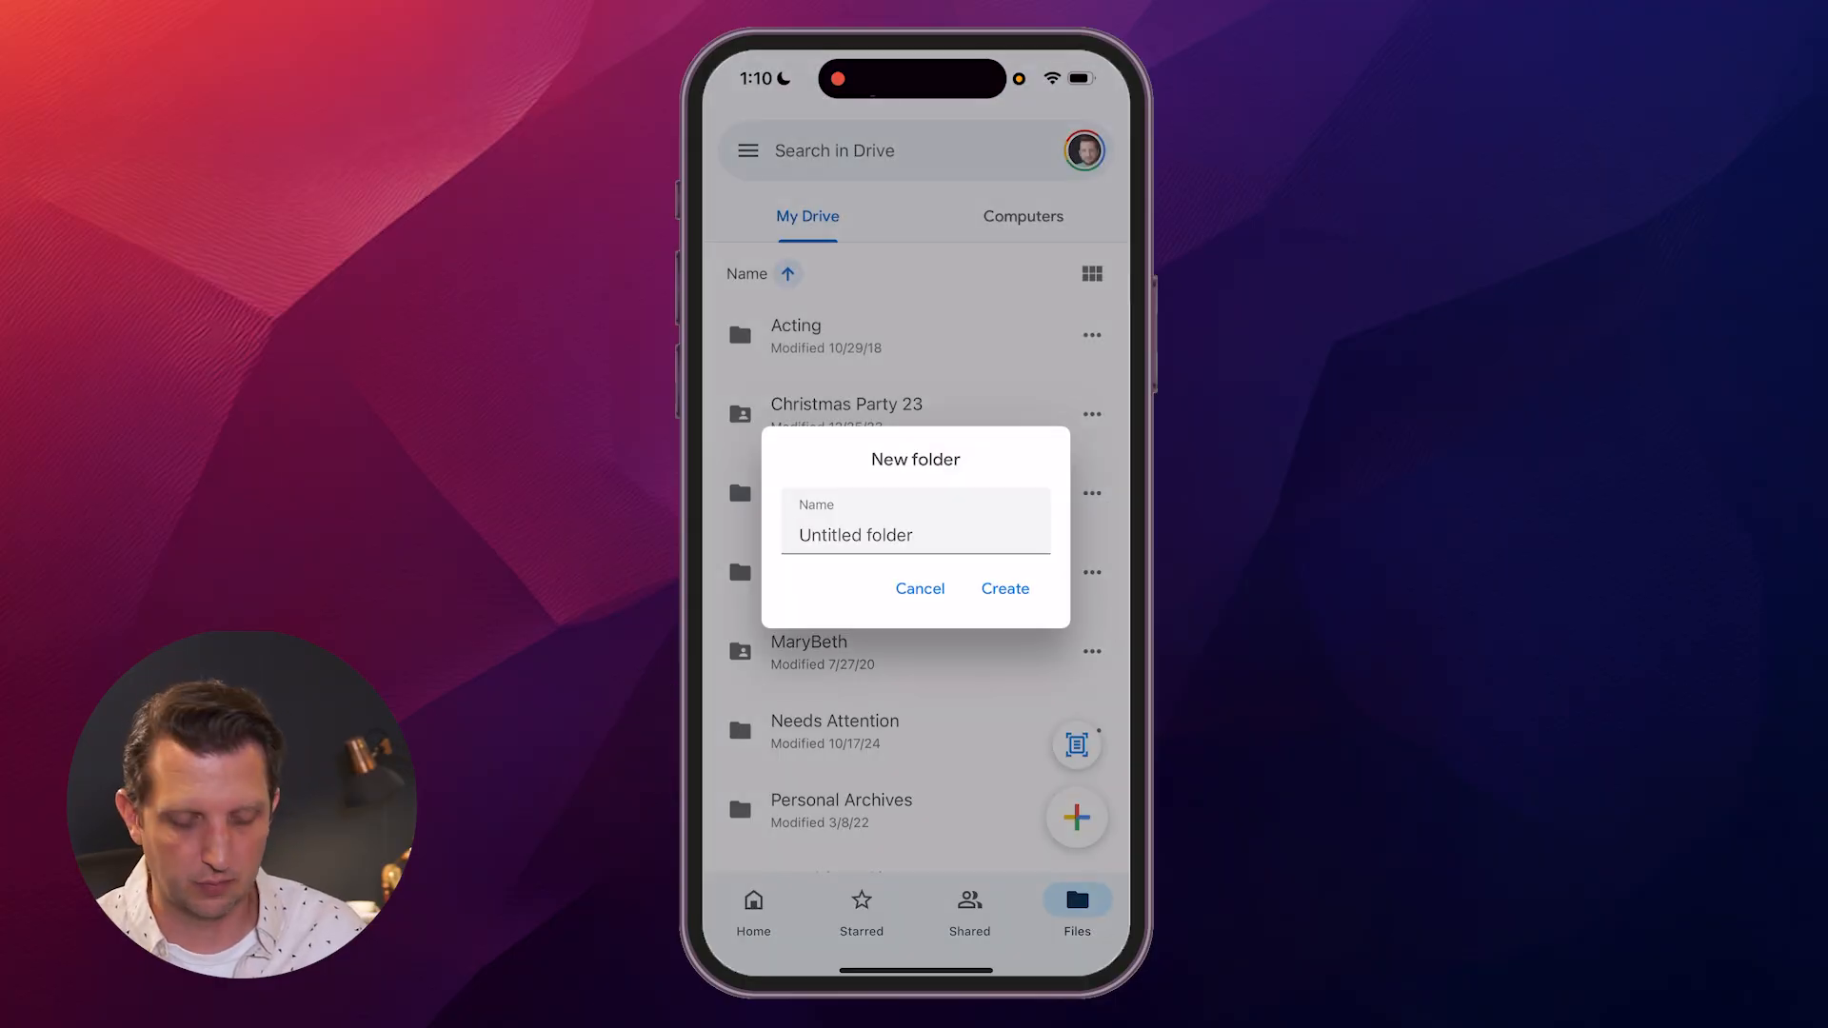
{"action": "type", "text": "Imp"}
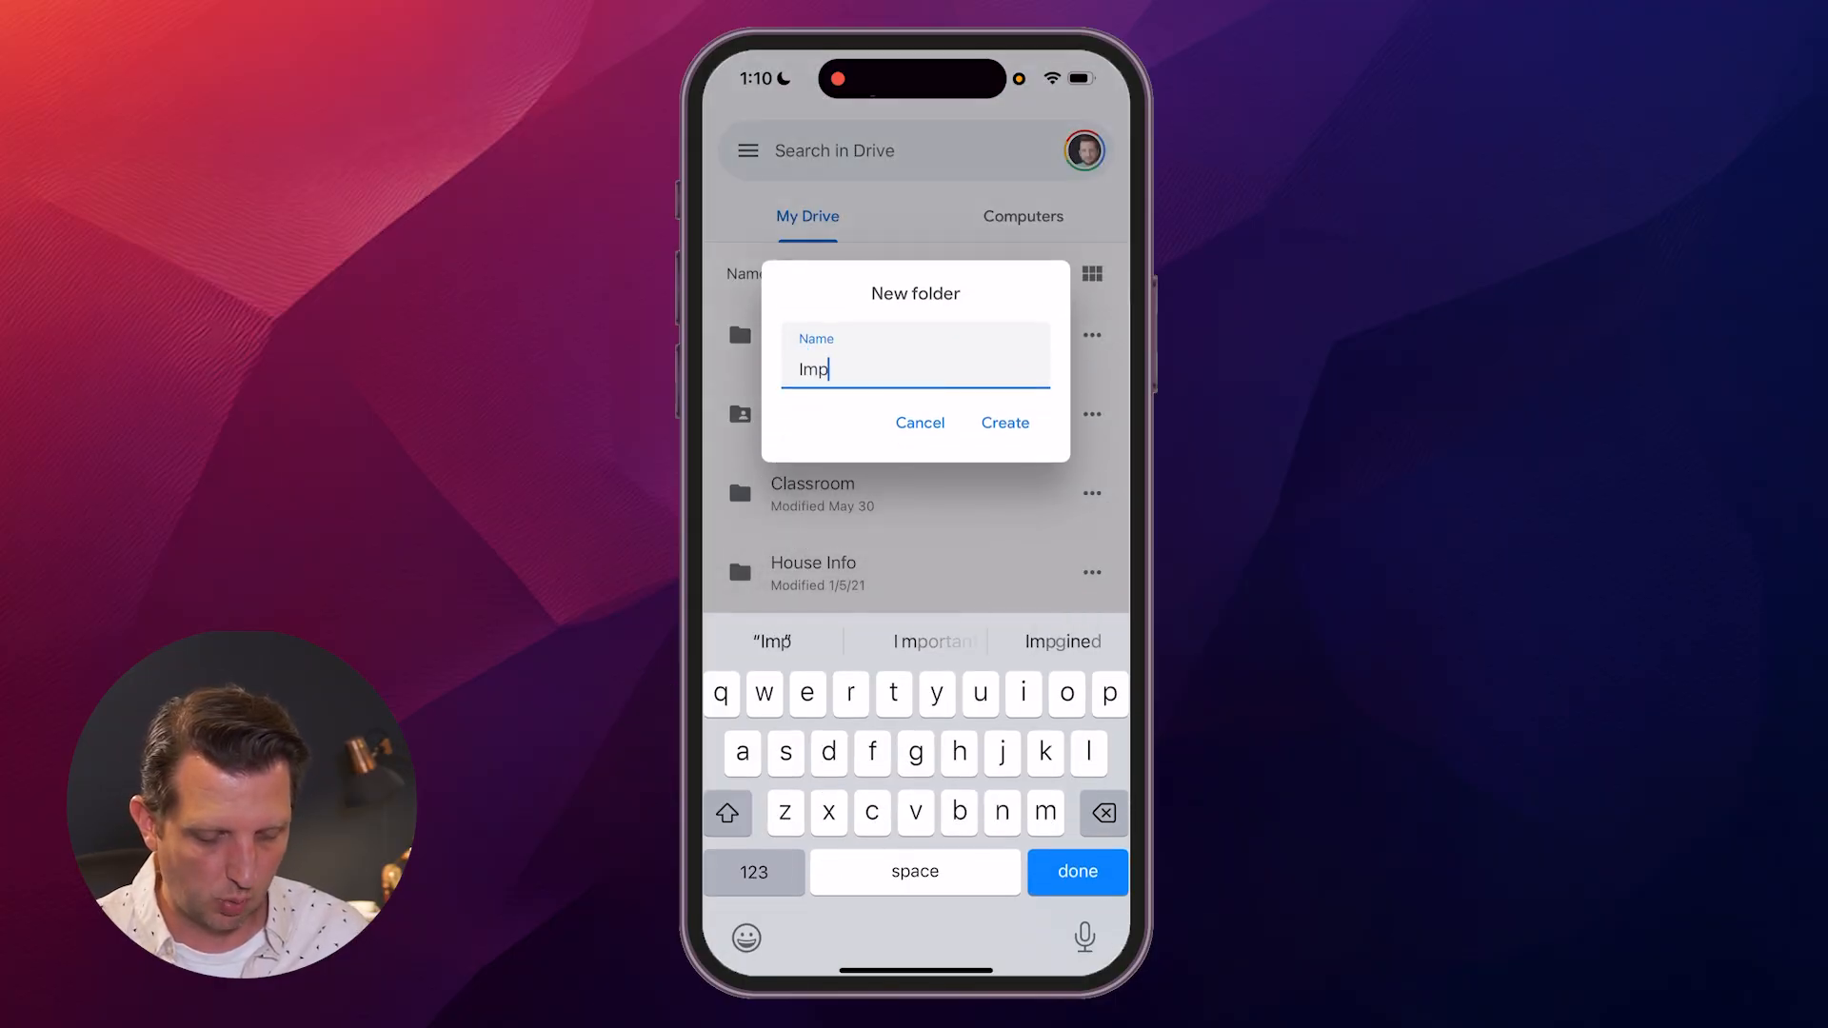
{"action": "left_click", "coordinate": [1004, 421]}
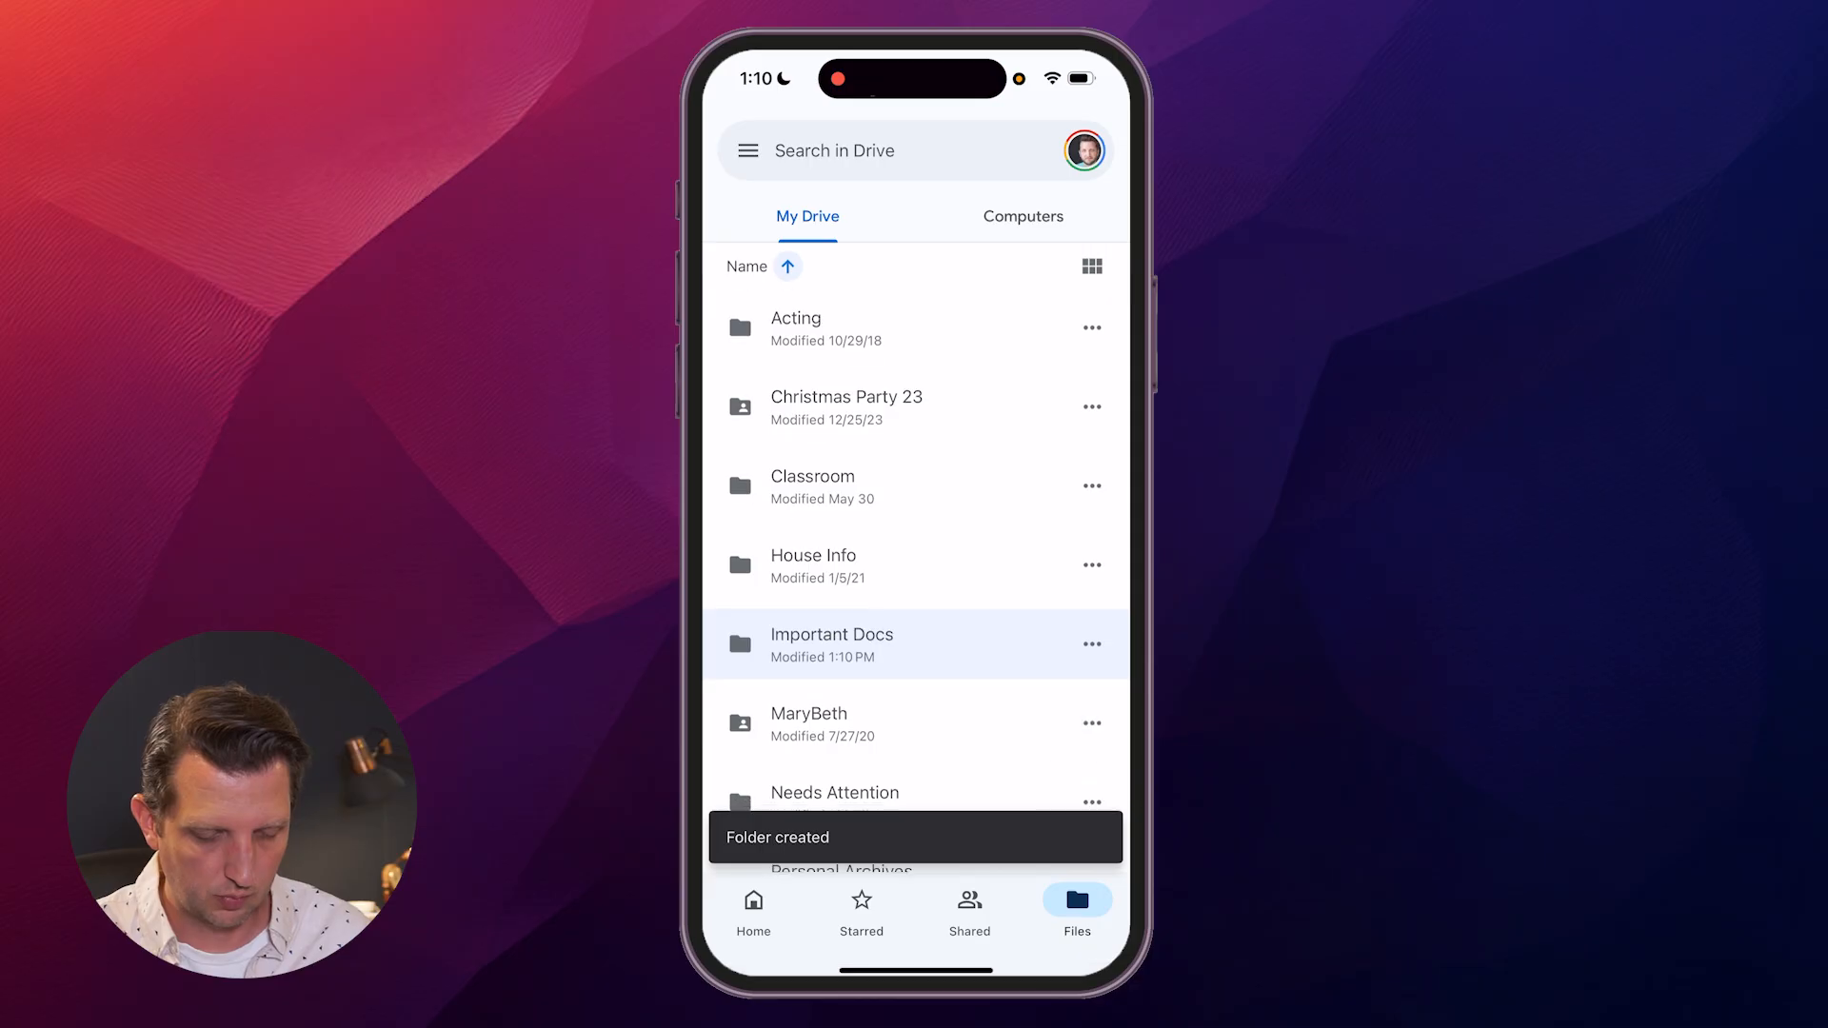
{"action": "scroll", "scroll_direction": "down", "scroll_amount": 3}
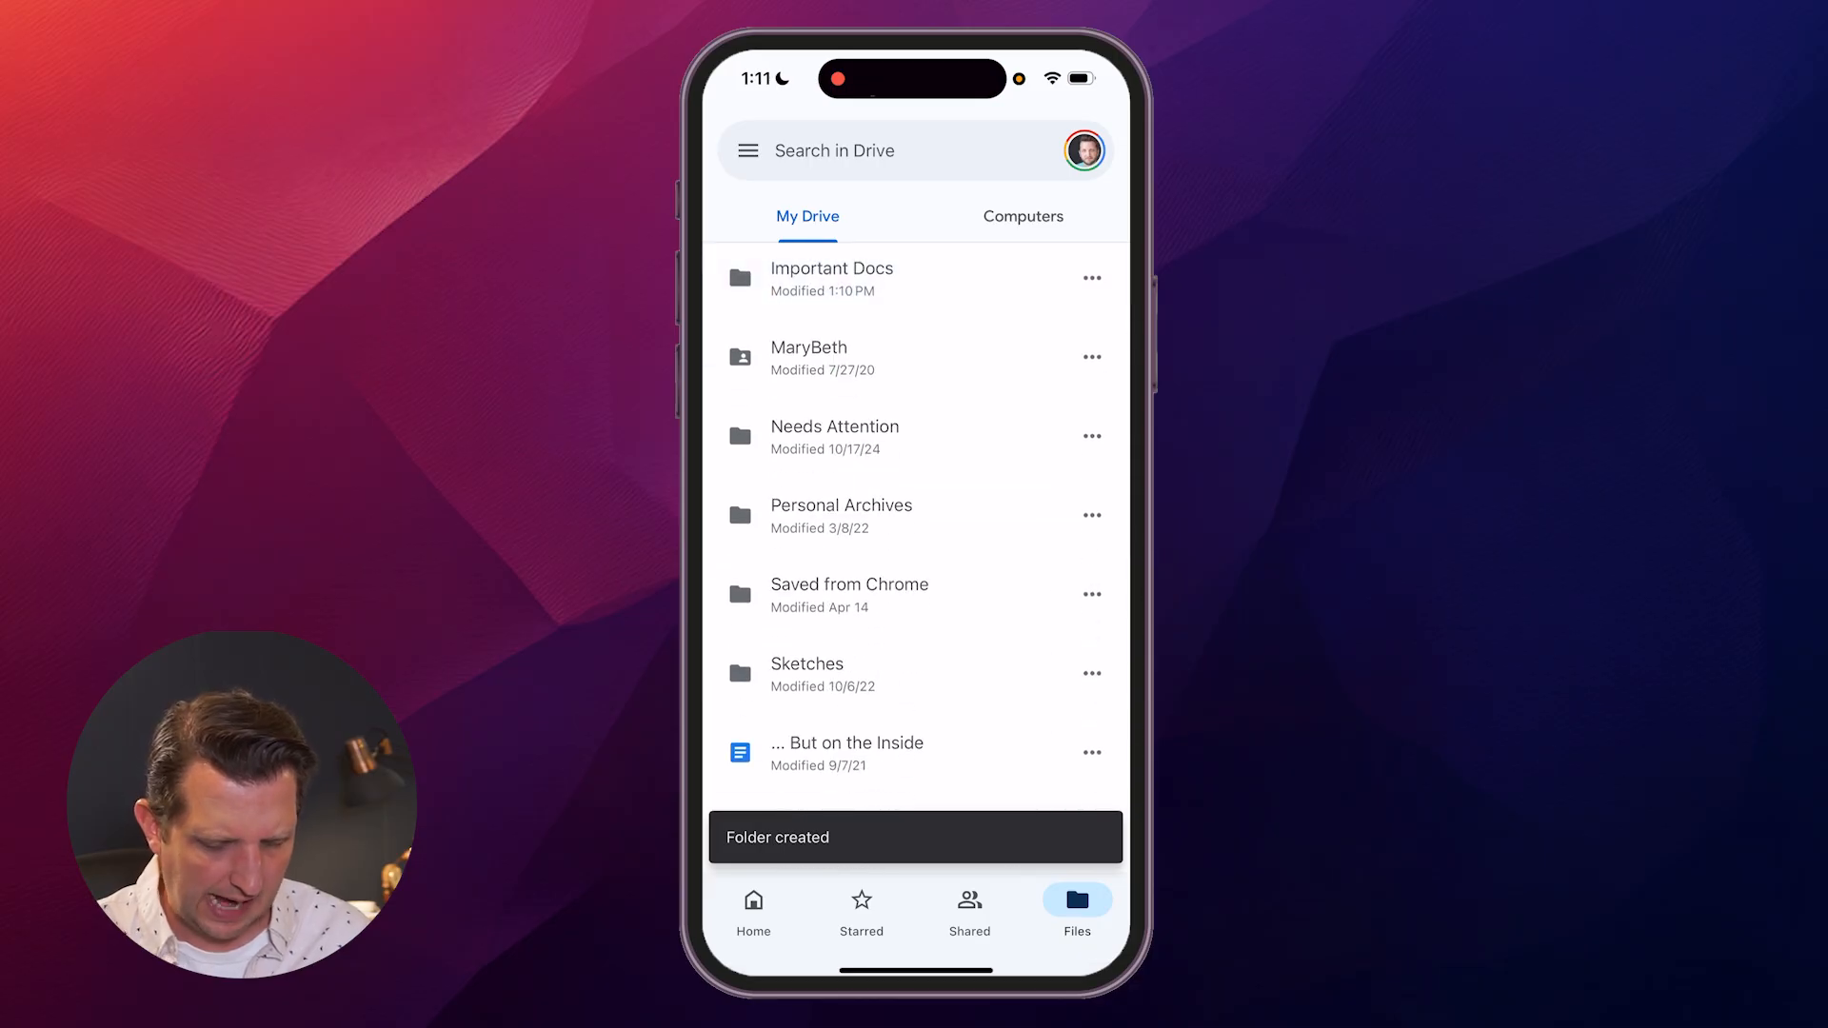
Scroll through My Drive and open the Saved from Chrome folder.
{"action": "scroll", "scroll_direction": "down", "scroll_amount": 3}
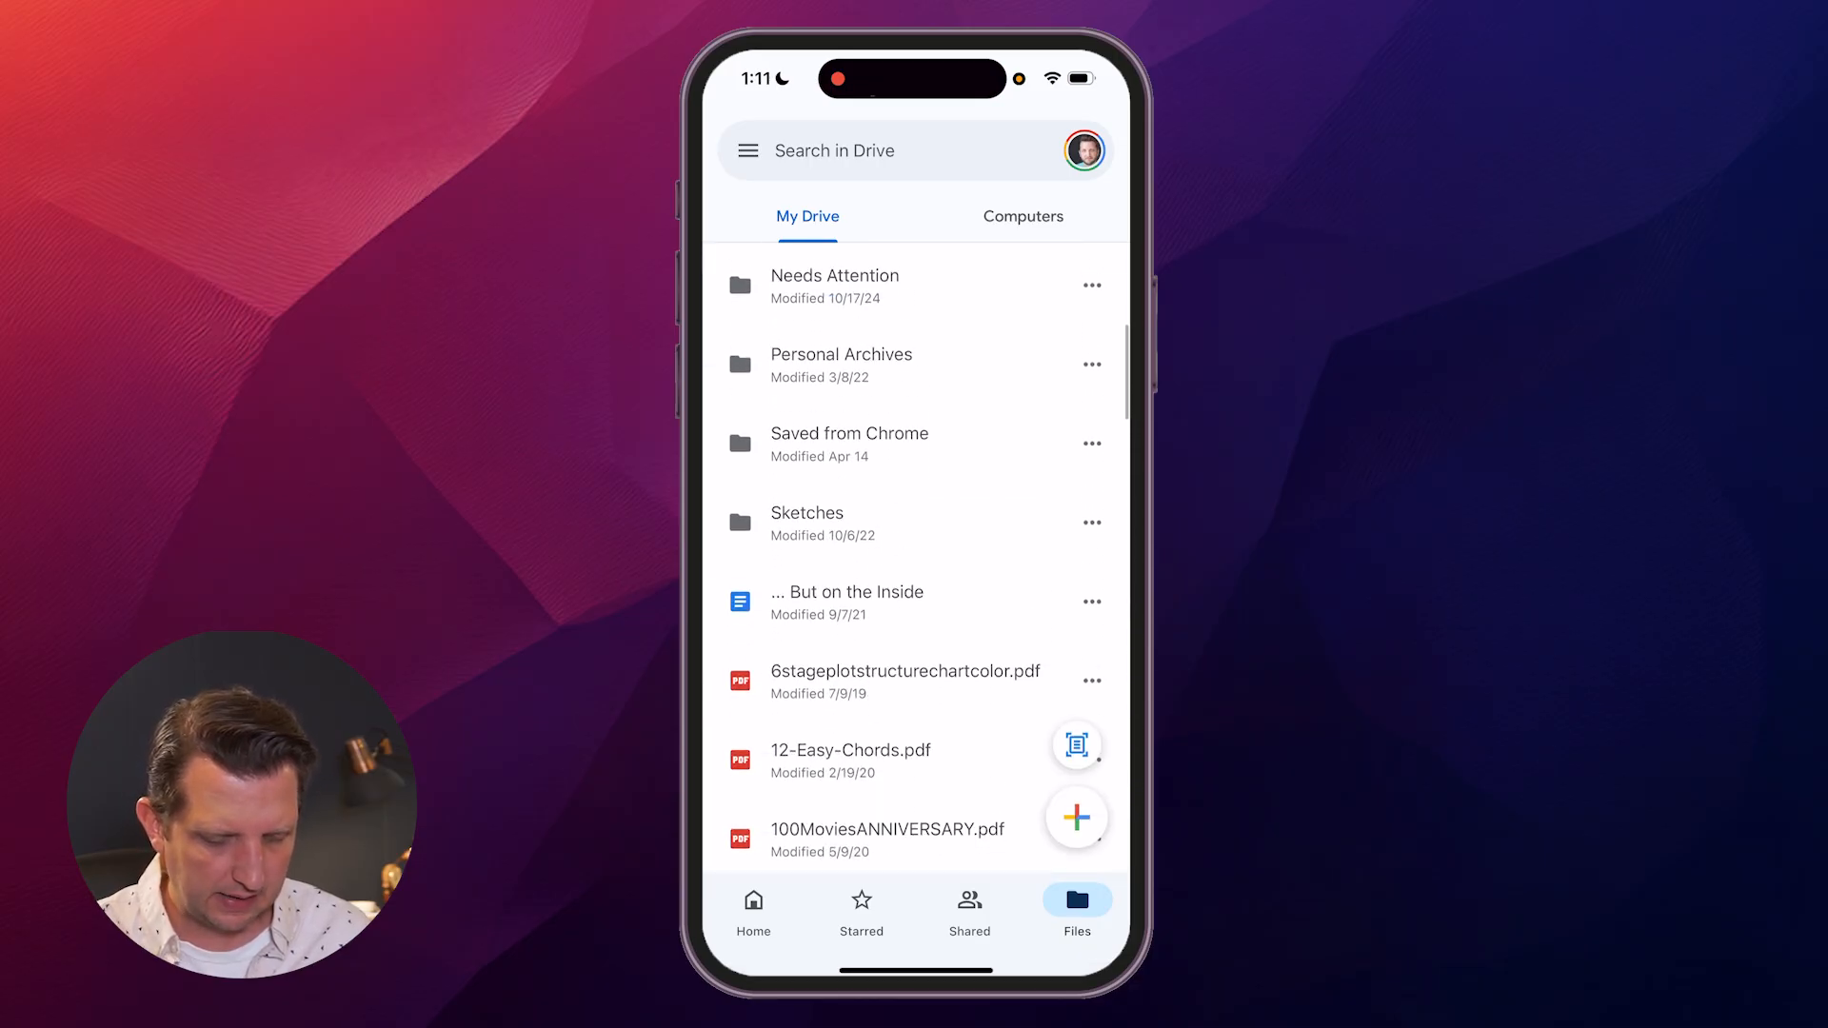
{"action": "scroll", "scroll_direction": "up", "scroll_amount": 3}
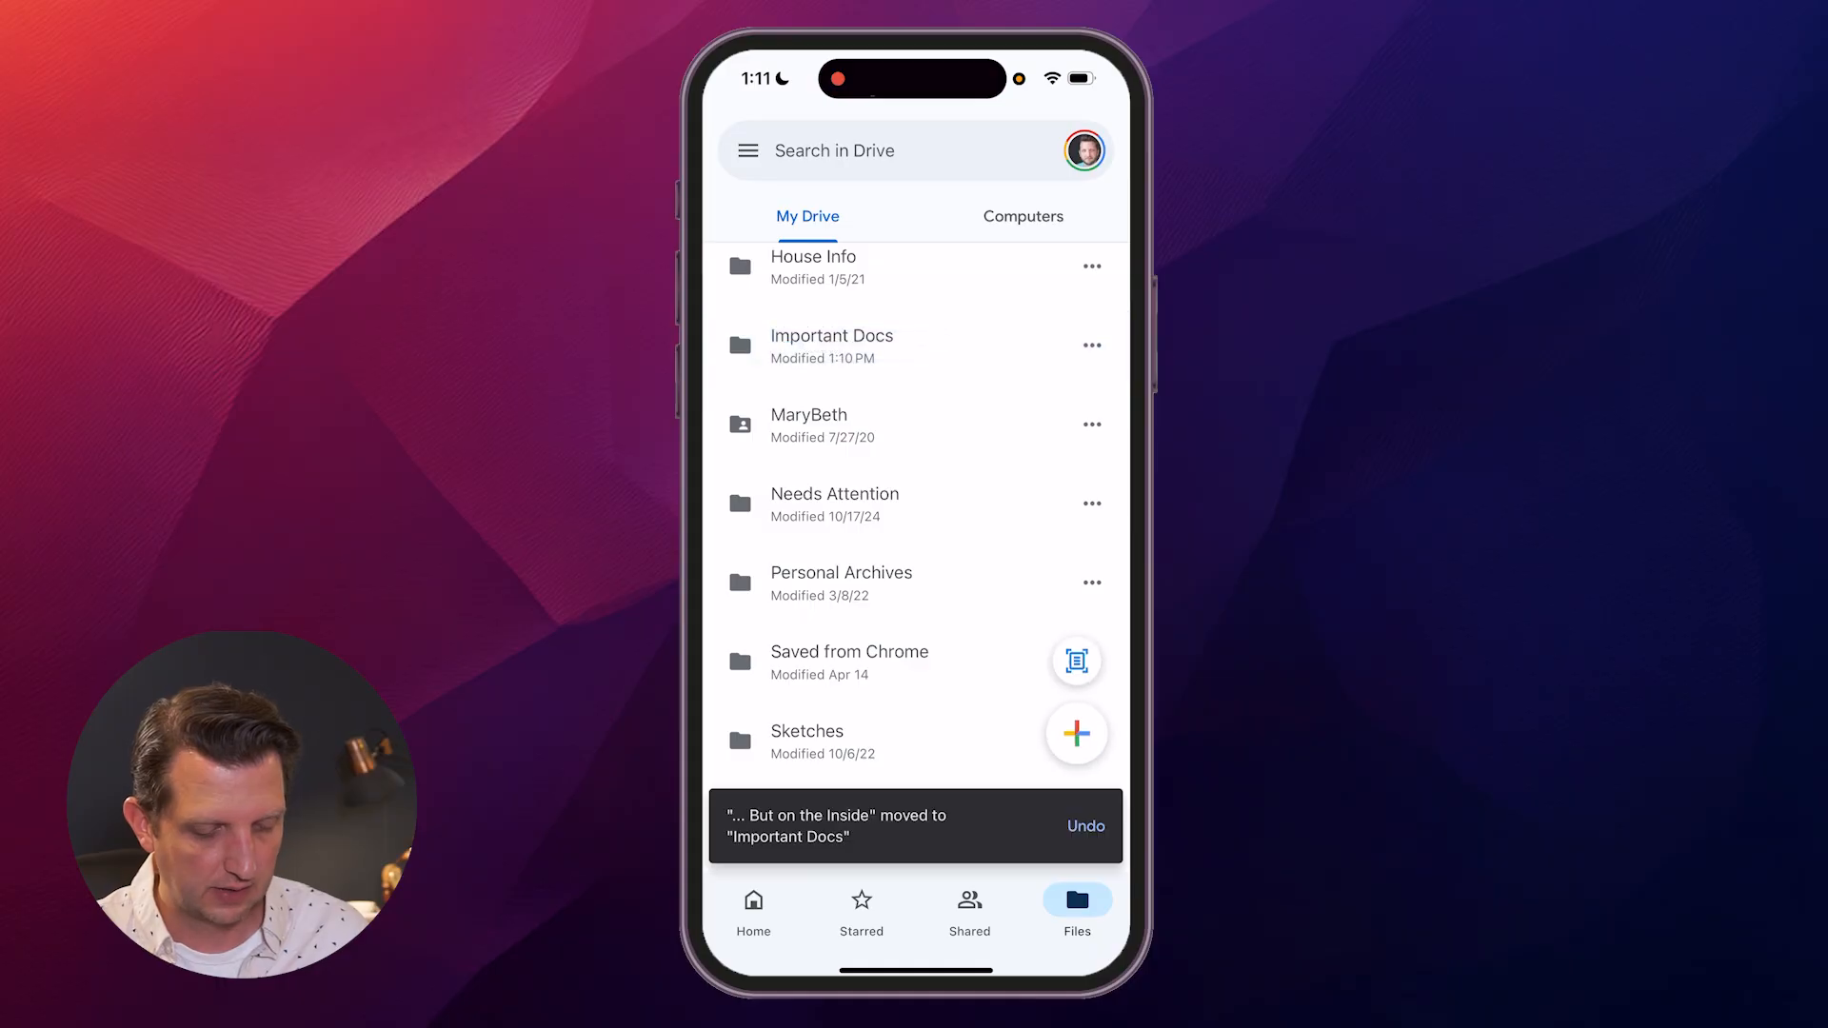
{"action": "left_click", "coordinate": [850, 661]}
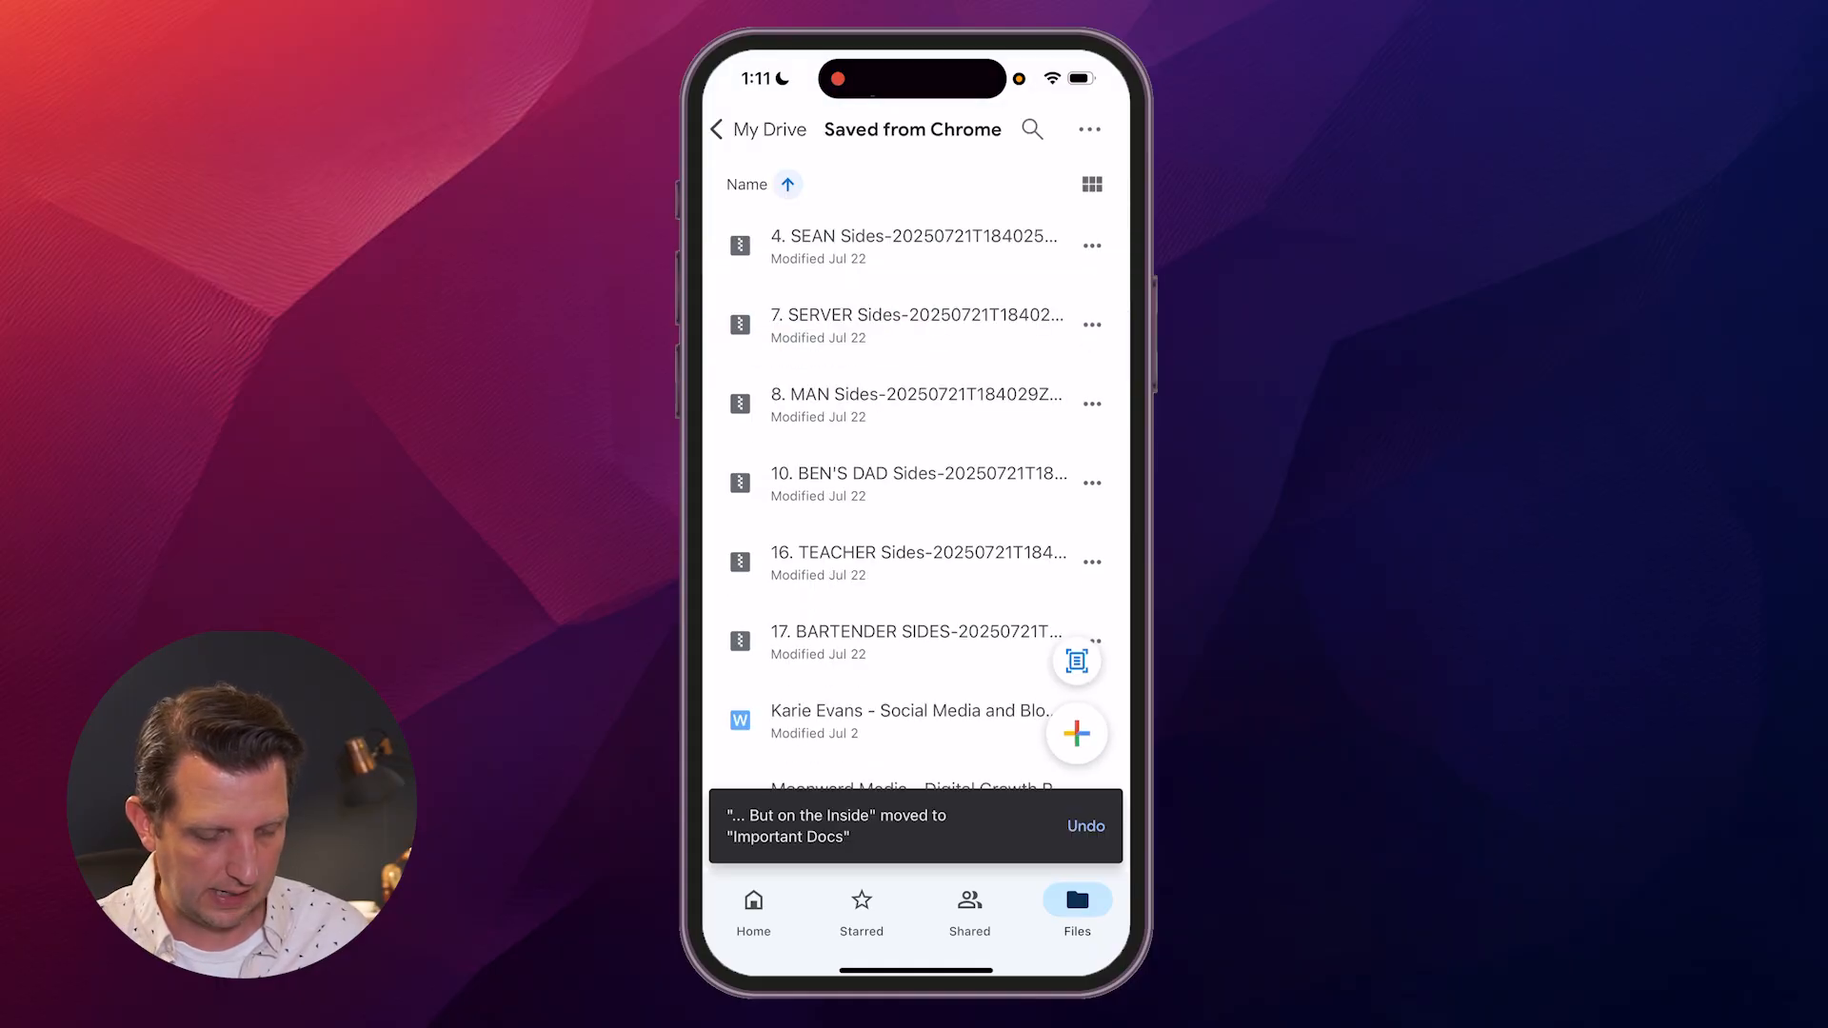
{"action": "left_click", "coordinate": [757, 130]}
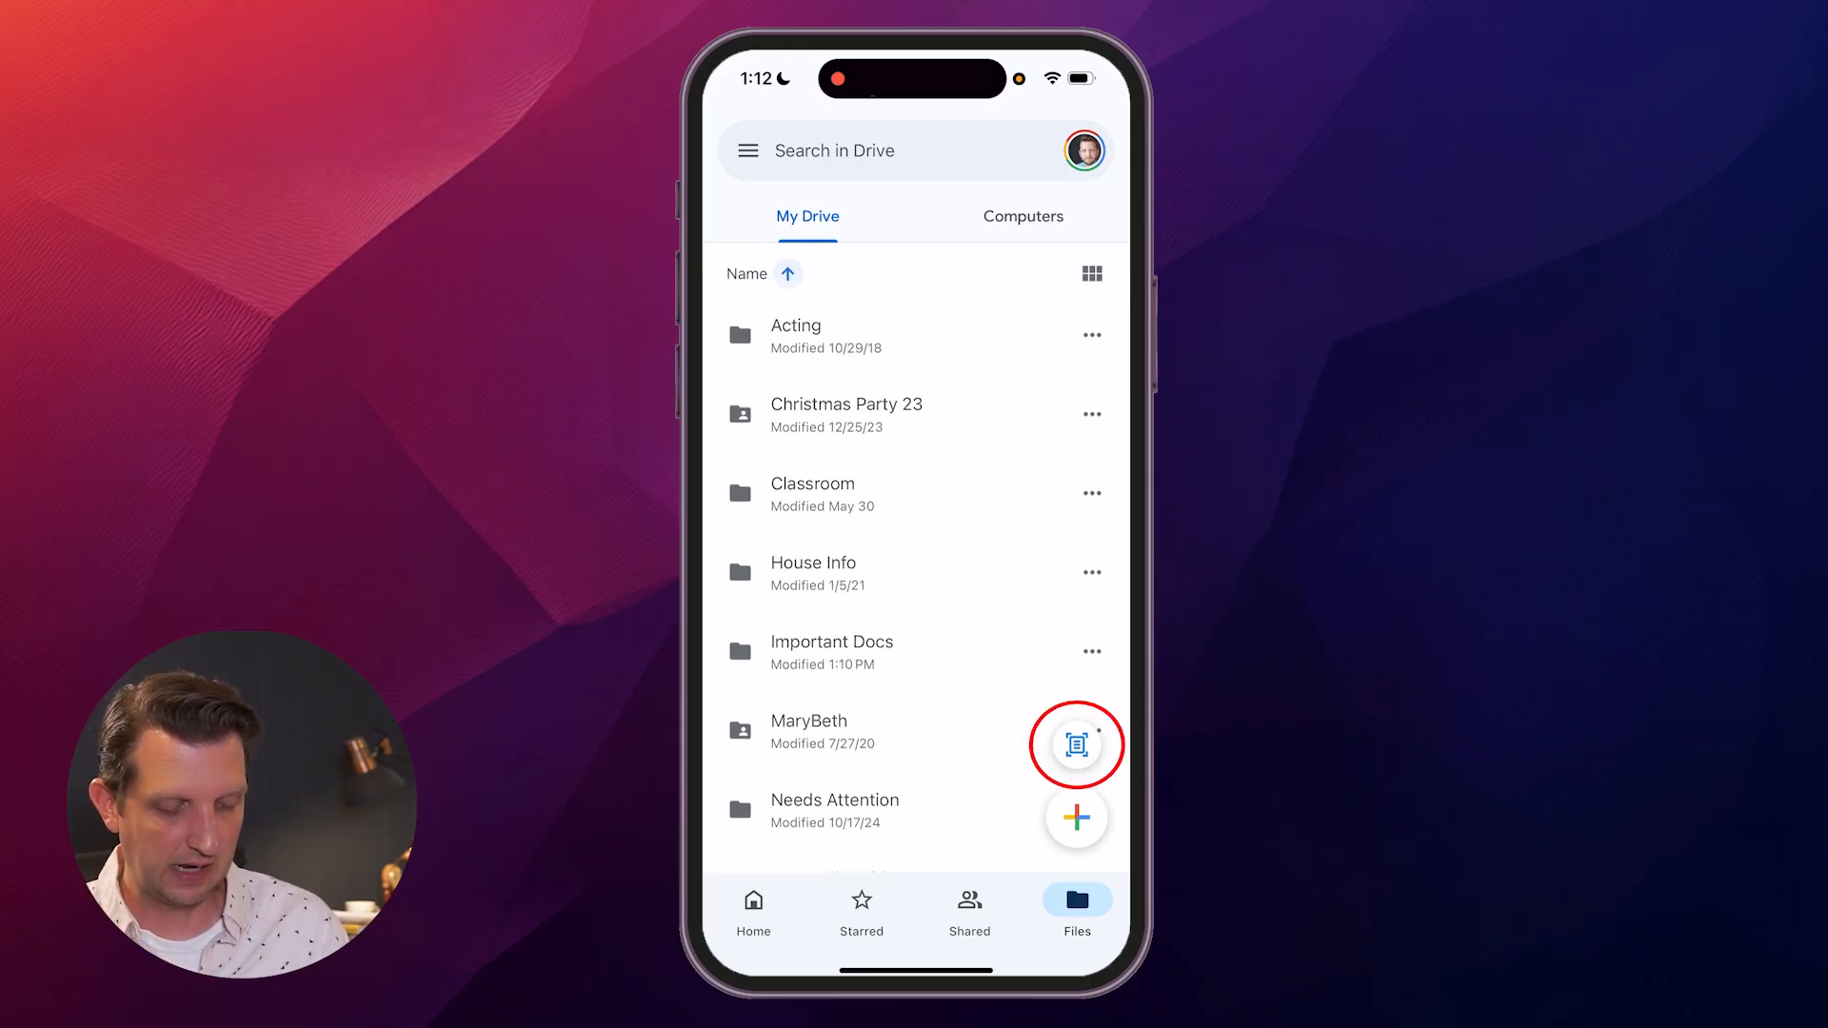
Scan the handwritten lined page, save and upload it to My Drive as a PDF.
{"action": "left_click", "coordinate": [1074, 747]}
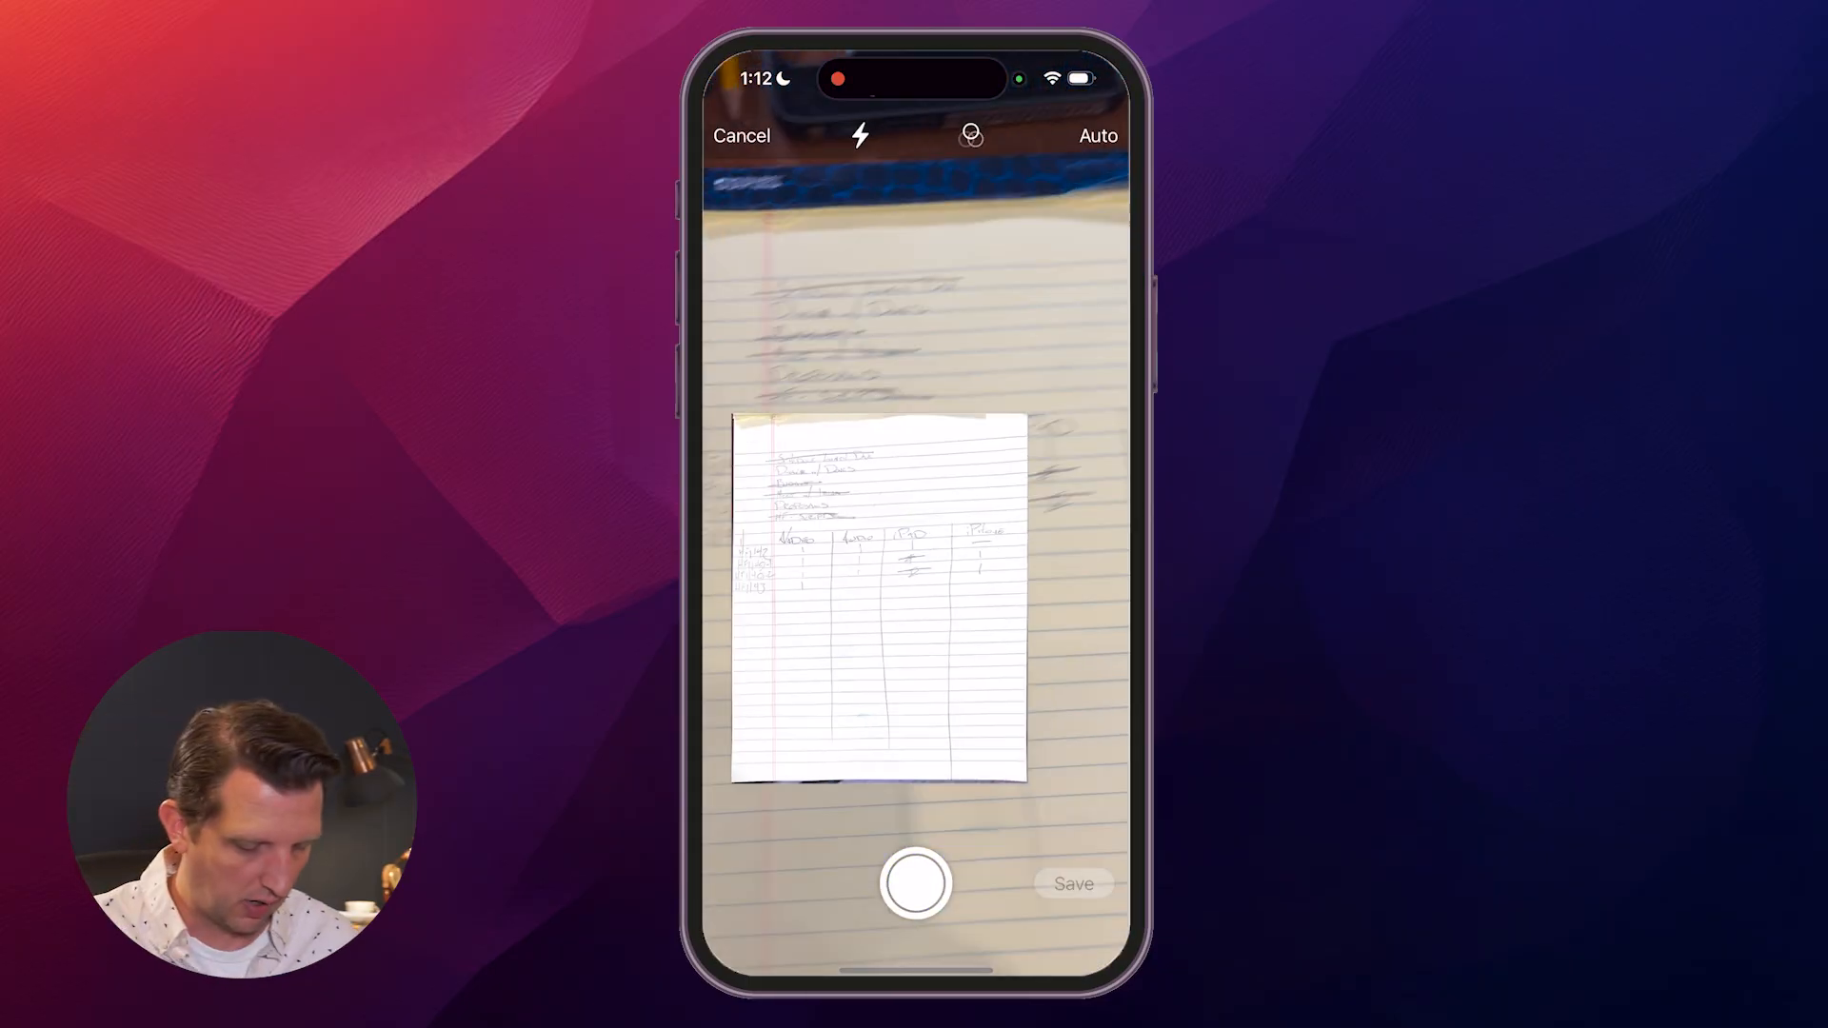
{"action": "left_click", "coordinate": [913, 883]}
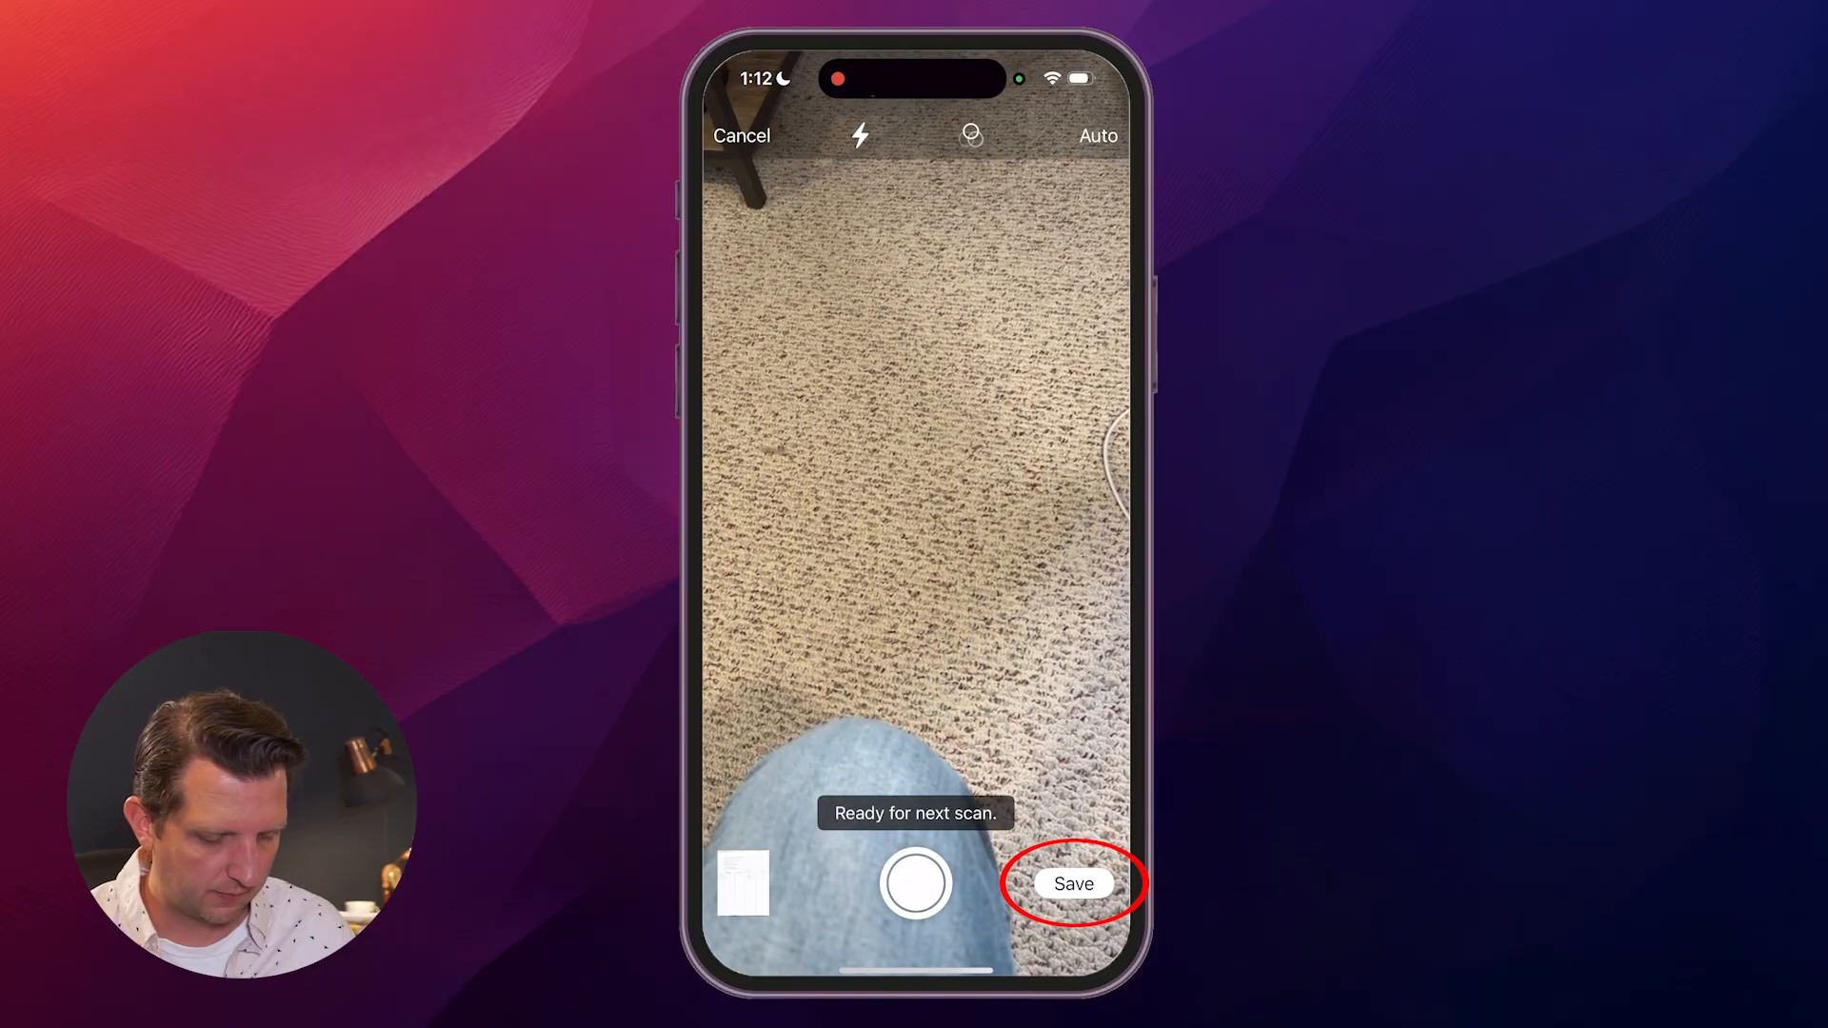
{"action": "left_click", "coordinate": [1073, 883]}
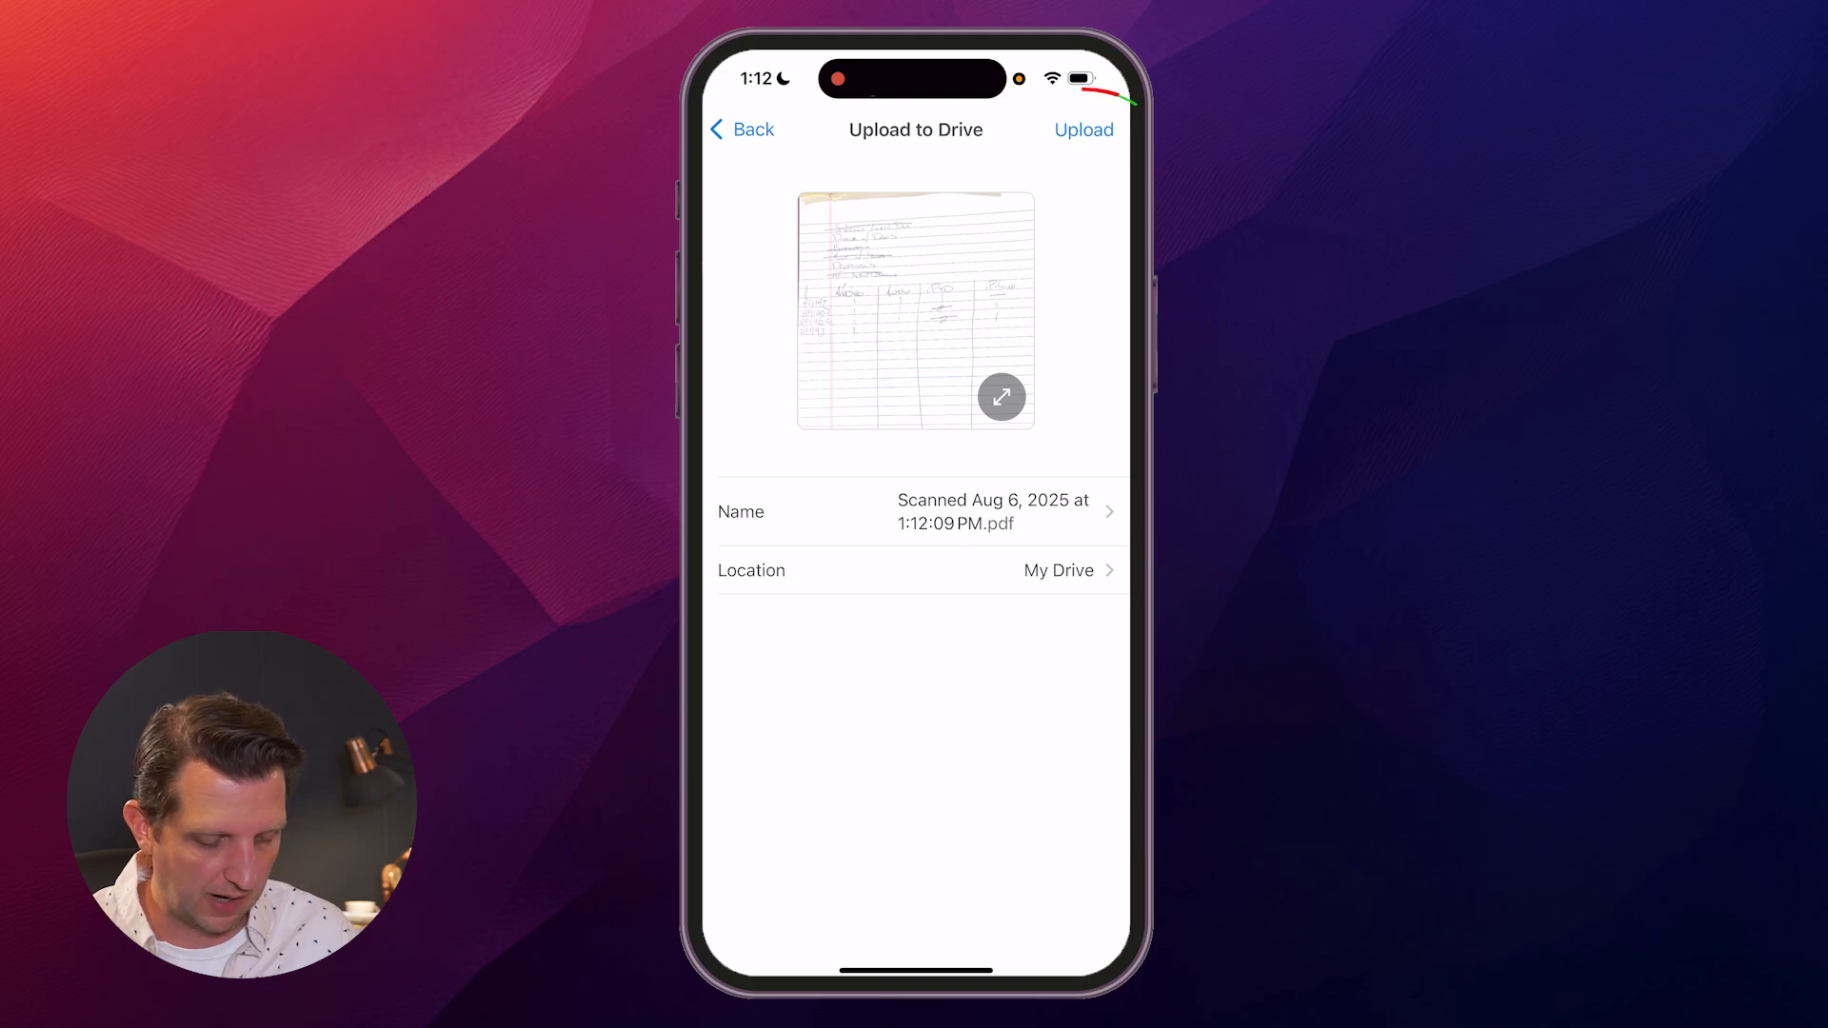
{"action": "left_click", "coordinate": [1082, 129]}
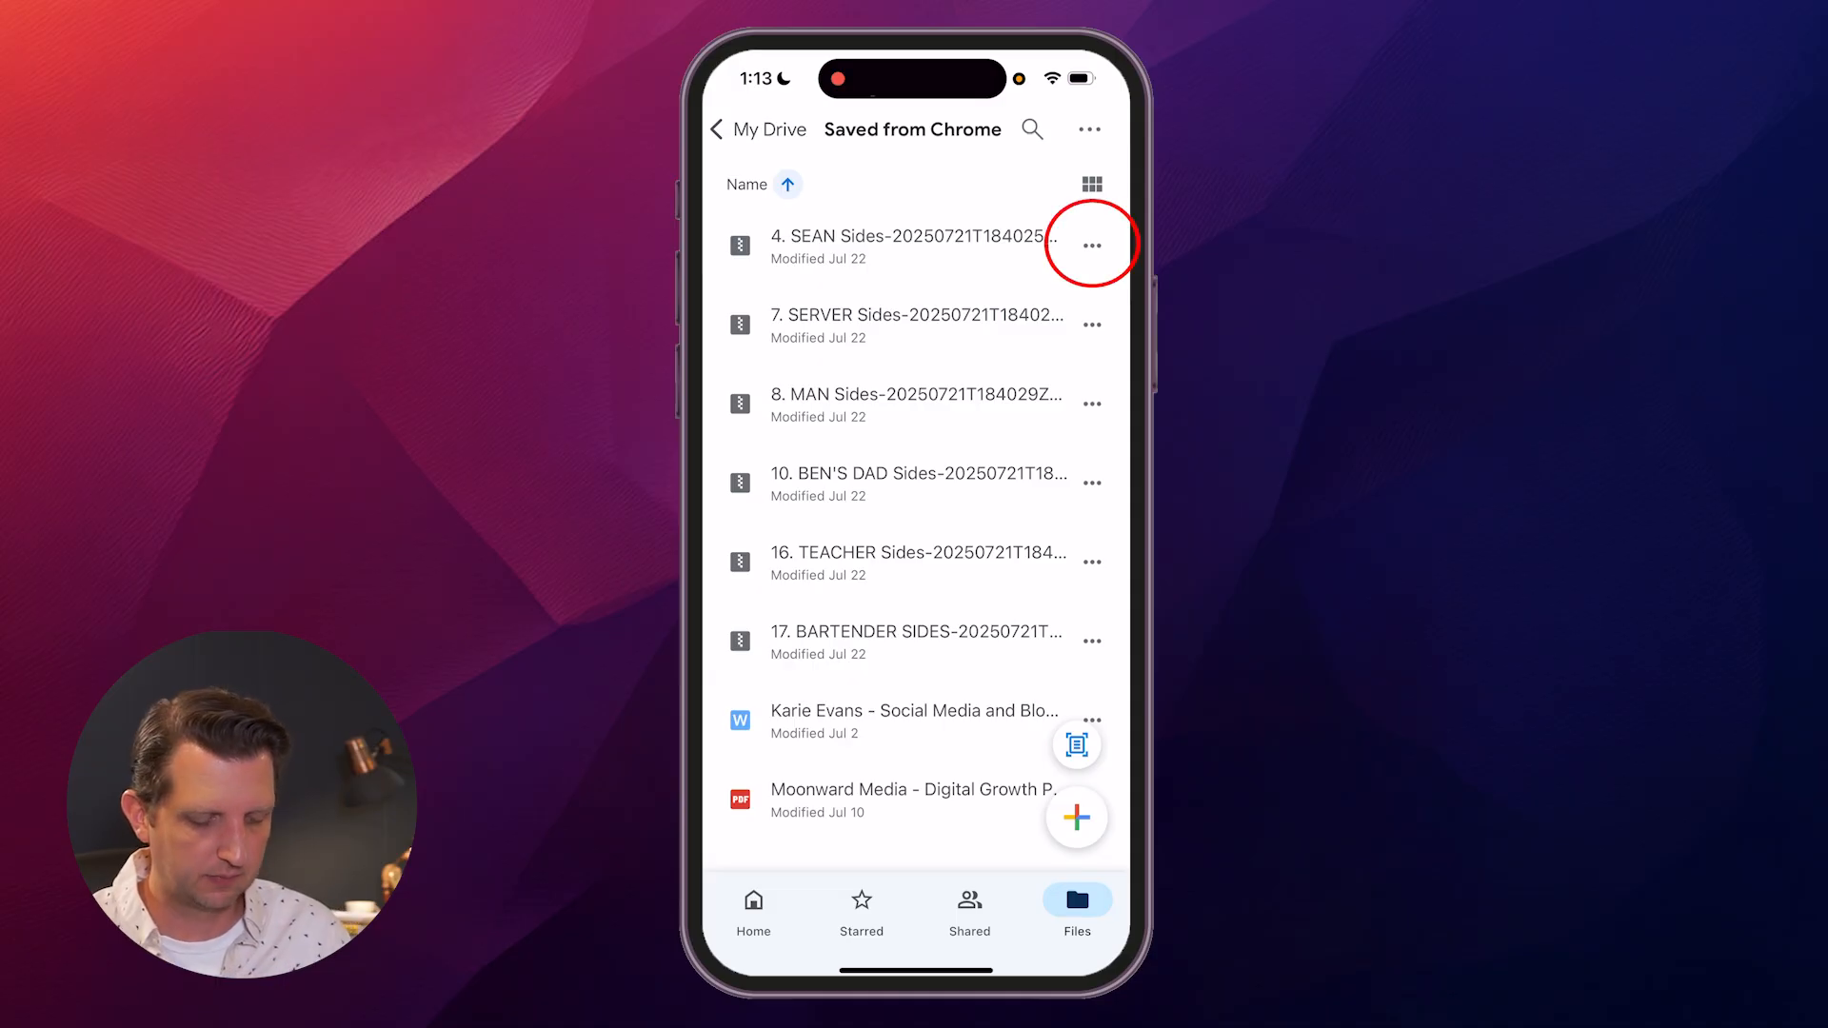
{"action": "left_click", "coordinate": [1090, 244]}
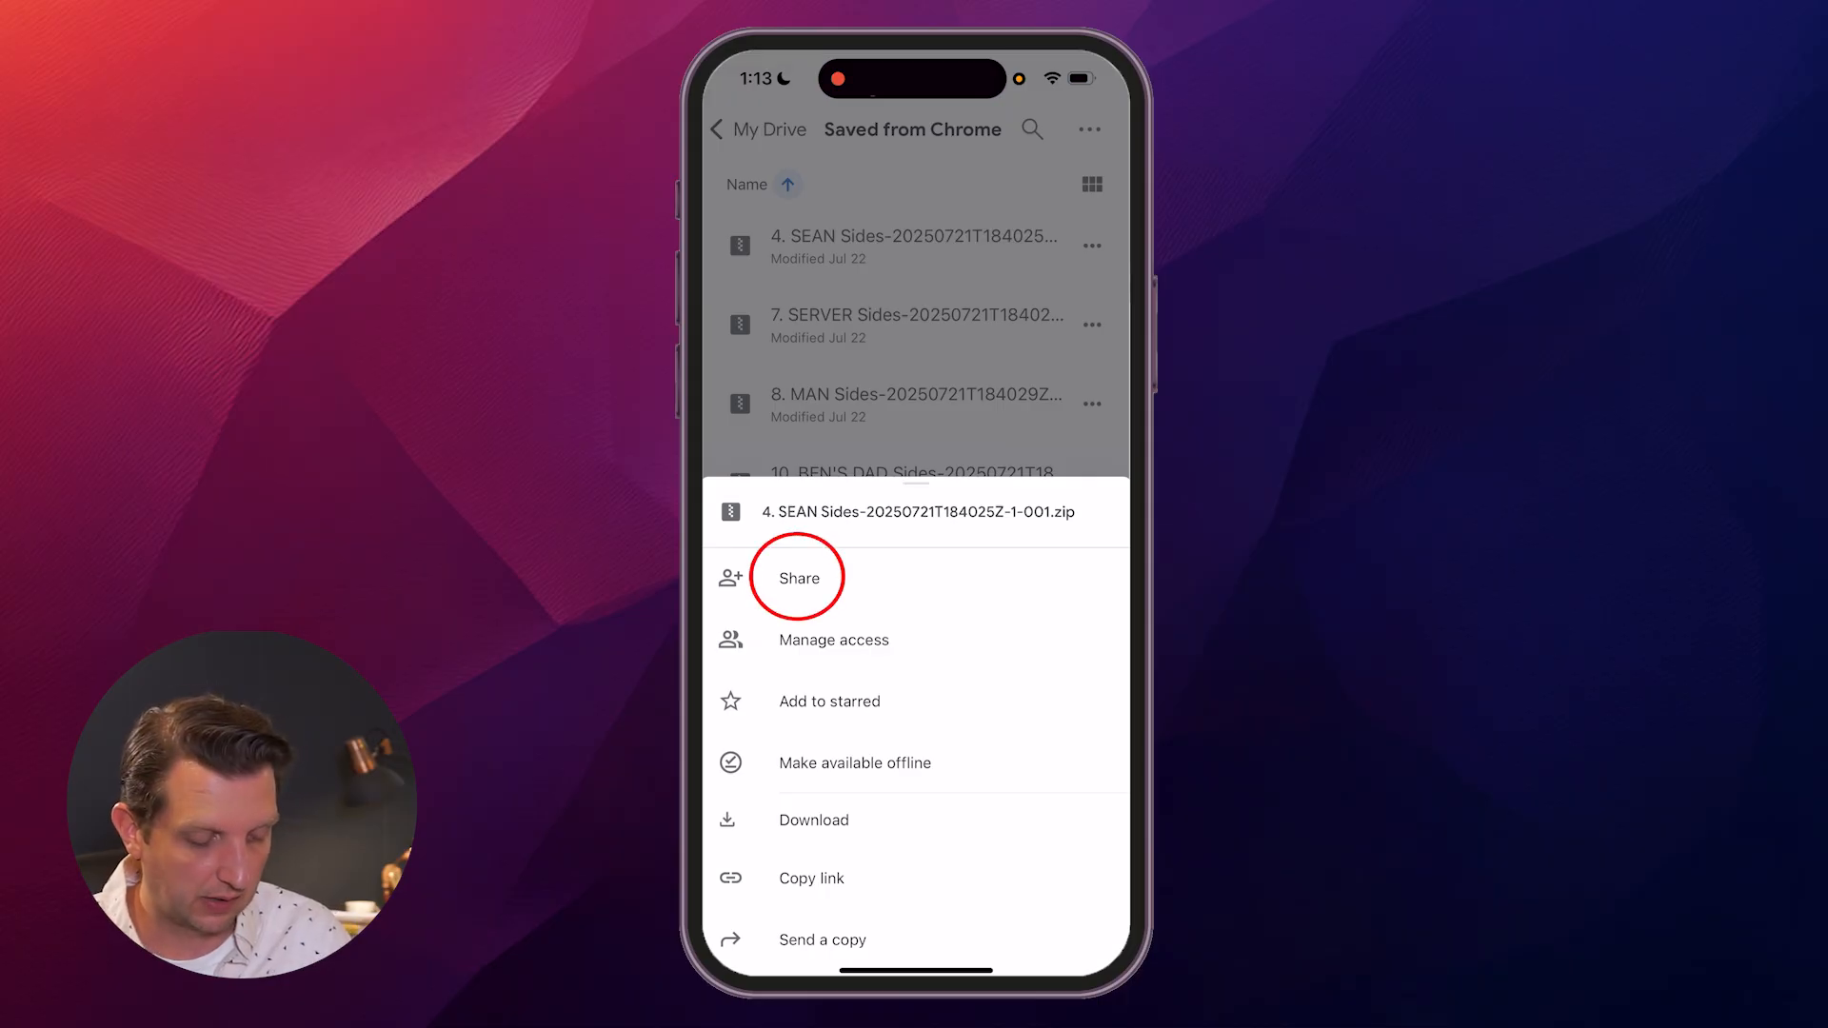
Open Share for the SEAN Sides zip, view Add people, then close it.
{"action": "left_click", "coordinate": [798, 577]}
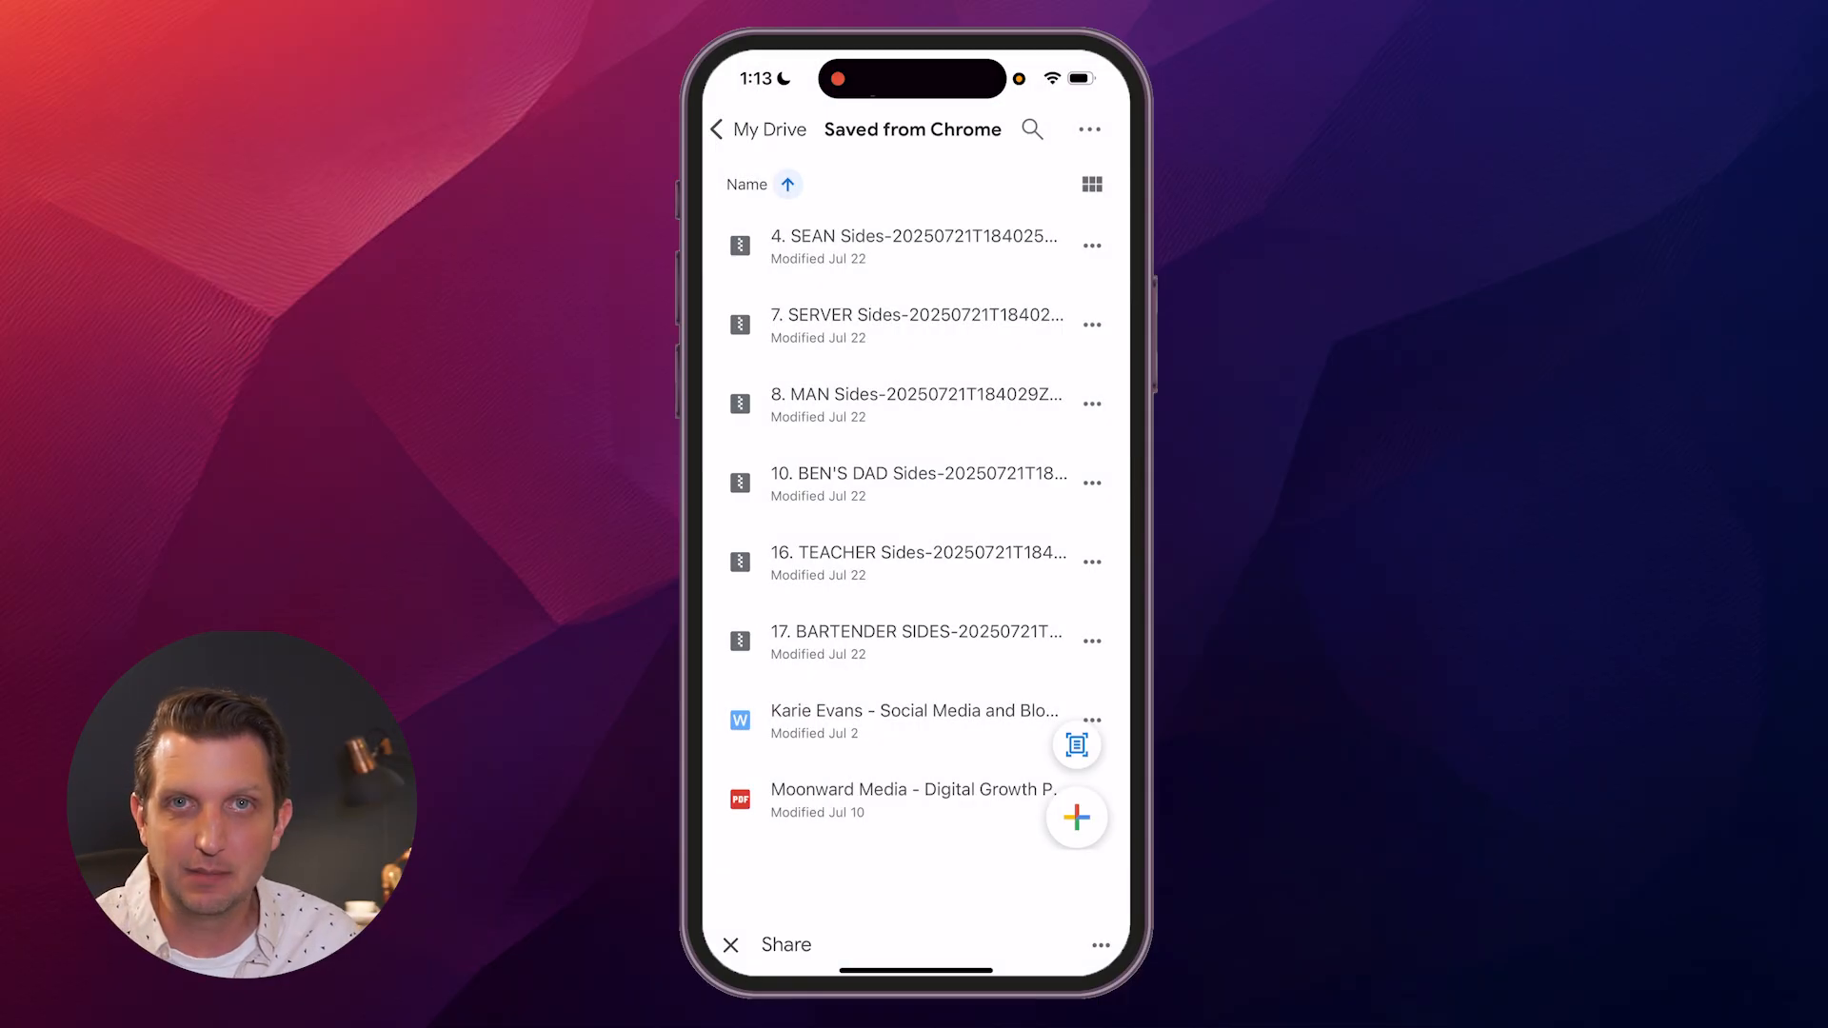
{"action": "left_click", "coordinate": [786, 946]}
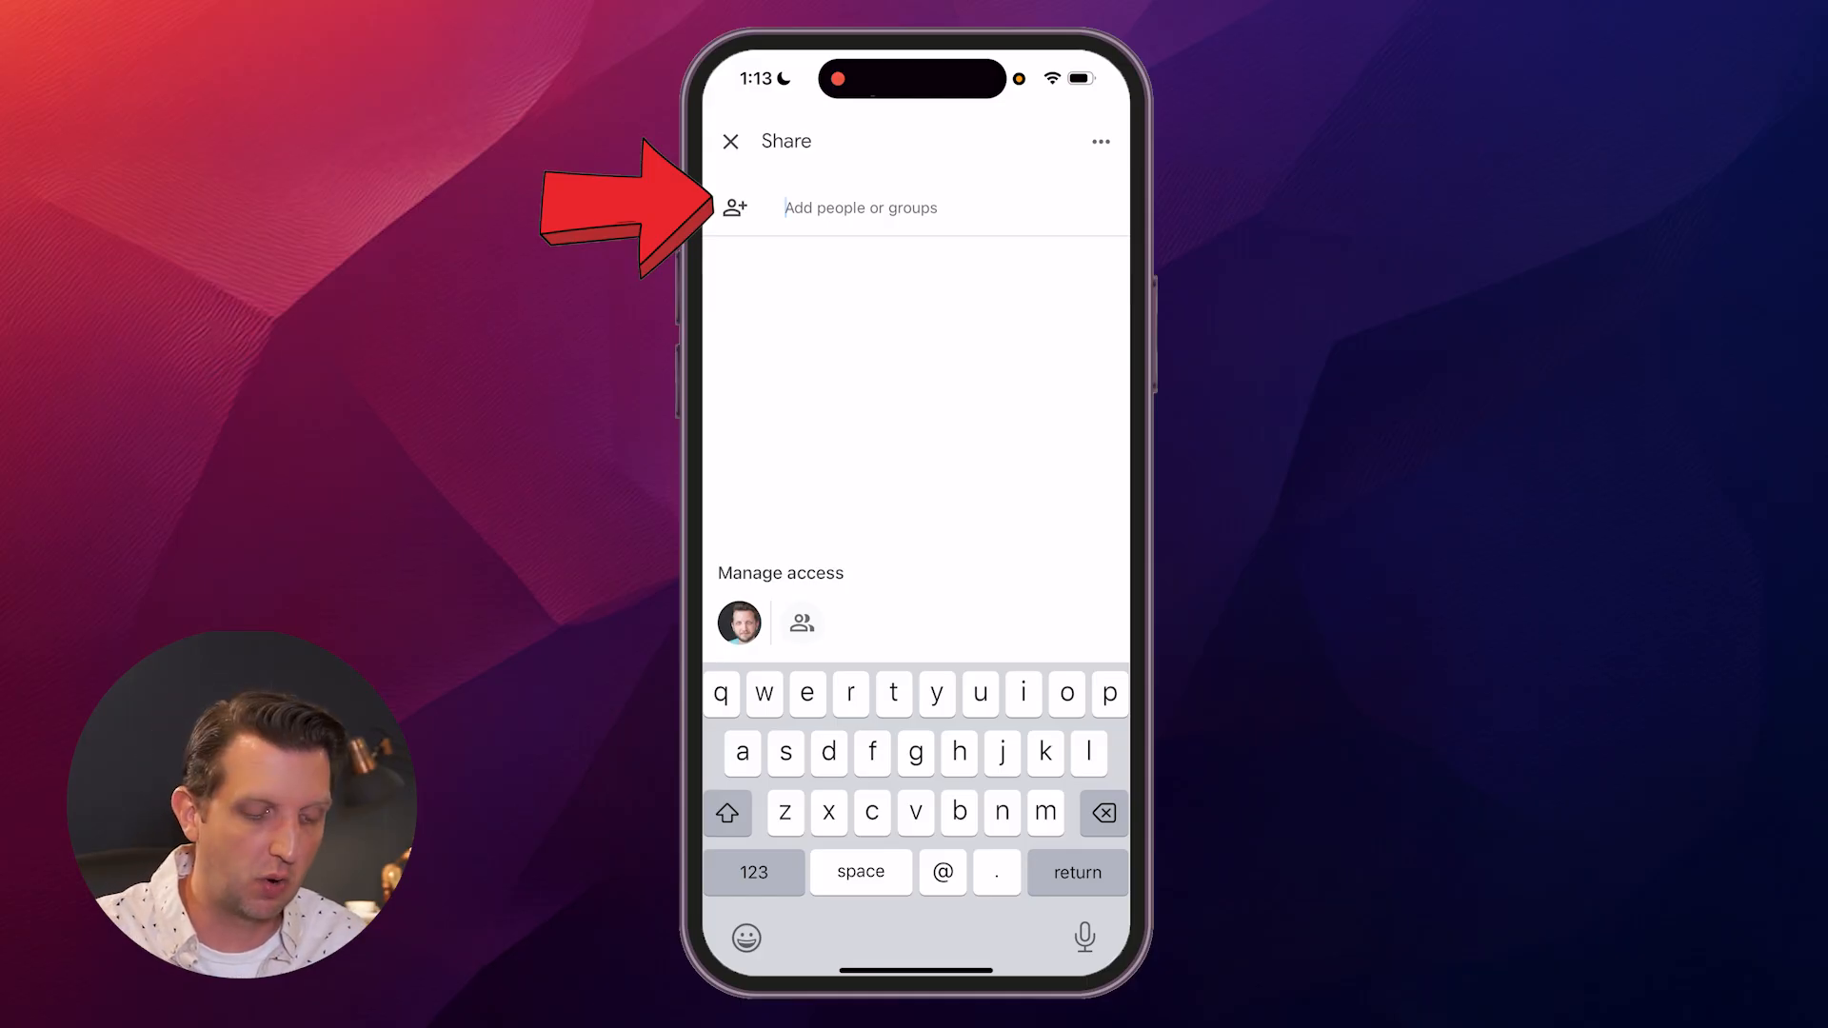
{"action": "left_click", "coordinate": [731, 141]}
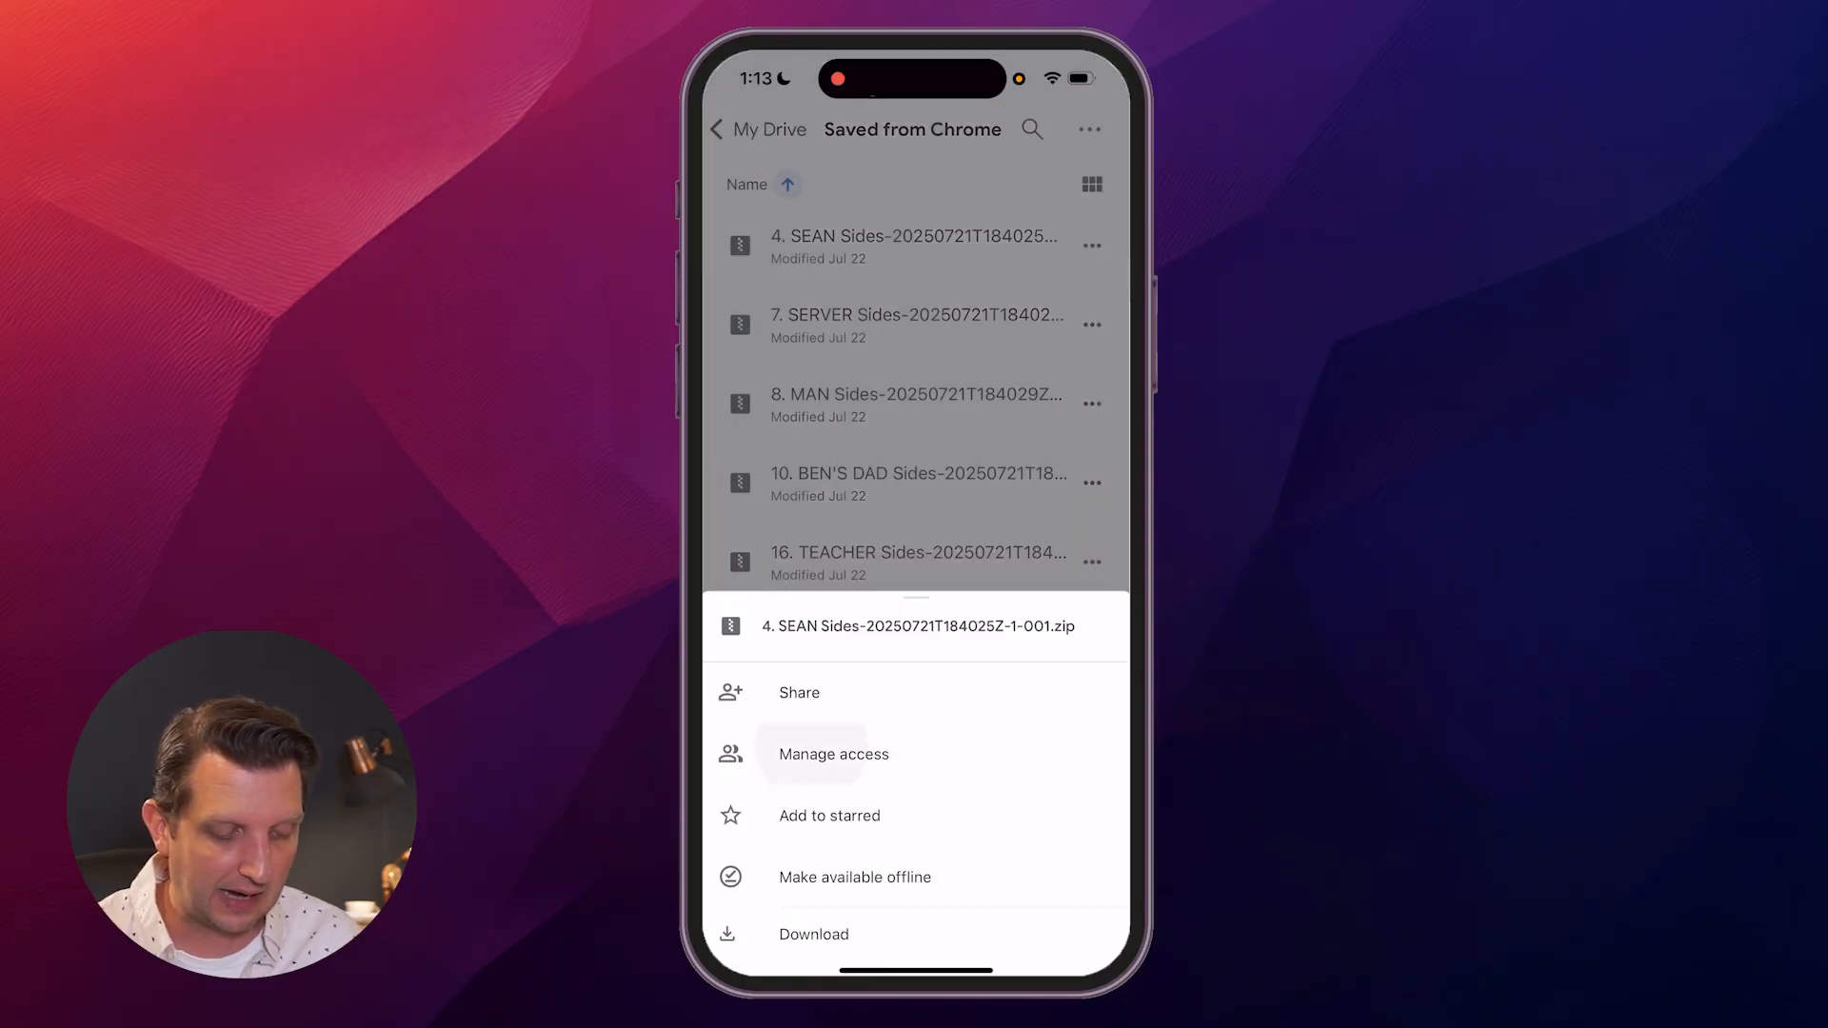
Set the SEAN Sides zip's general access to Anyone with the link as Viewer.
{"action": "left_click", "coordinate": [831, 753]}
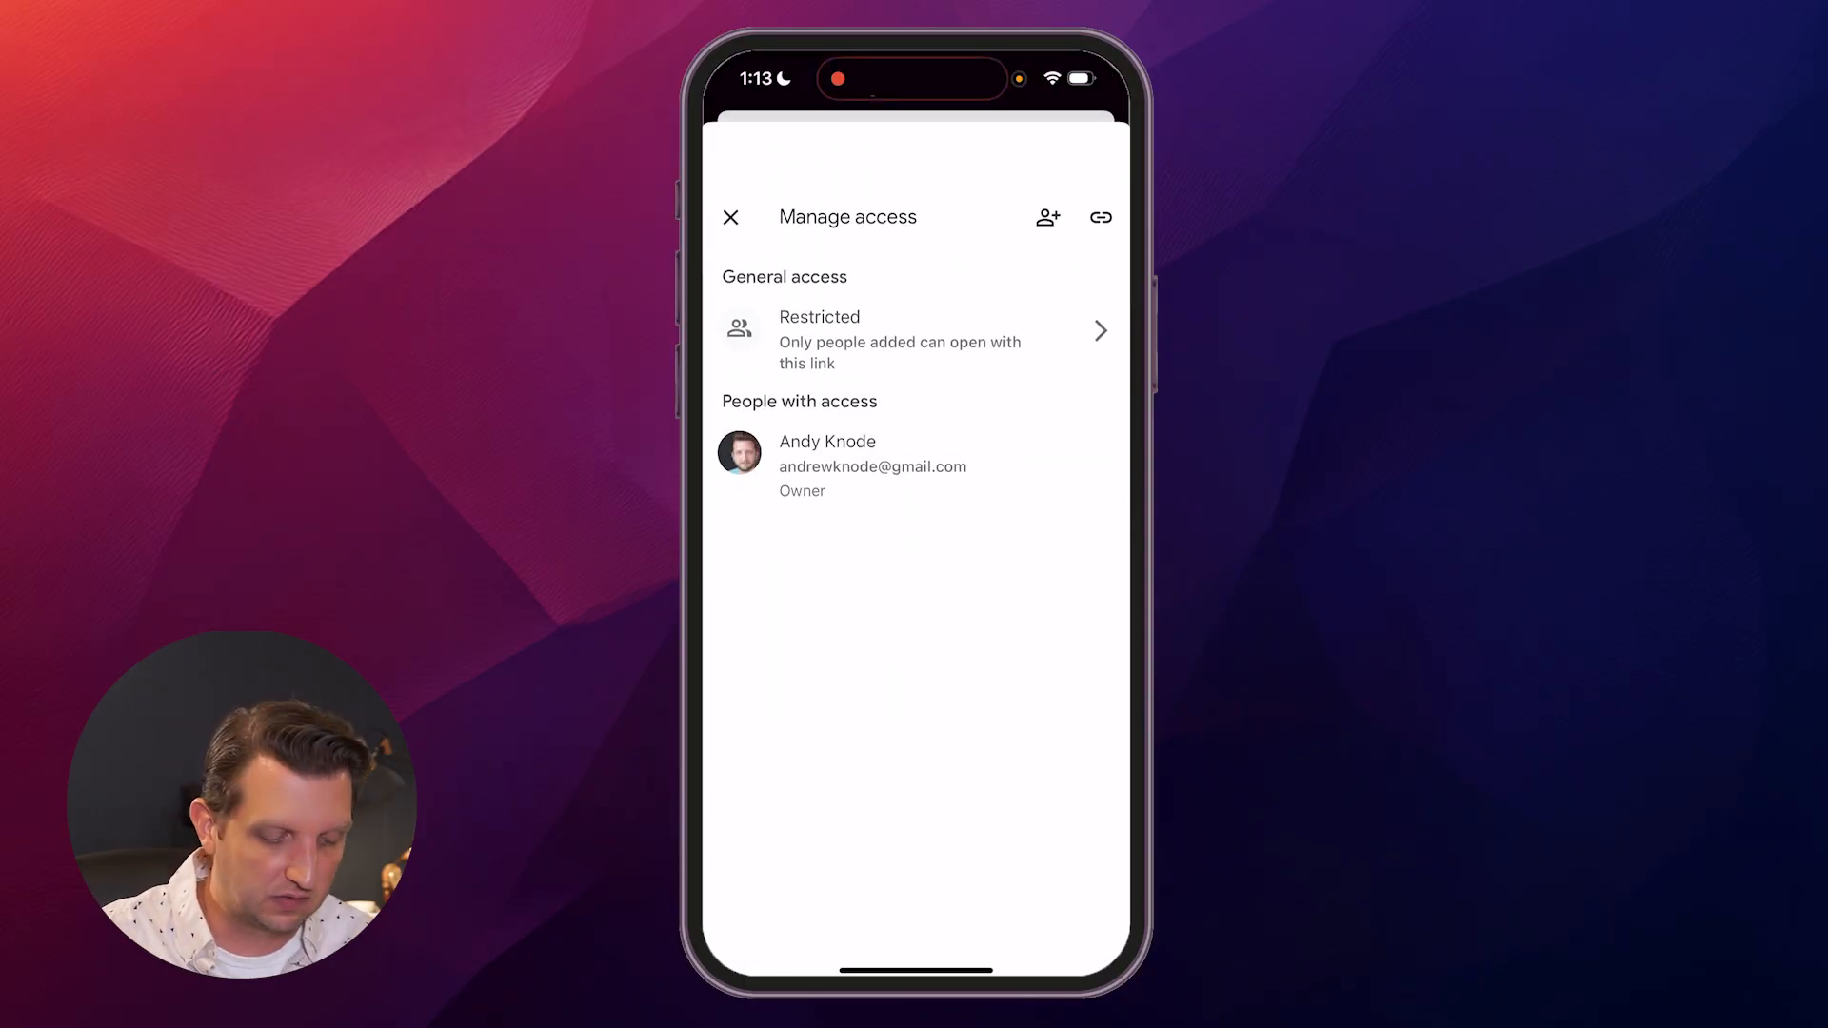
{"action": "left_click", "coordinate": [914, 338]}
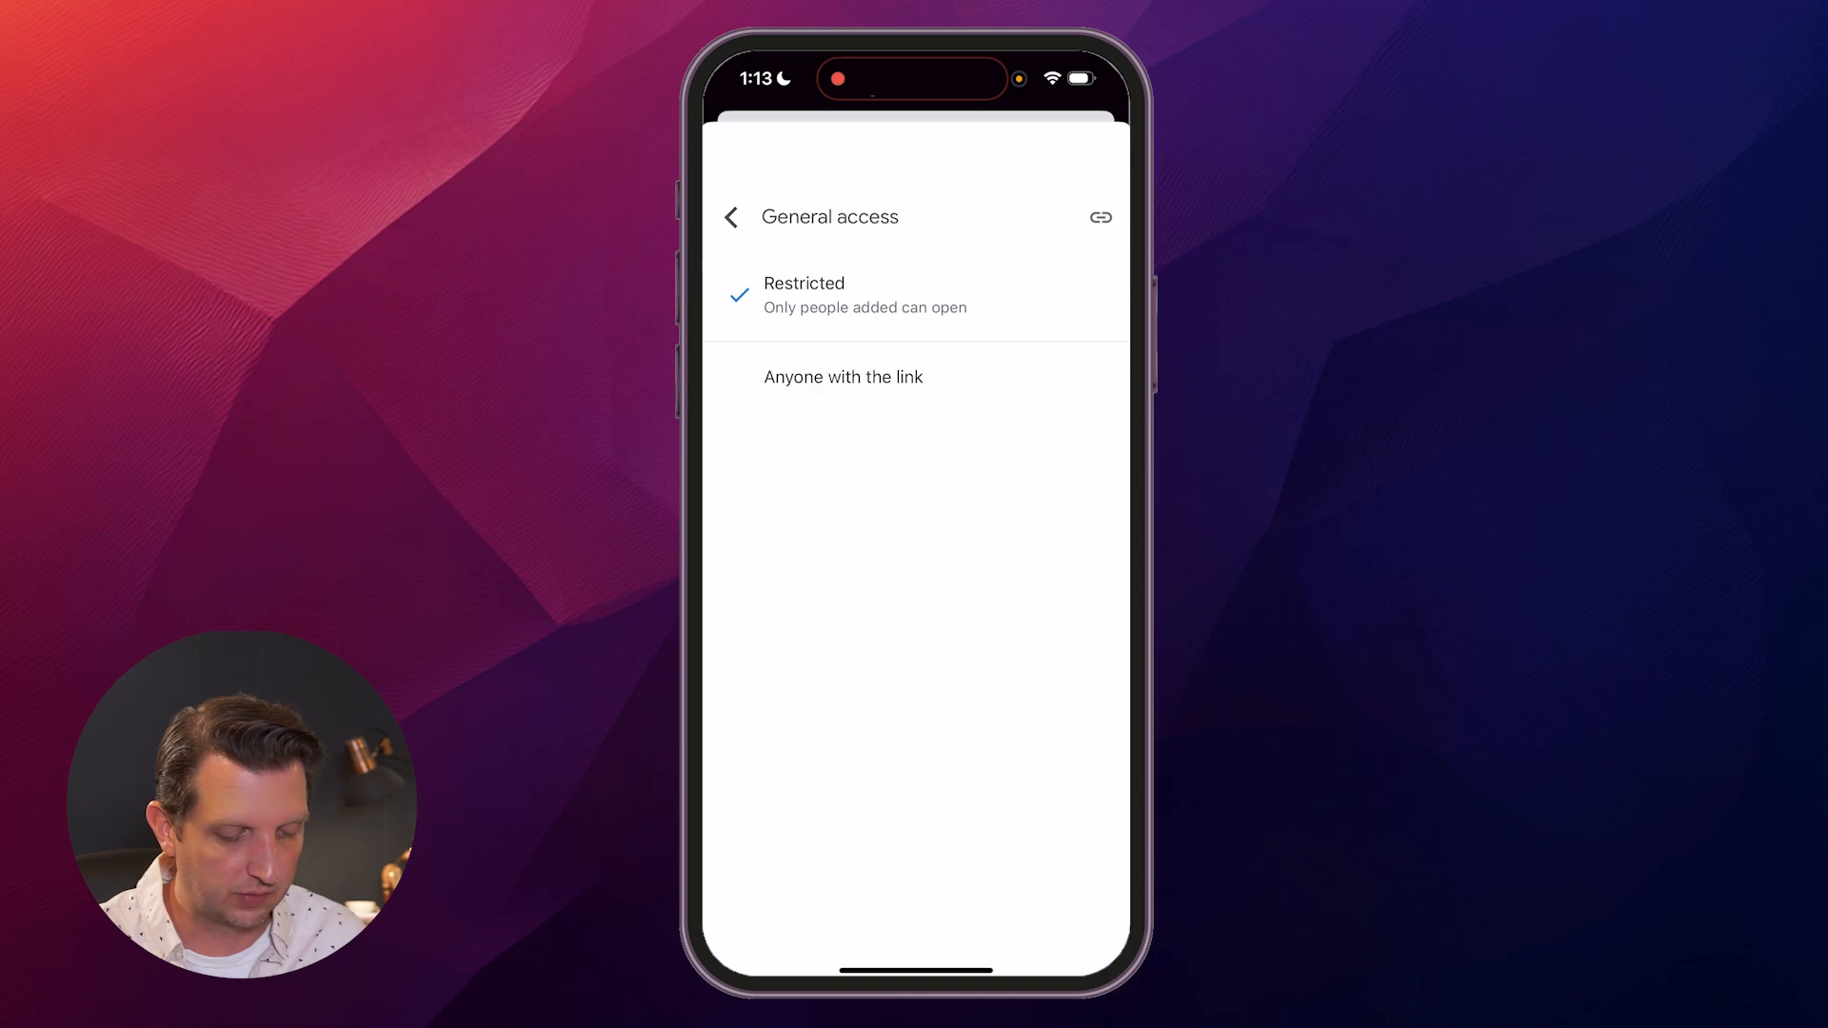
{"action": "left_click", "coordinate": [843, 377]}
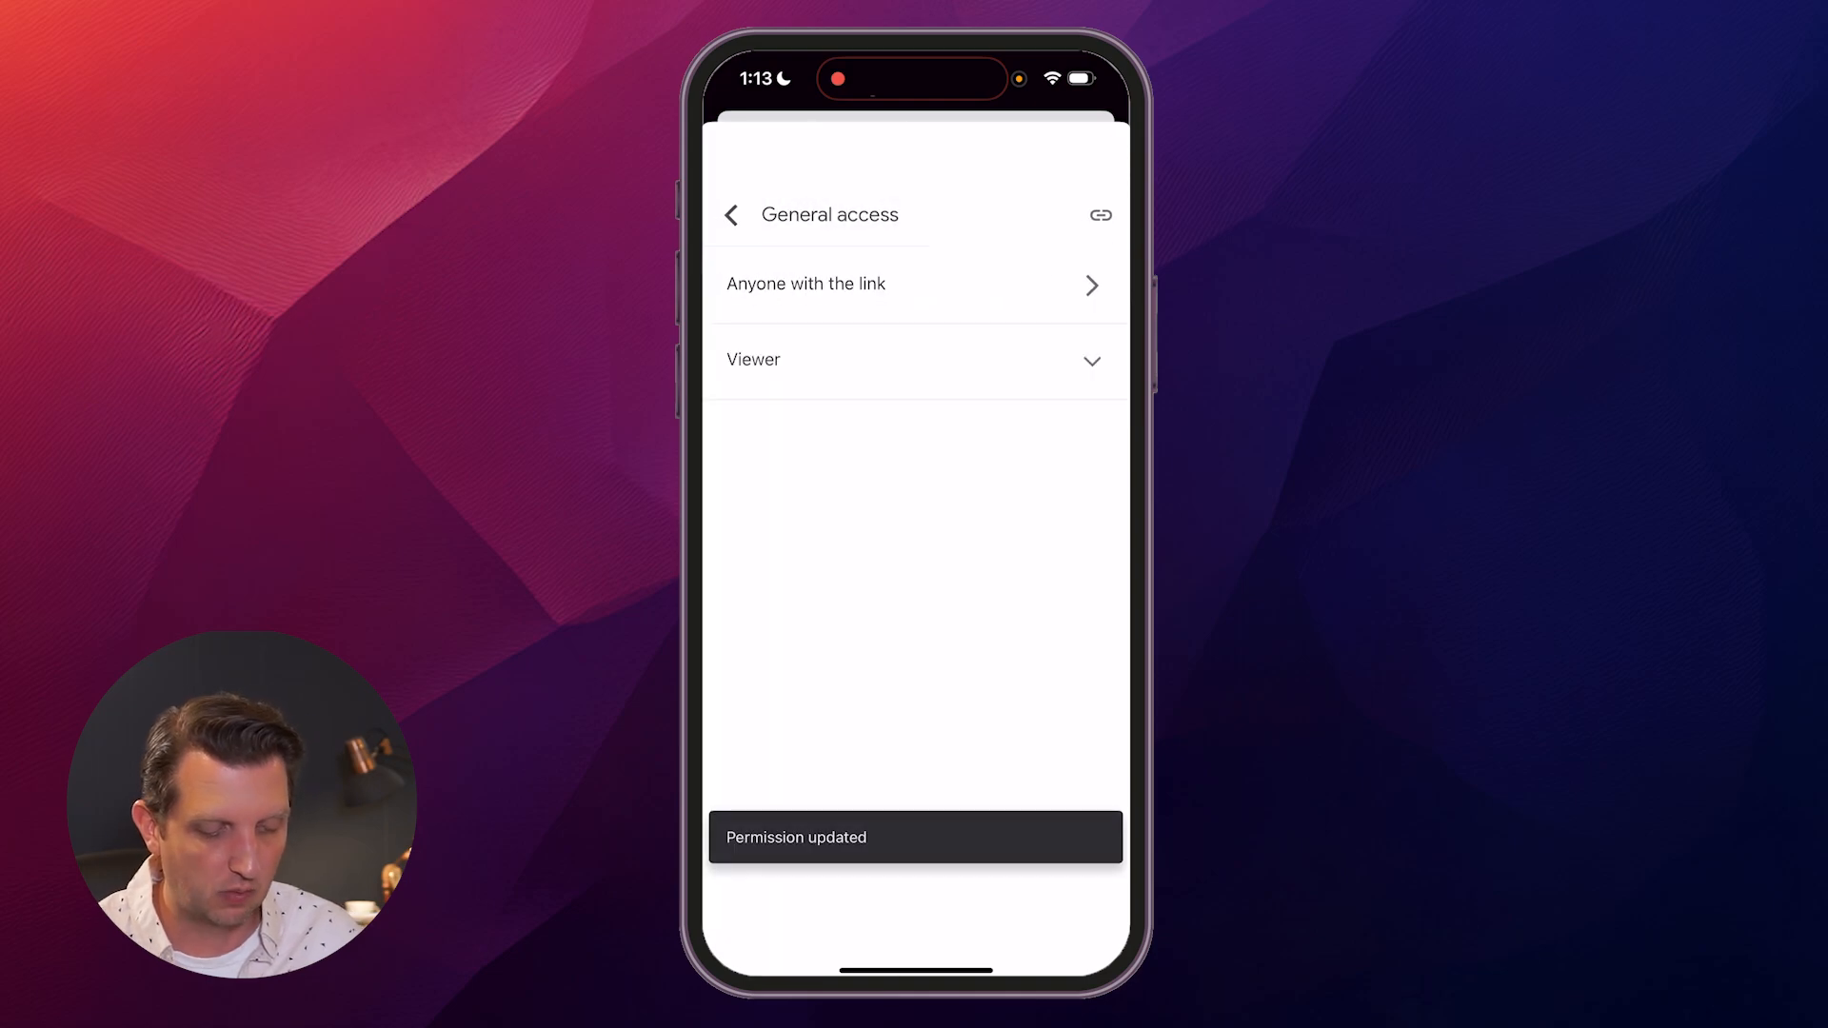
{"action": "left_click", "coordinate": [732, 214]}
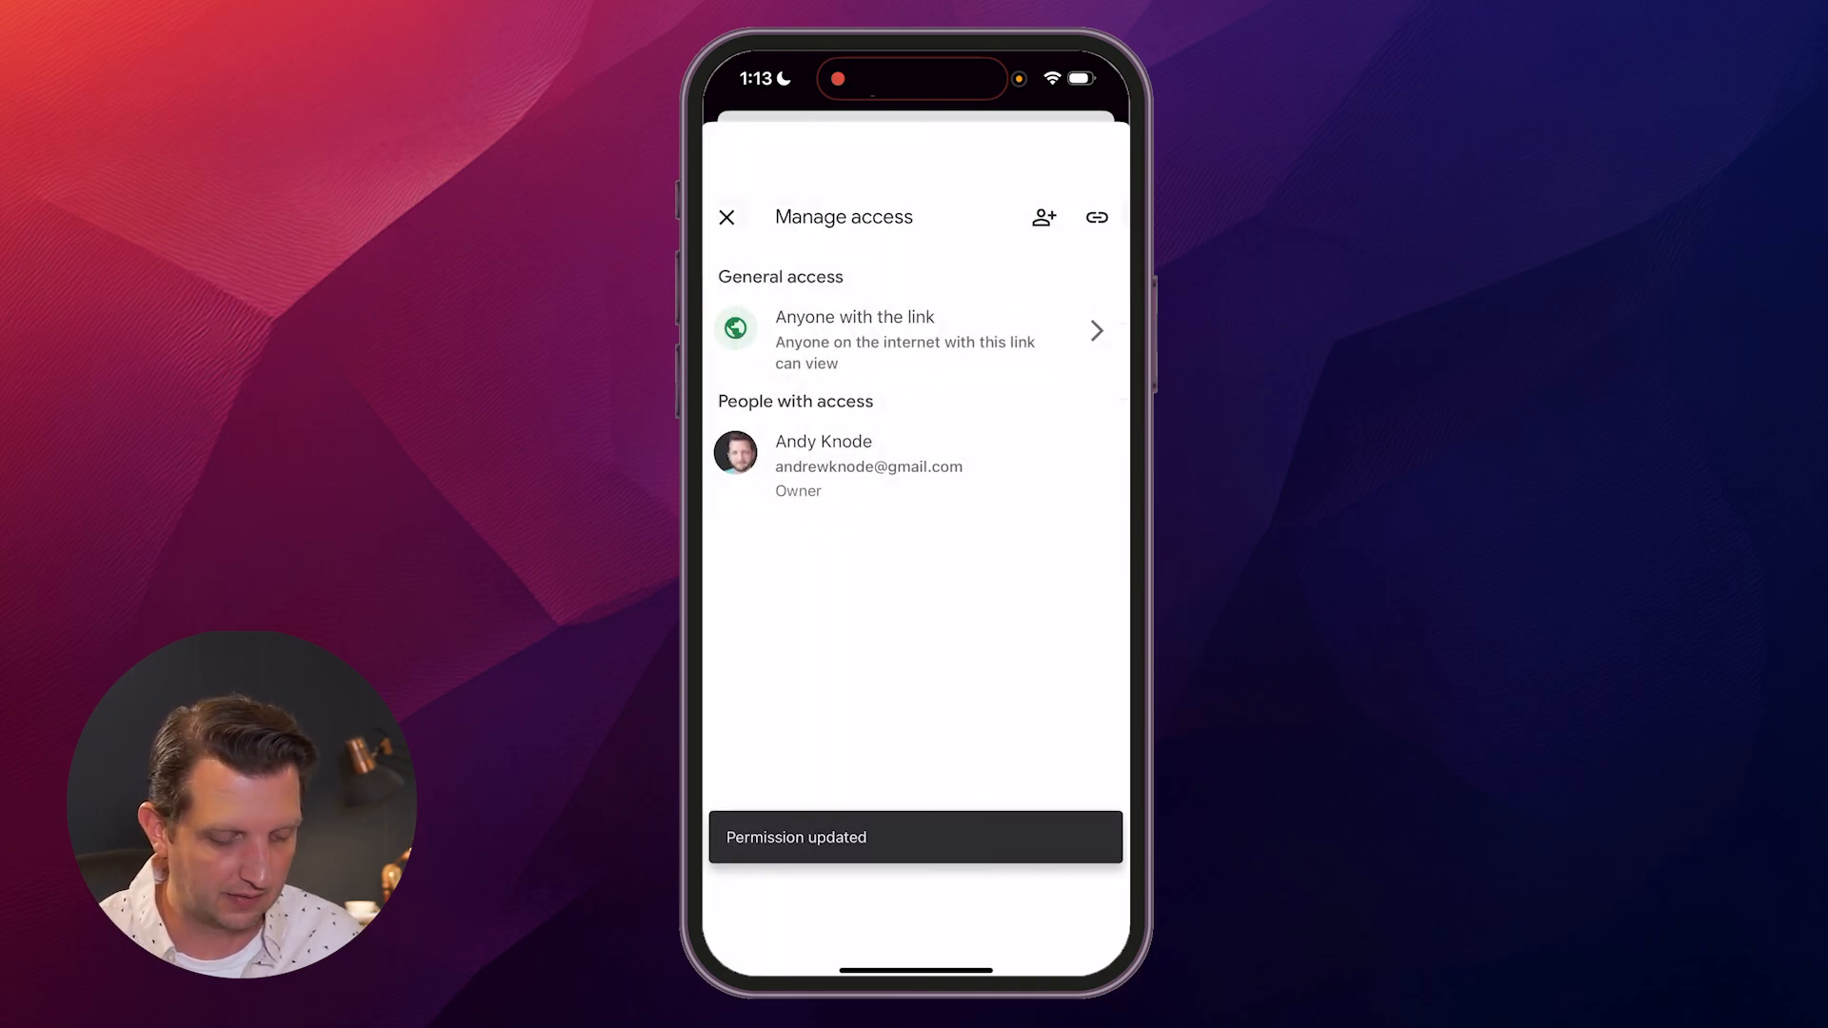
{"action": "left_click", "coordinate": [727, 218]}
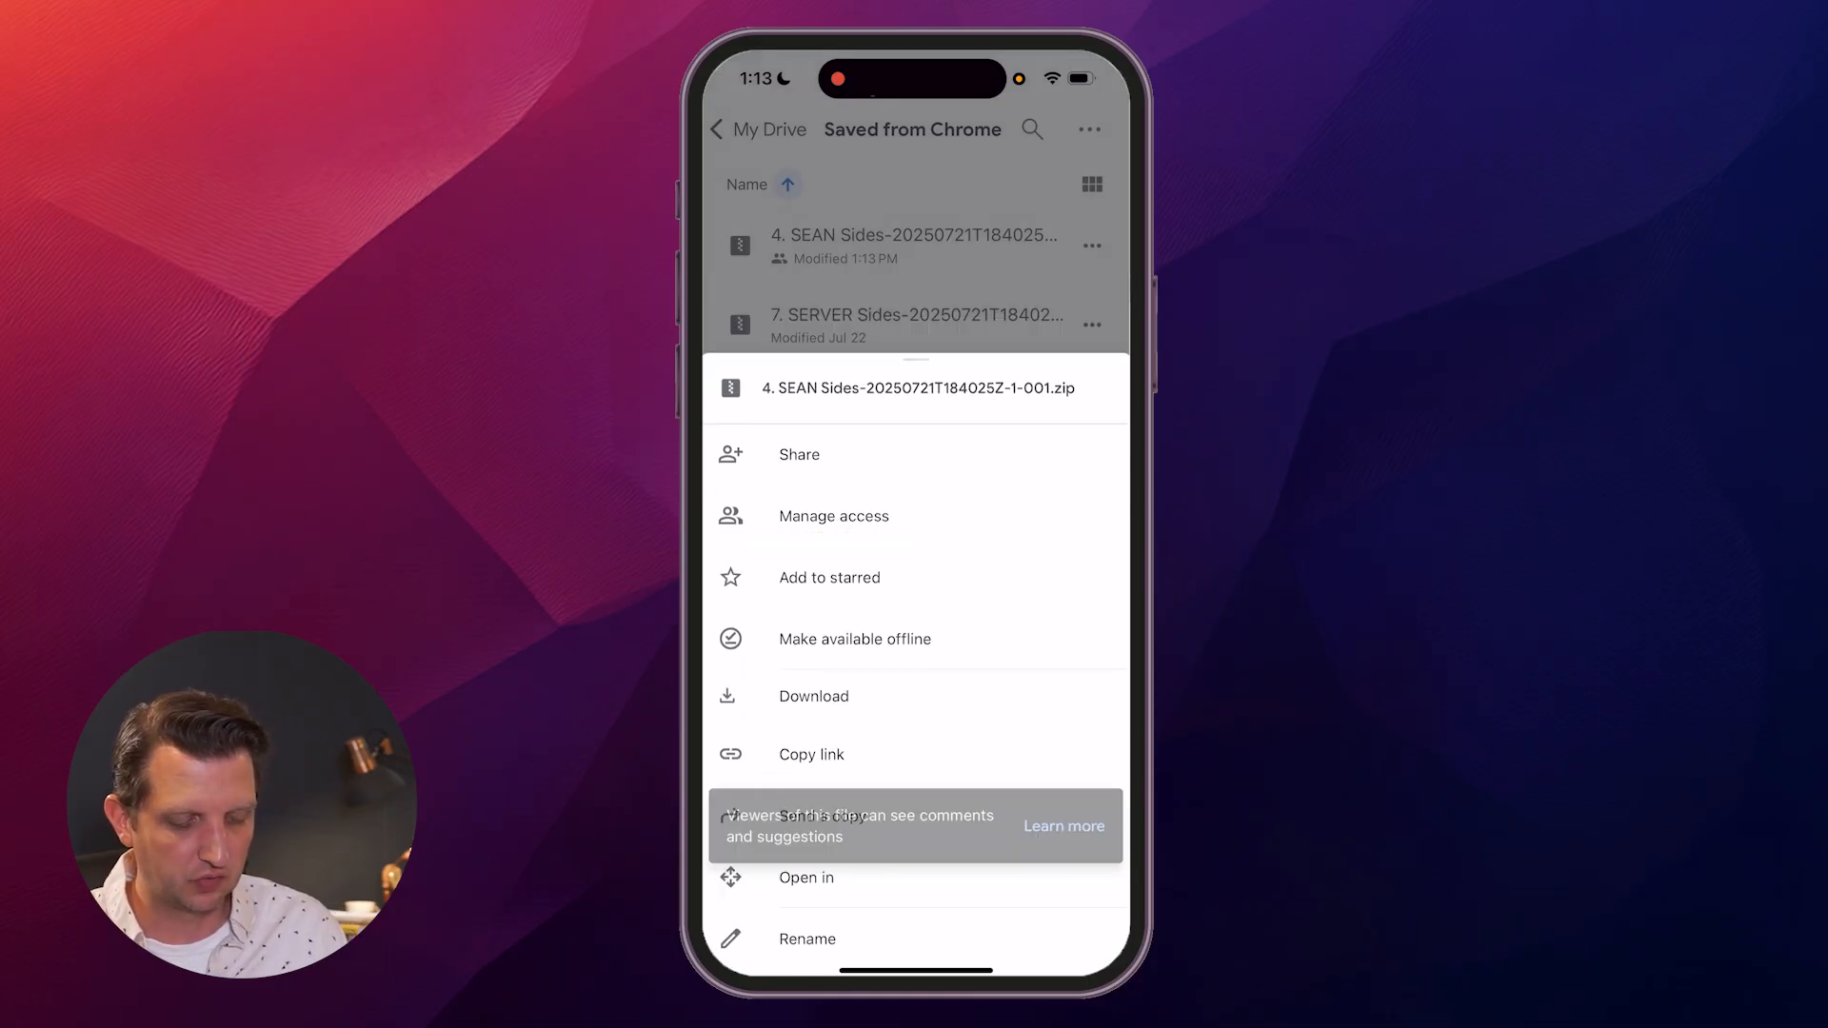
Star the SEAN Sides zip, confirm it in Starred, then return to Files.
{"action": "left_click", "coordinate": [829, 577]}
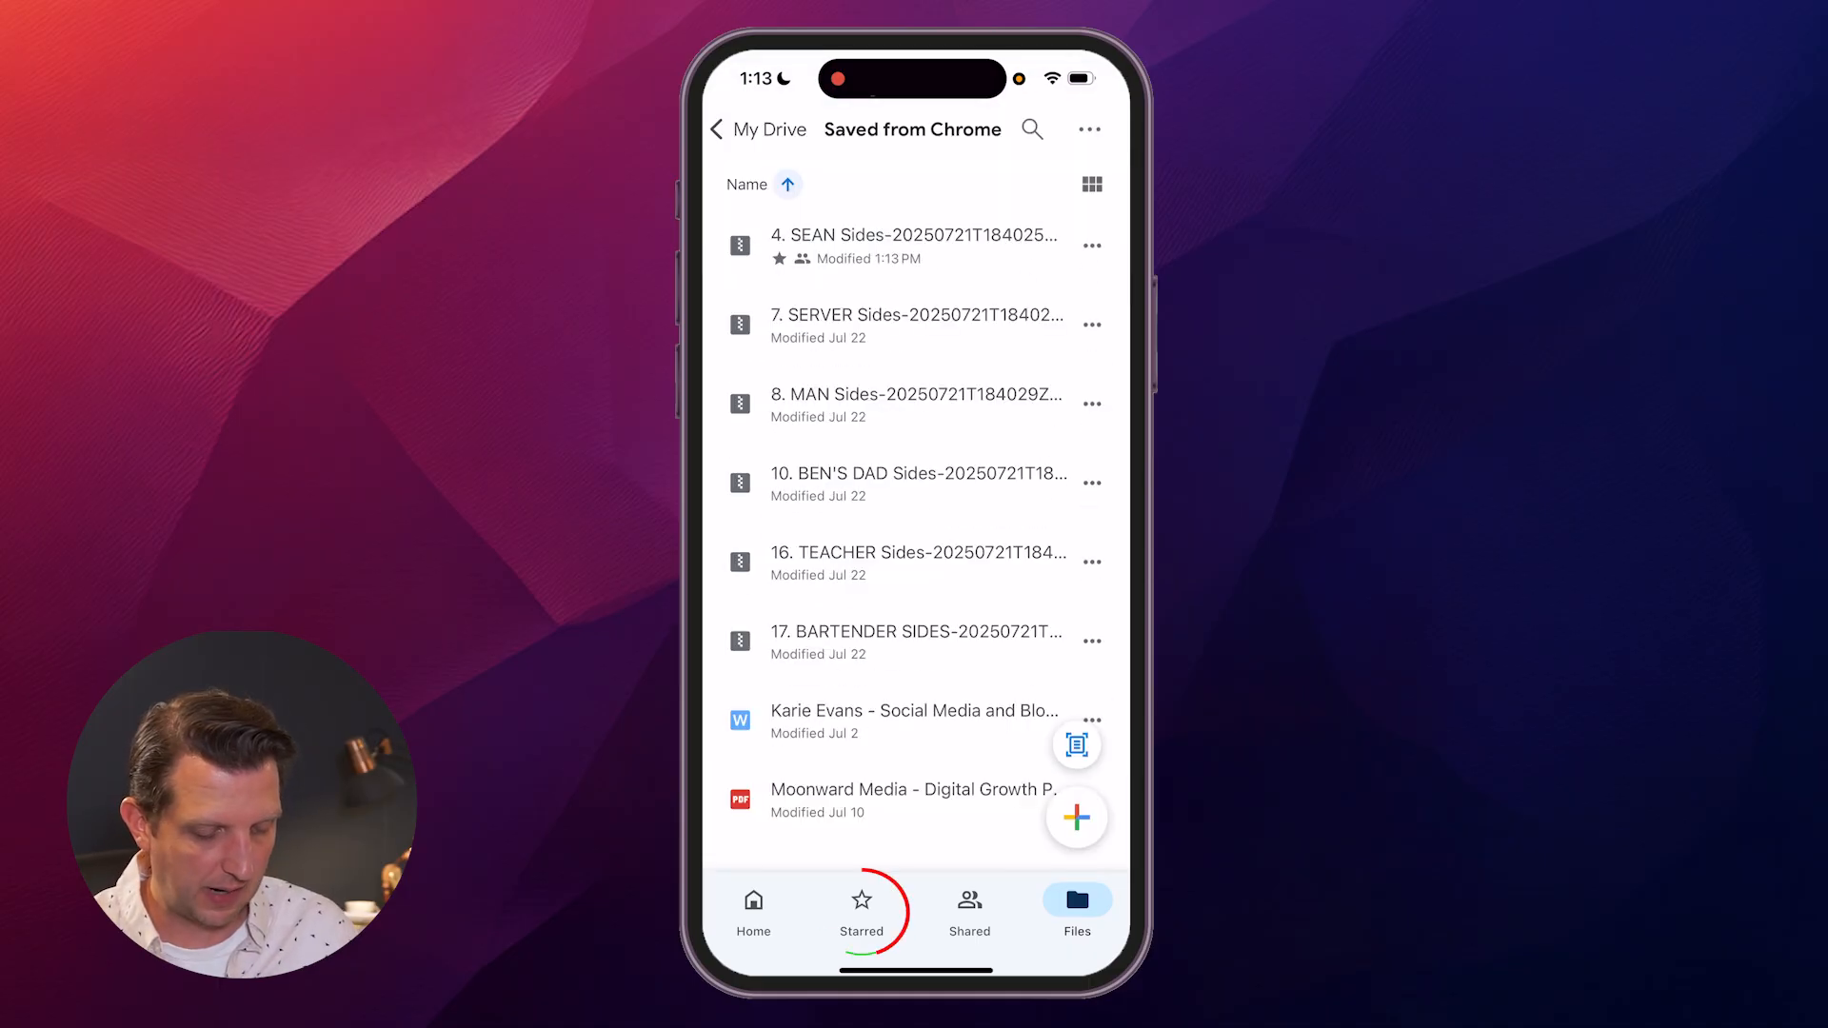
{"action": "left_click", "coordinate": [862, 910]}
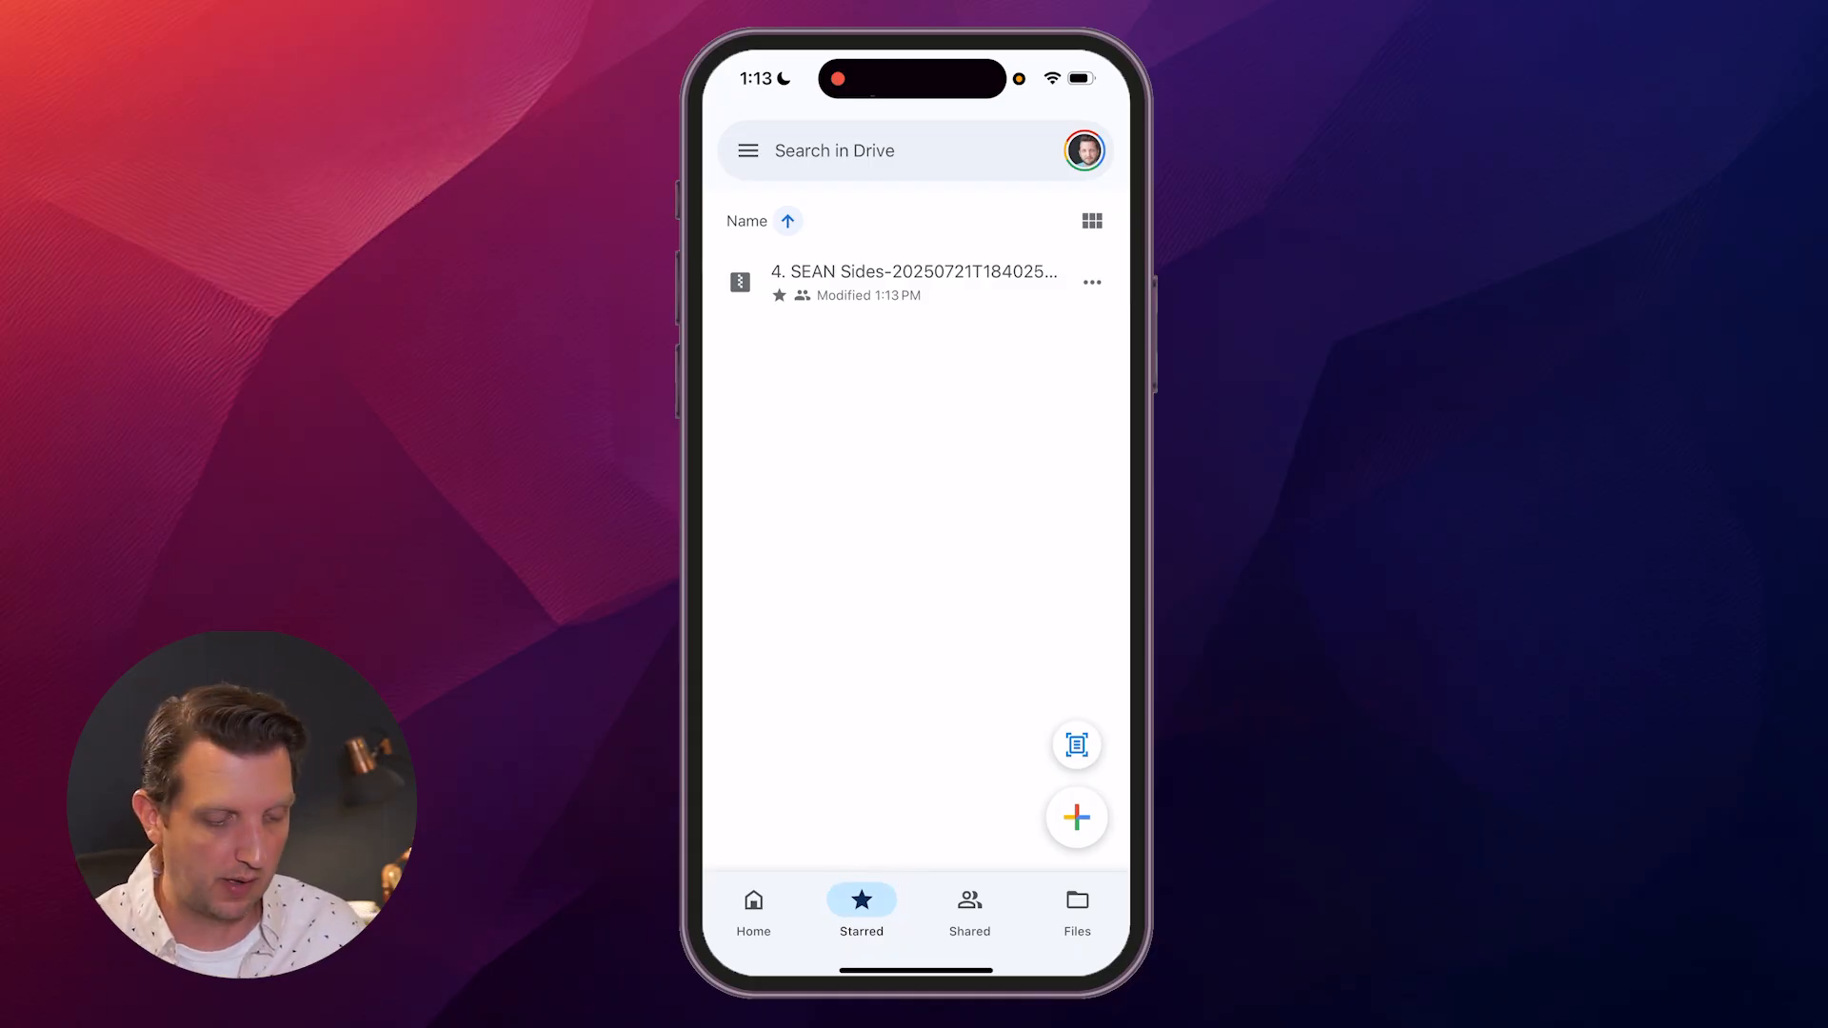
{"action": "left_click", "coordinate": [1074, 913]}
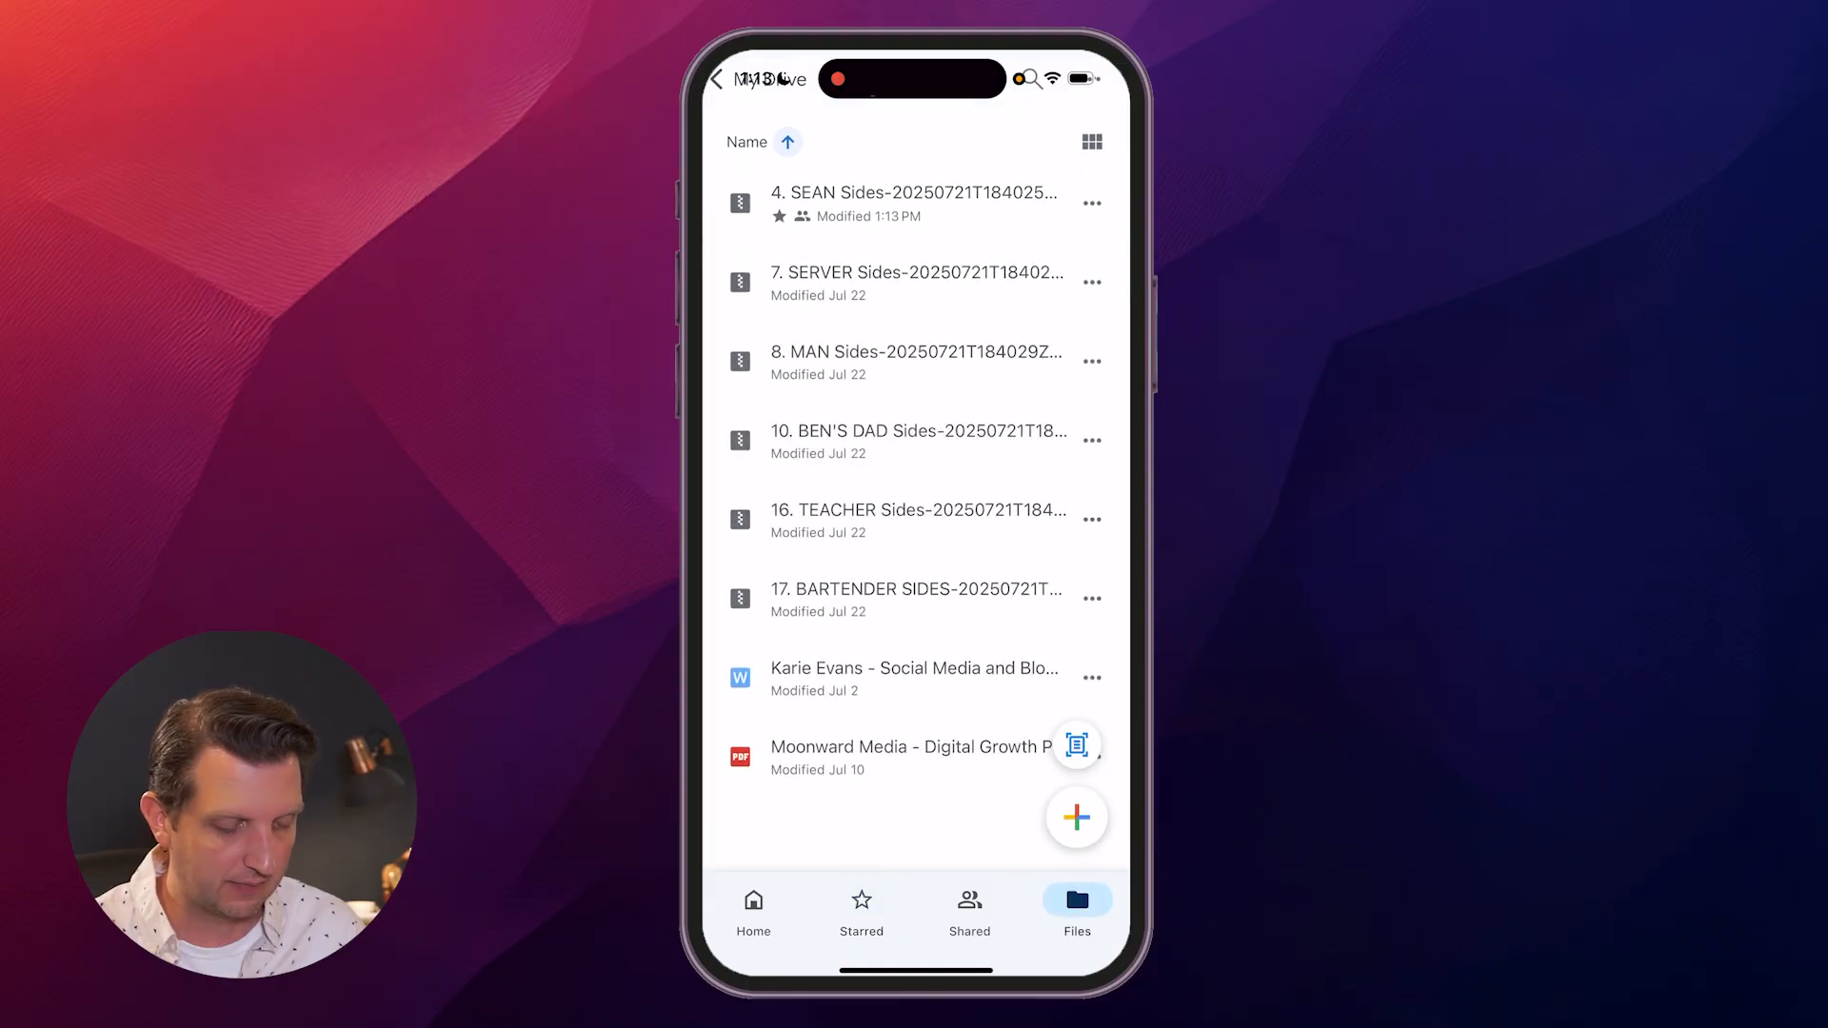
Leave Google Drive and open the Howfinity album in Photos.
{"action": "left_click", "coordinate": [1091, 202]}
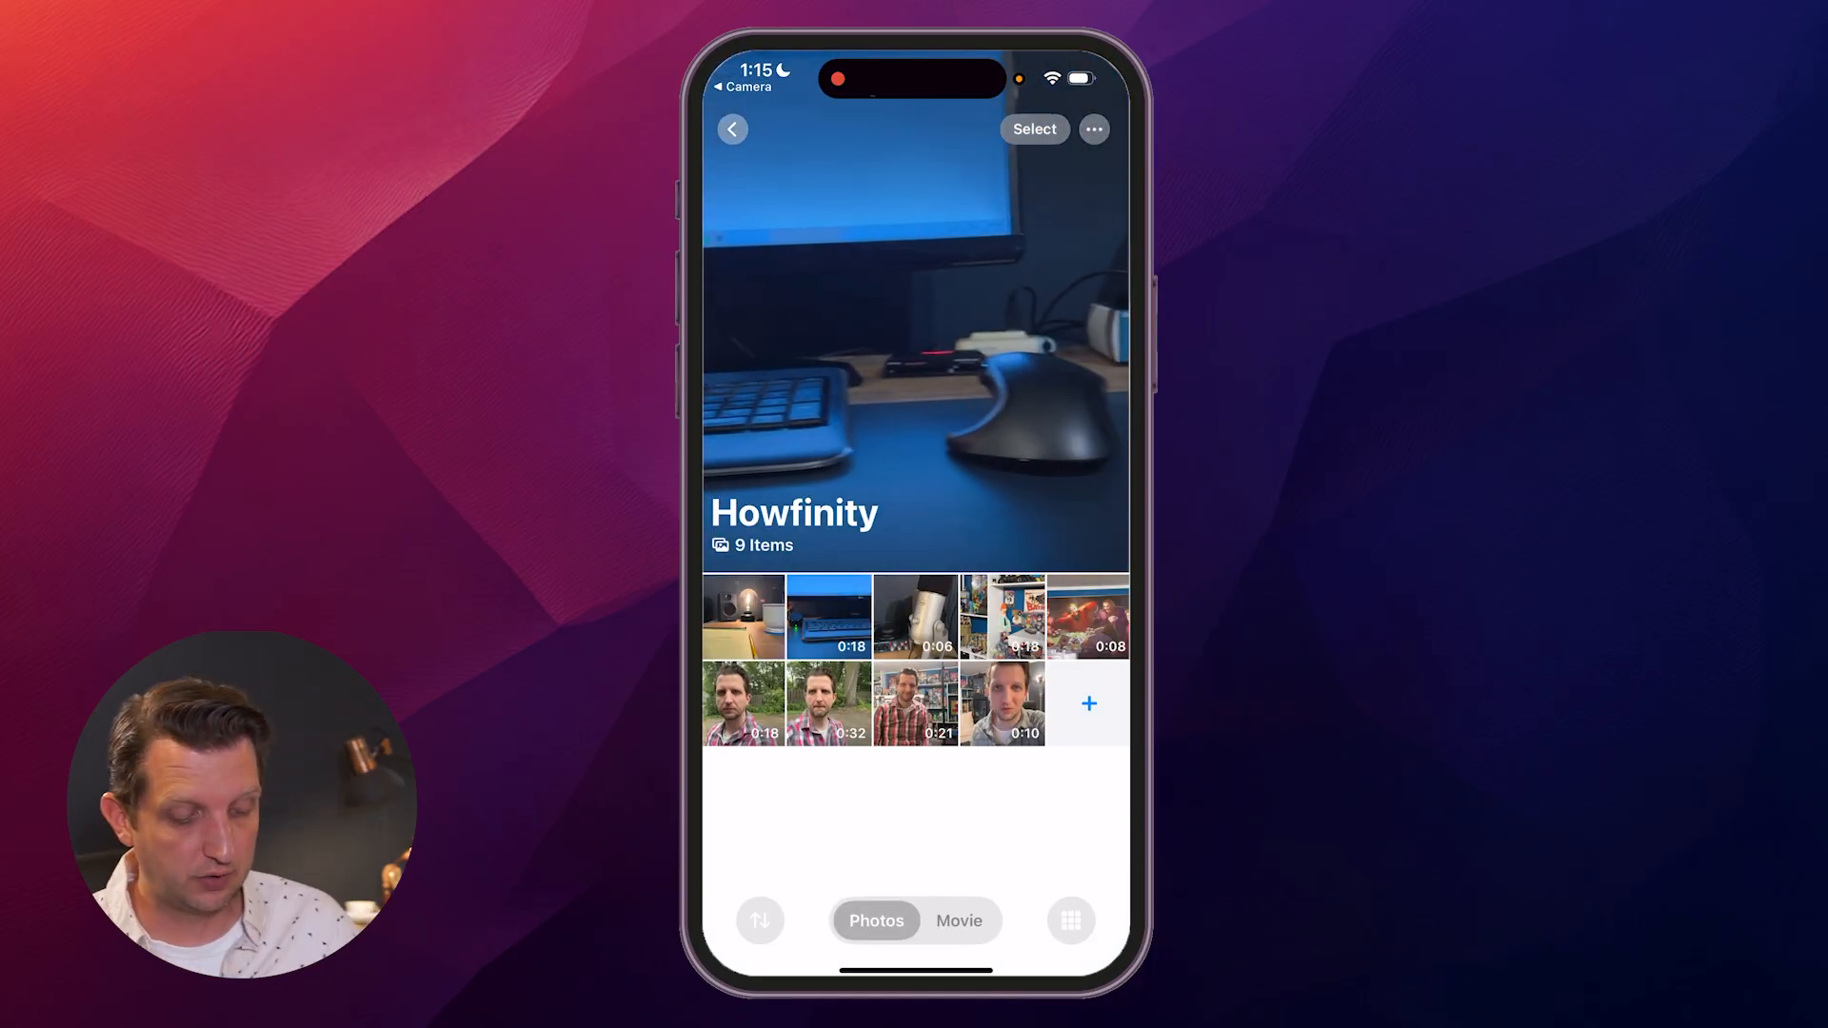
Share the lamp-and-pencil desk photo to Drive and upload it to My Drive.
{"action": "left_click", "coordinate": [744, 617]}
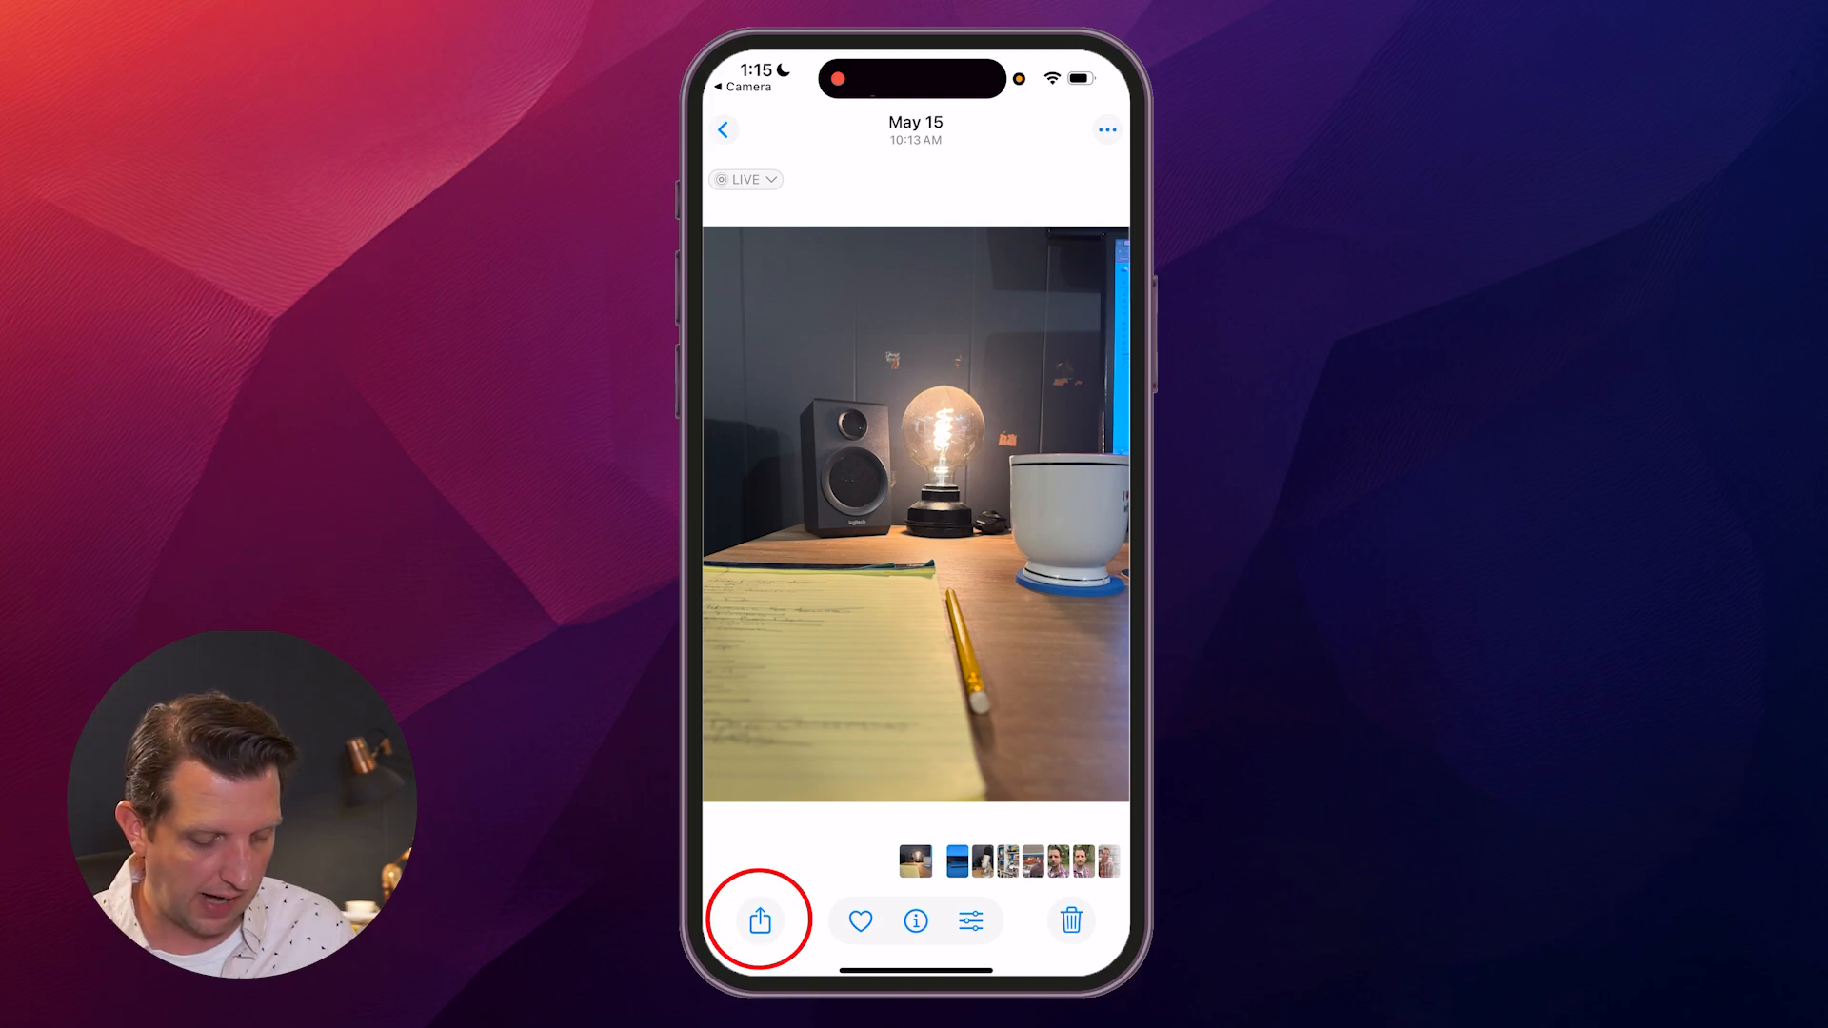
{"action": "left_click", "coordinate": [759, 920]}
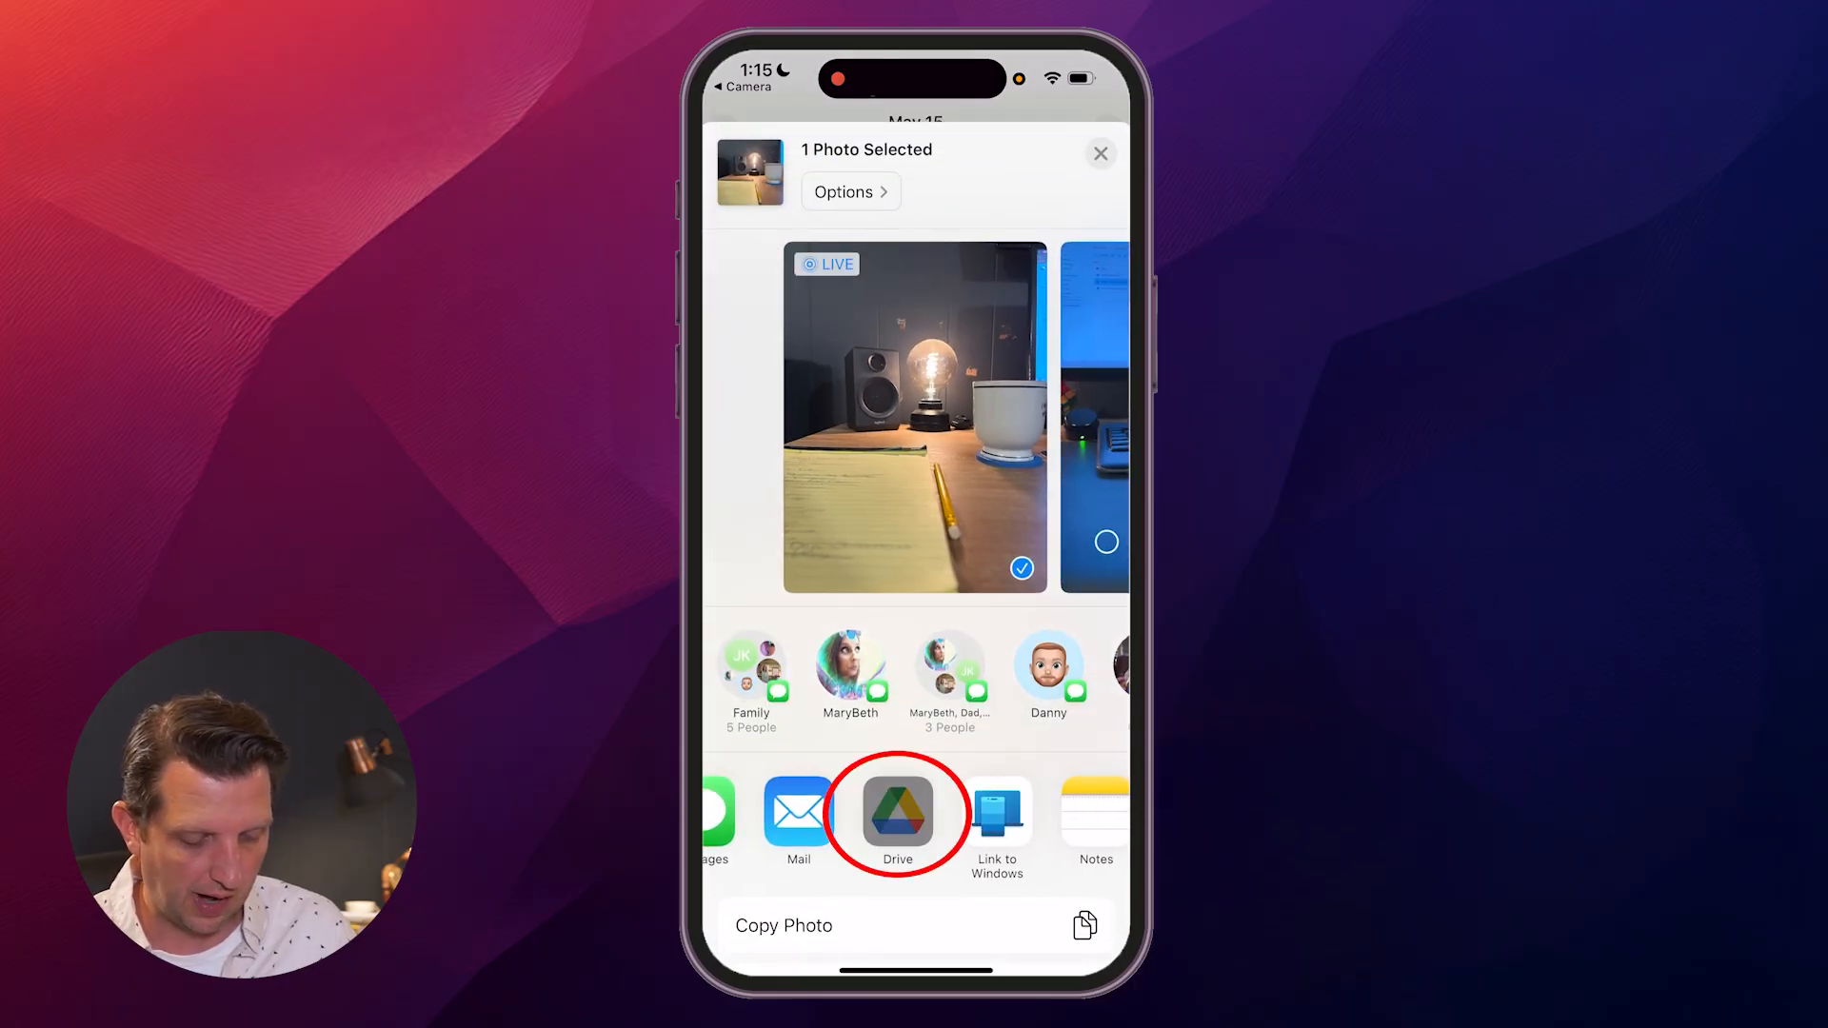
{"action": "left_click", "coordinate": [898, 809]}
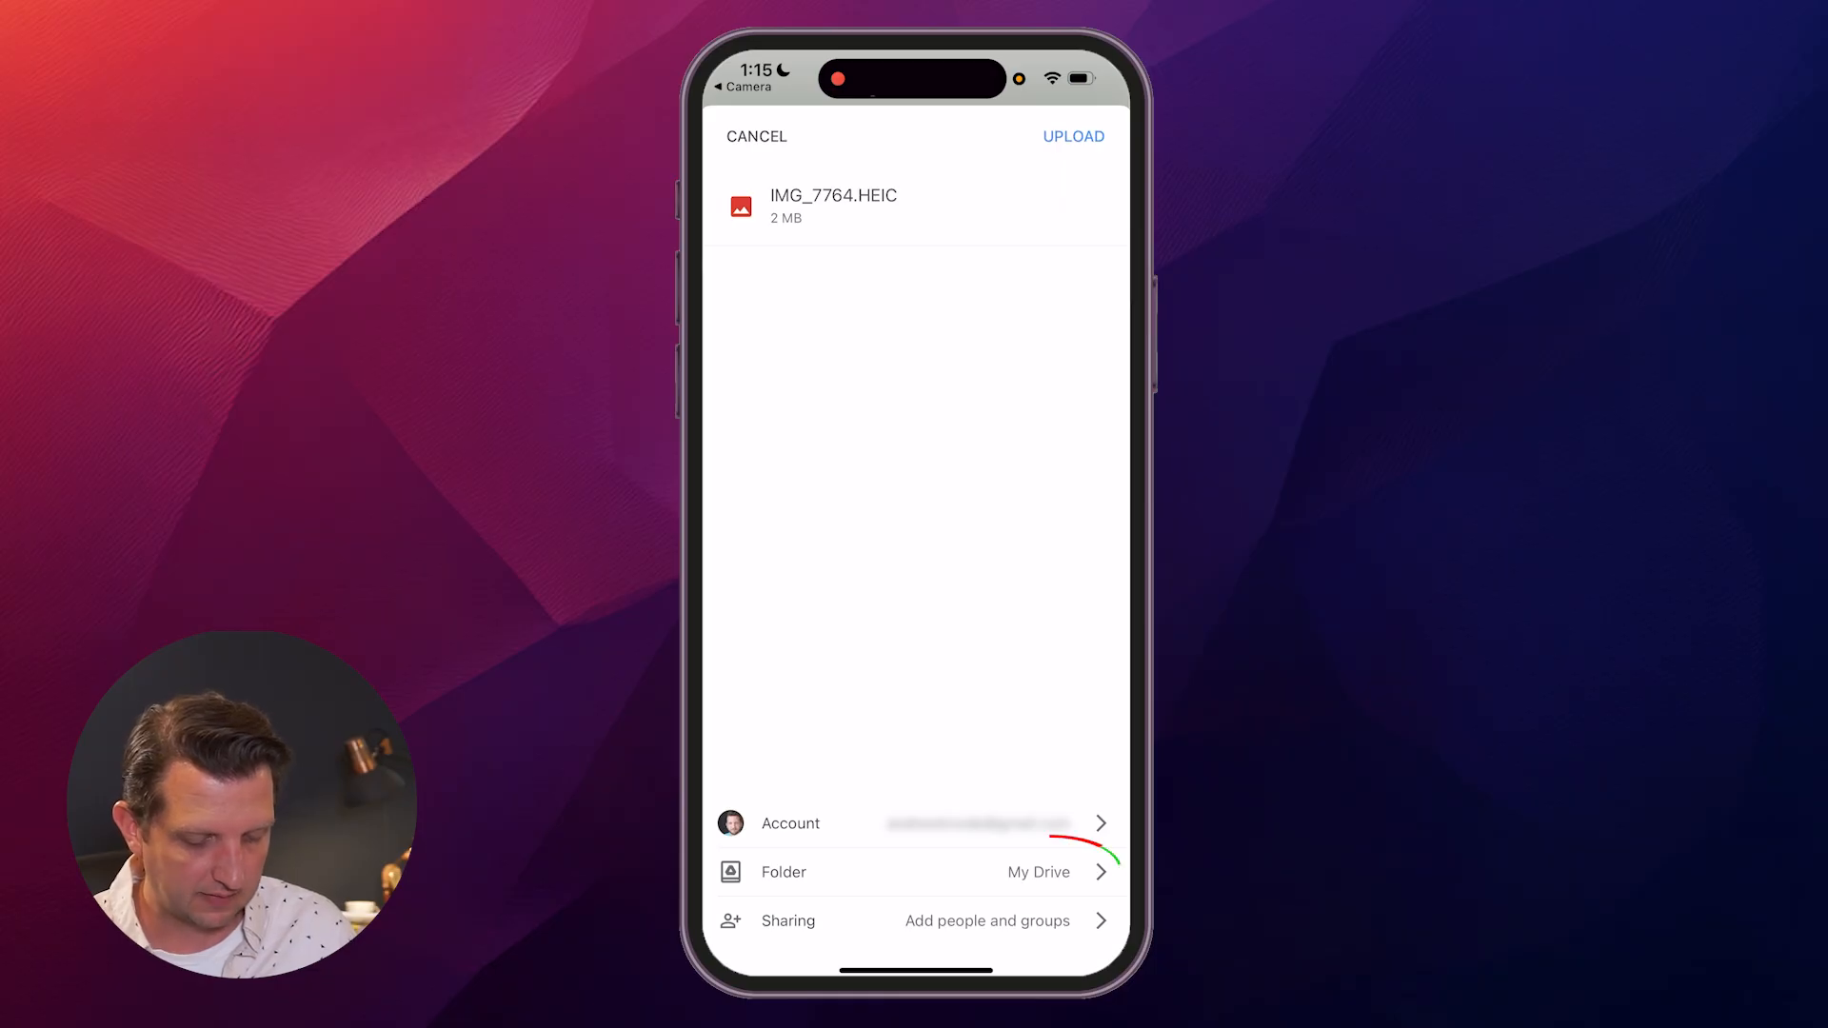
{"action": "left_click", "coordinate": [1073, 136]}
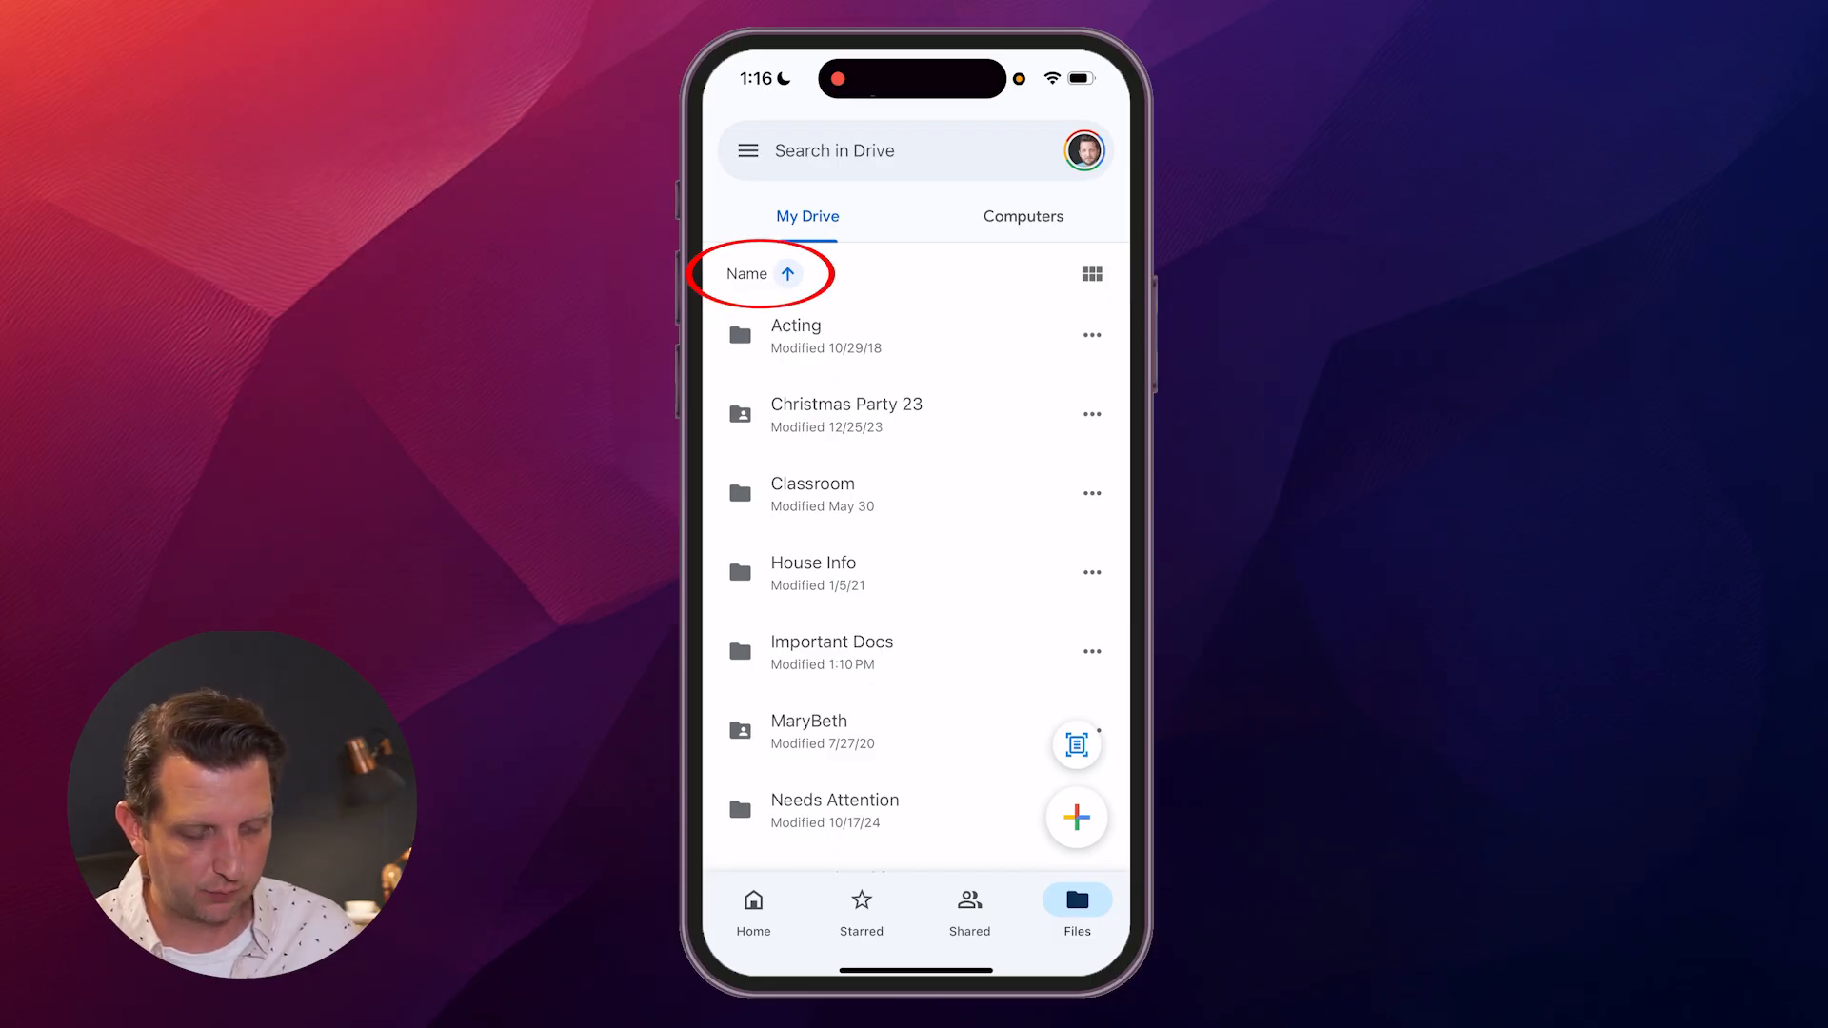
Change the My Drive sort from Name to Date modified, putting Important Docs first.
{"action": "left_click", "coordinate": [749, 273]}
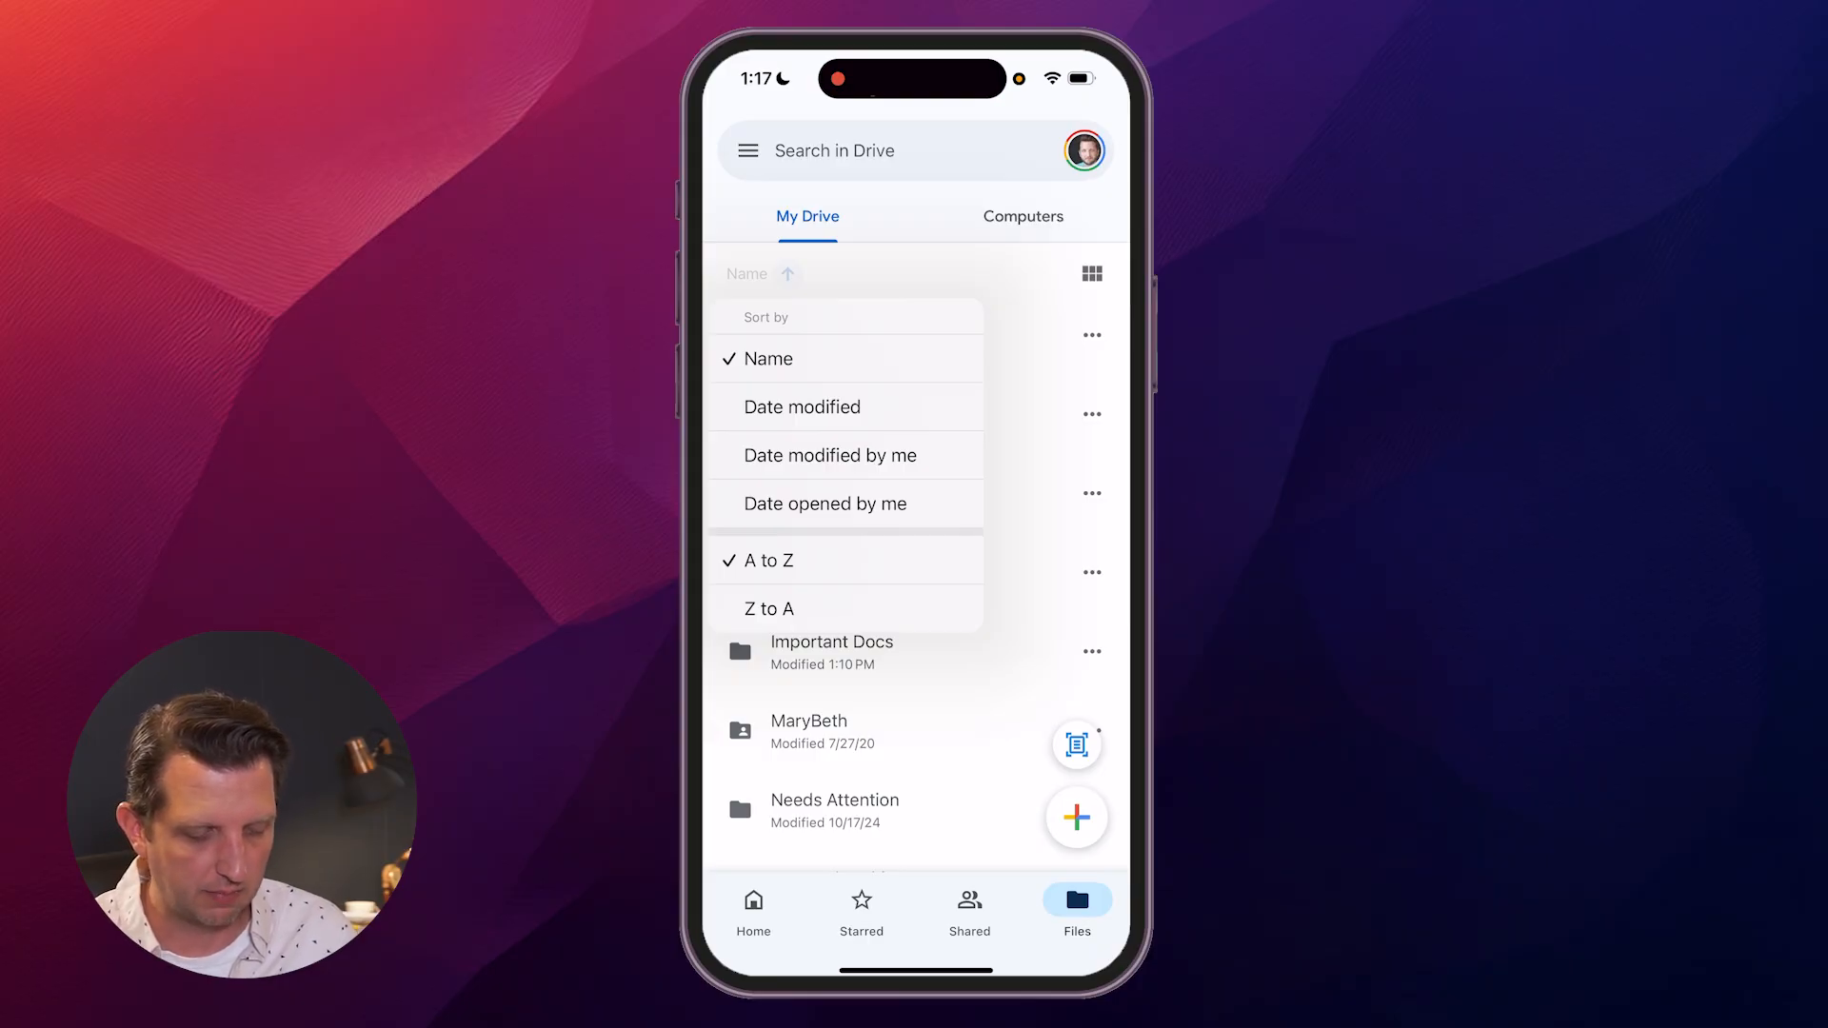
{"action": "left_click", "coordinate": [802, 407]}
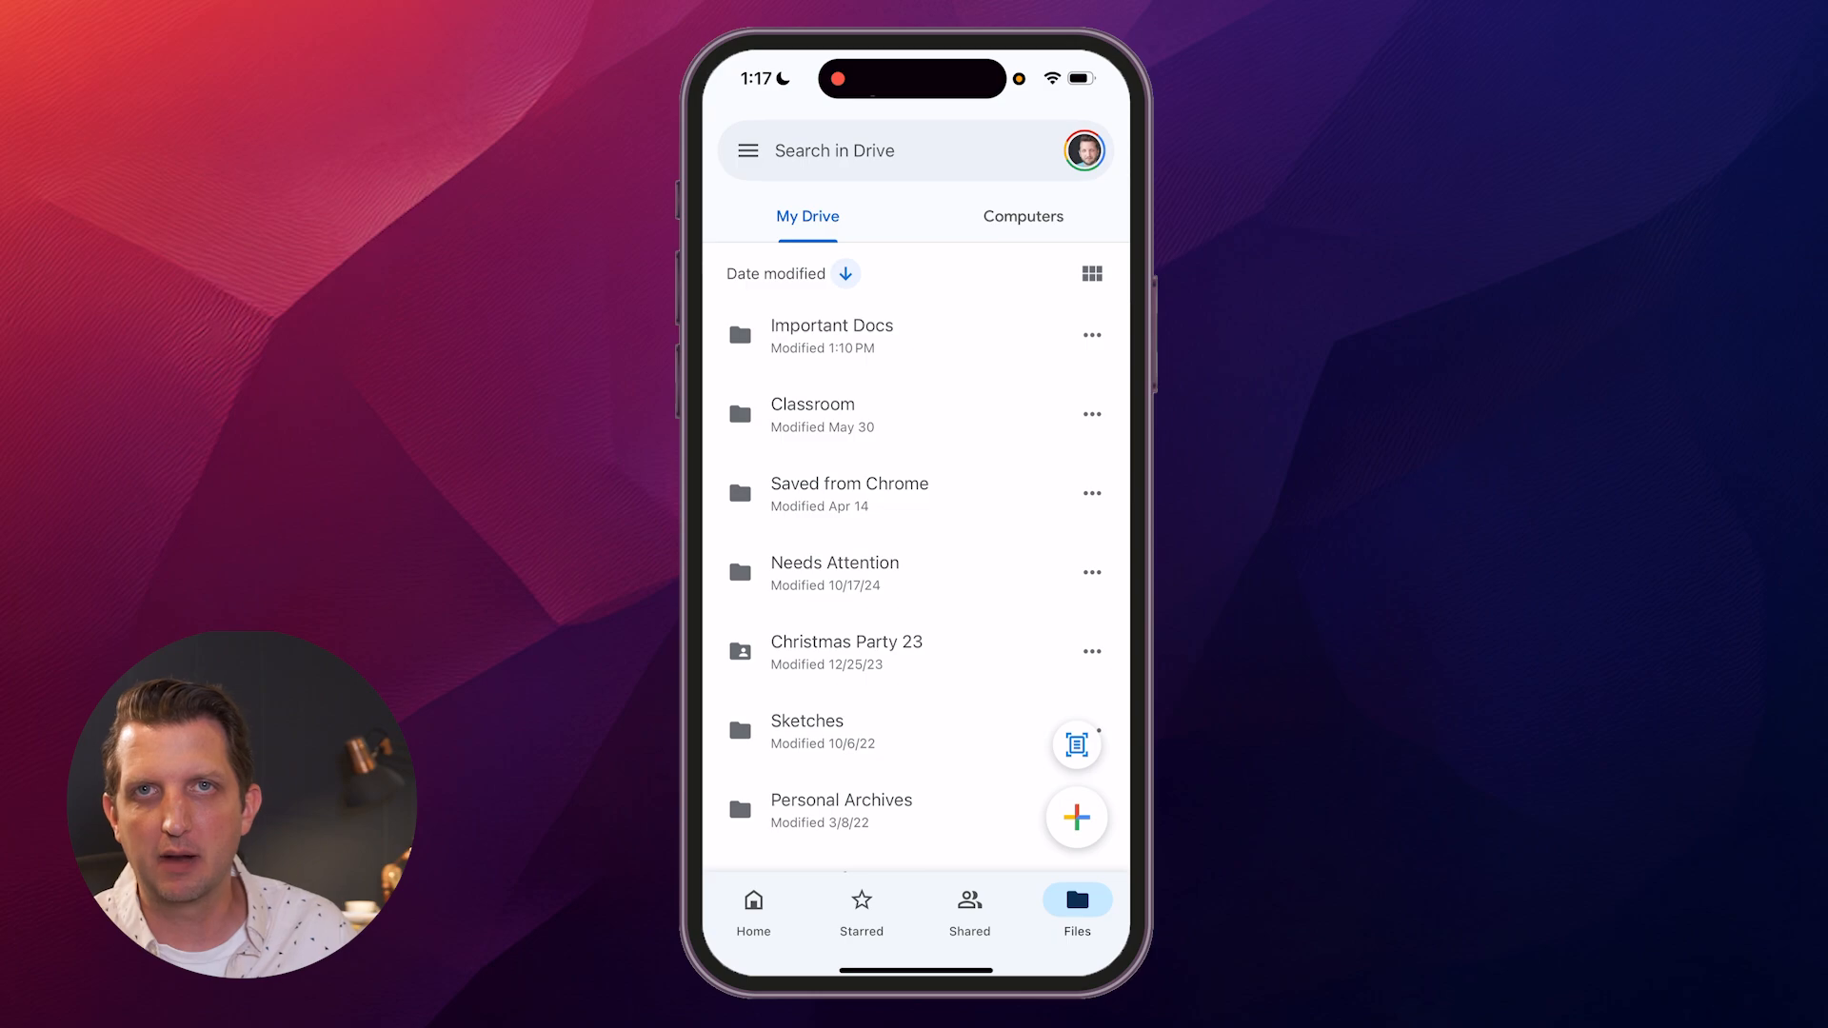